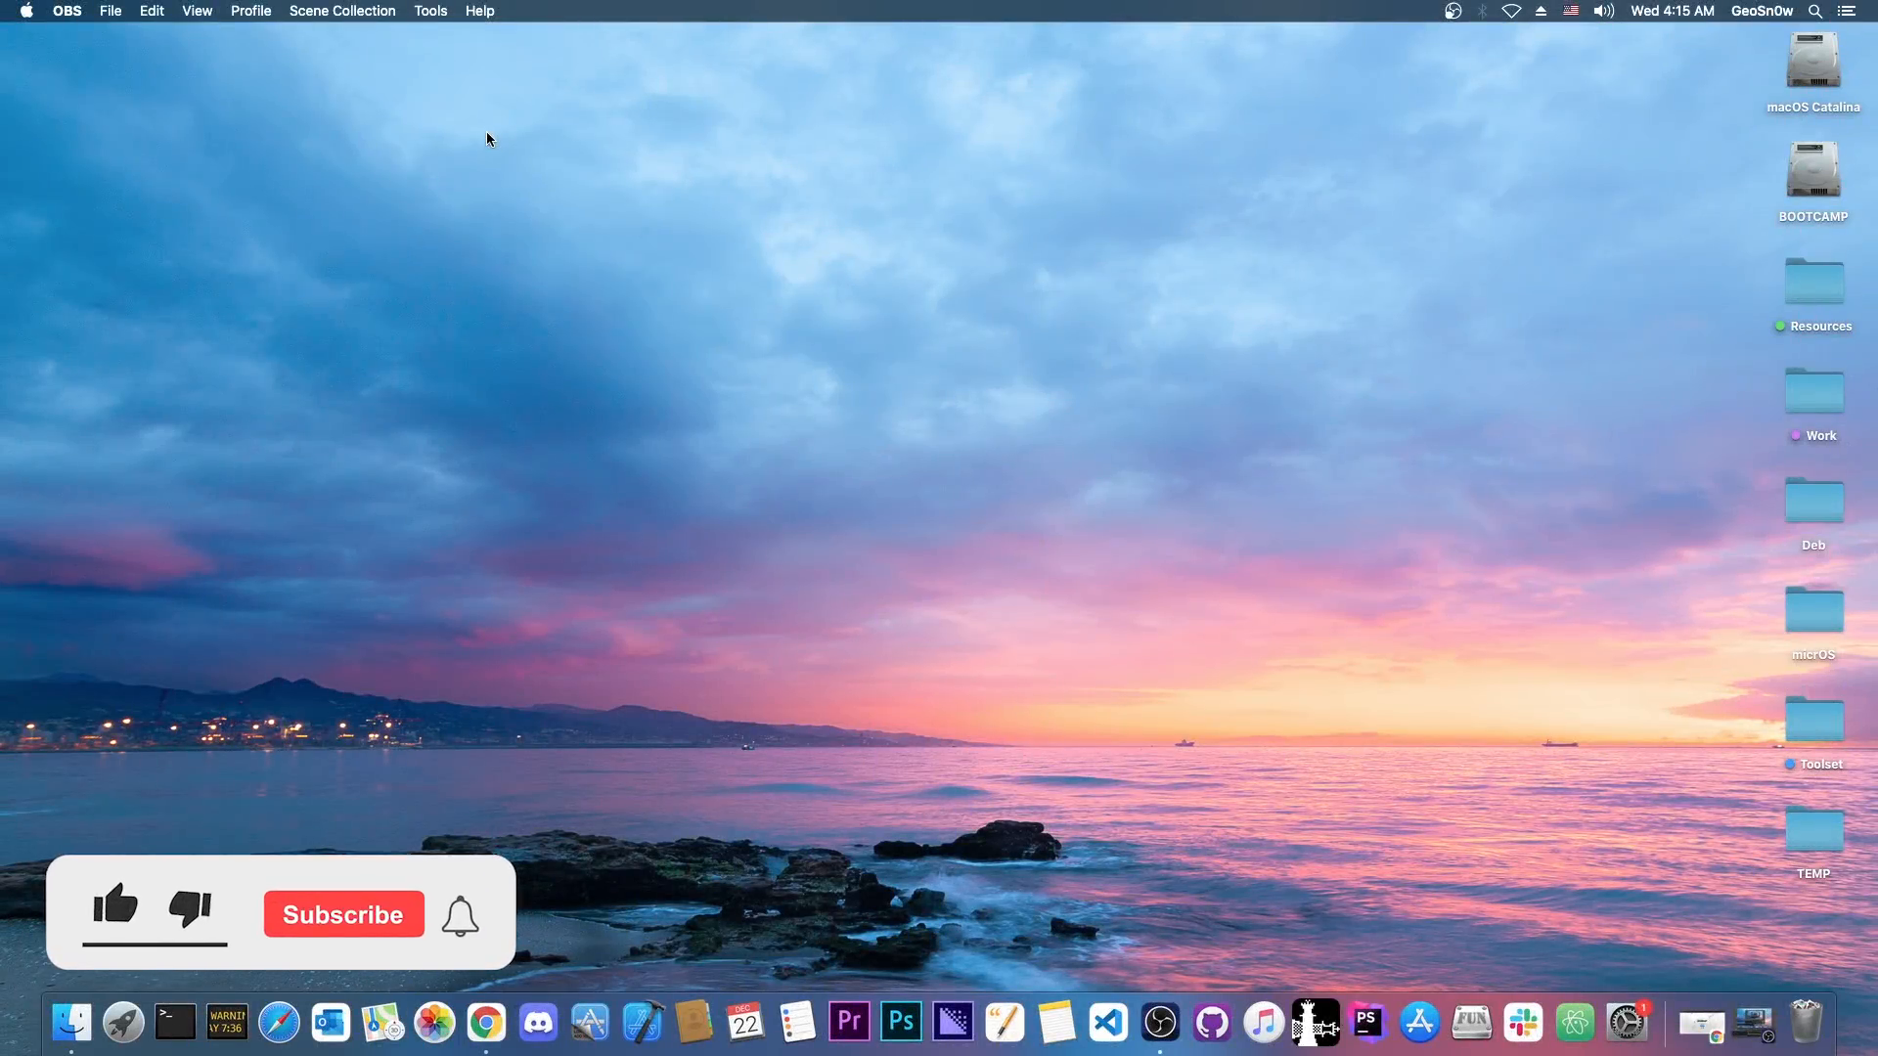
Bring Chrome forward from the Dock onto the unc0ver.dev jailbreak page.
{"action": "left_click", "coordinate": [115, 906]}
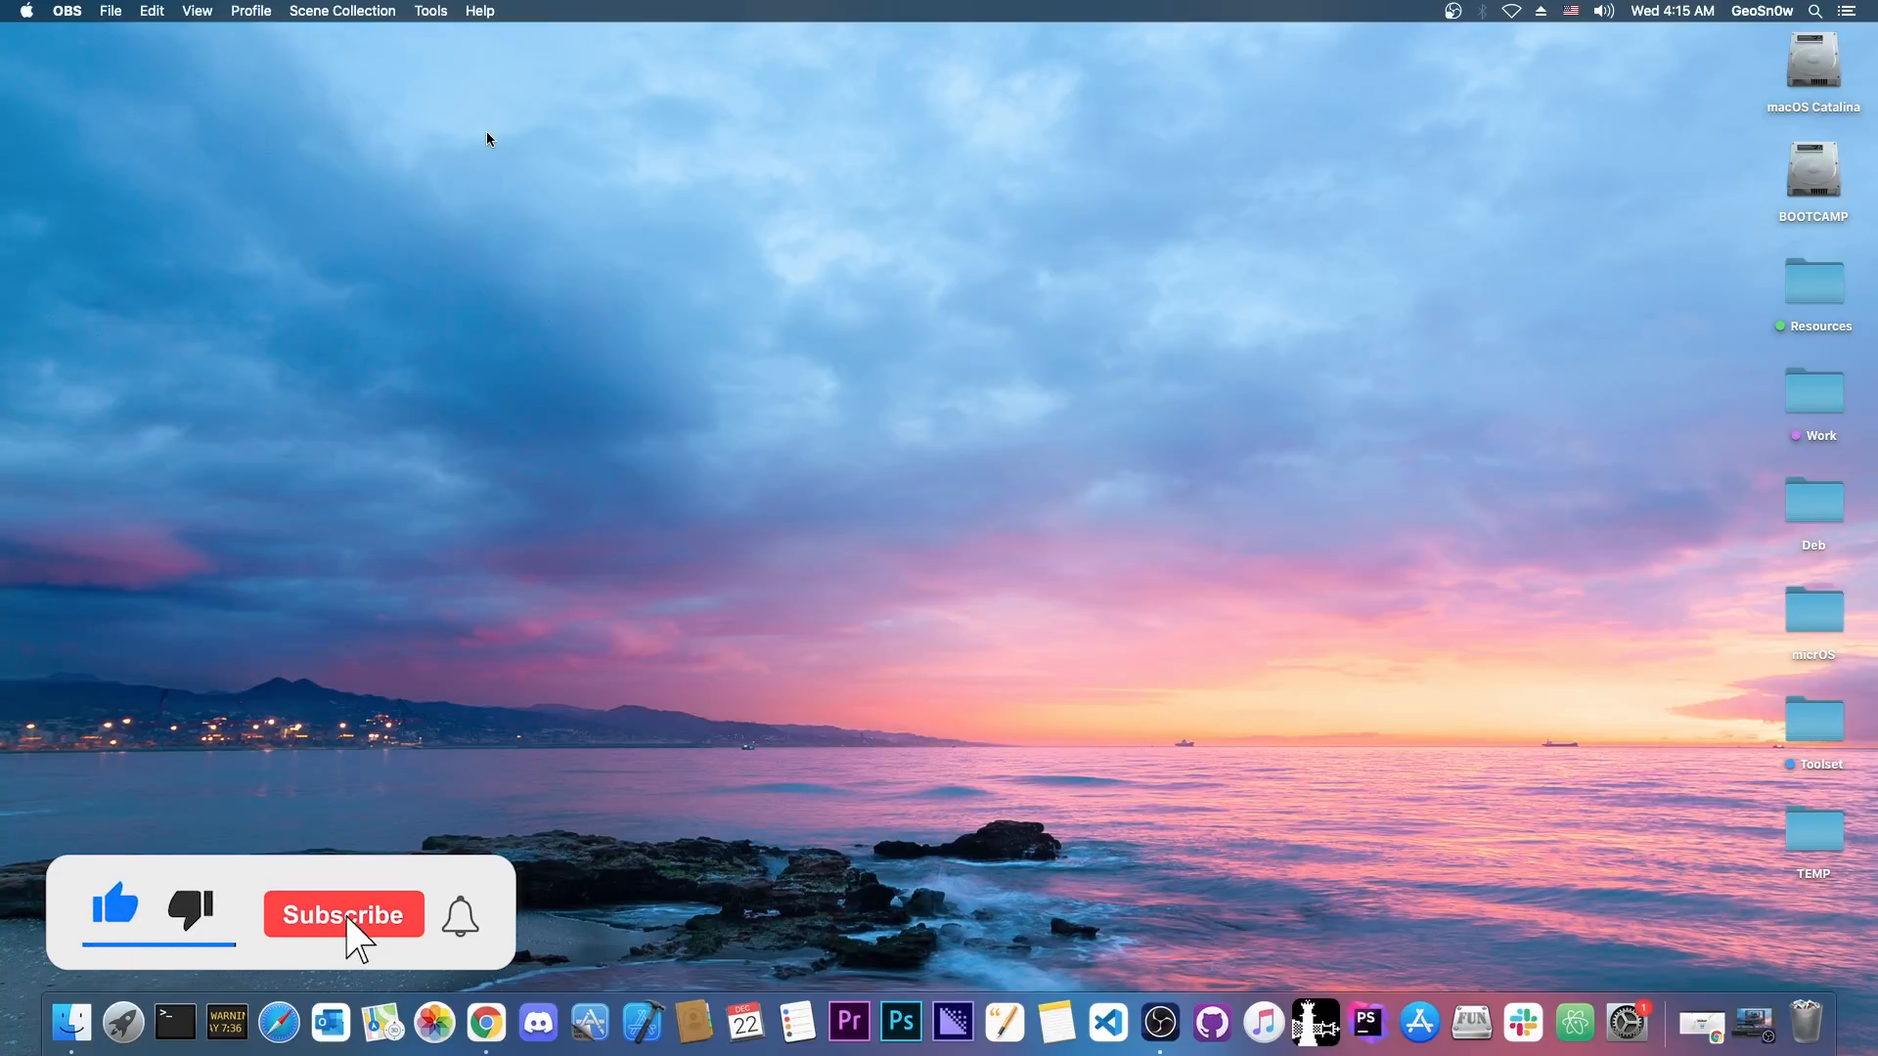
{"action": "left_click", "coordinate": [344, 914]}
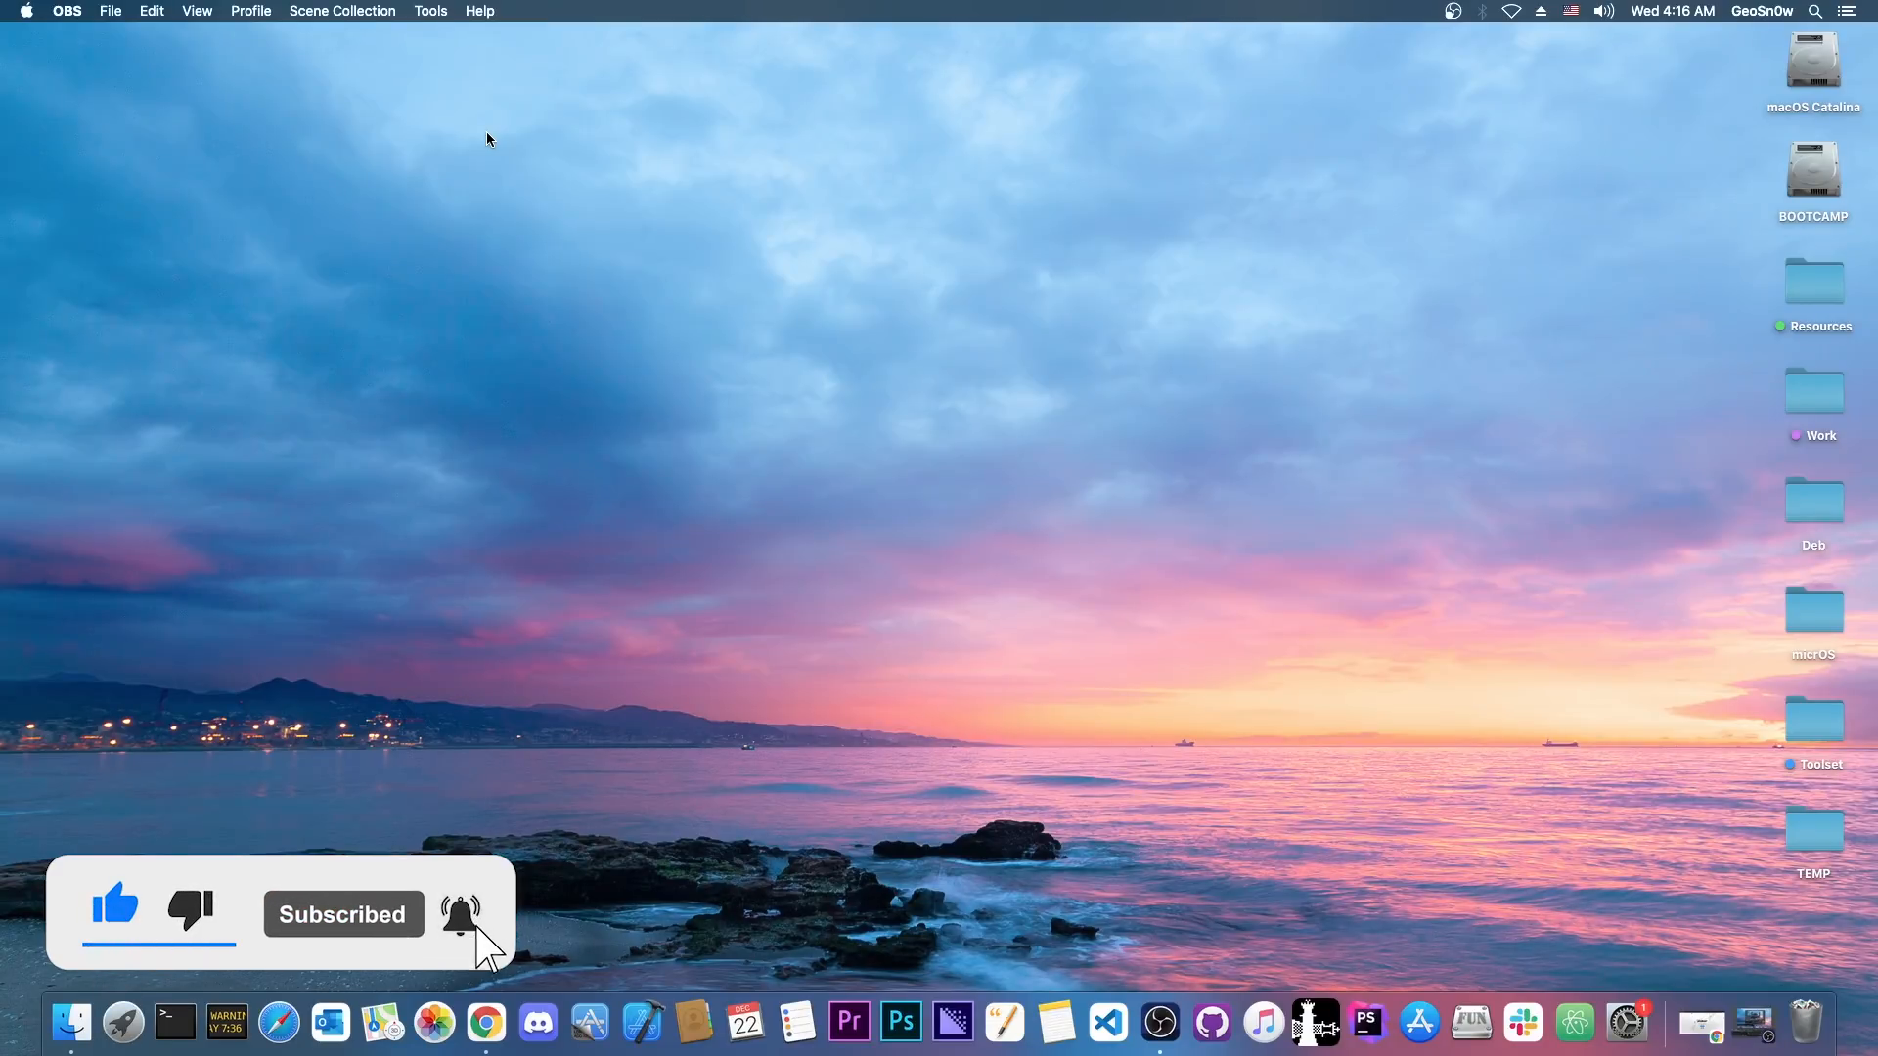
{"action": "left_click", "coordinate": [486, 1024]}
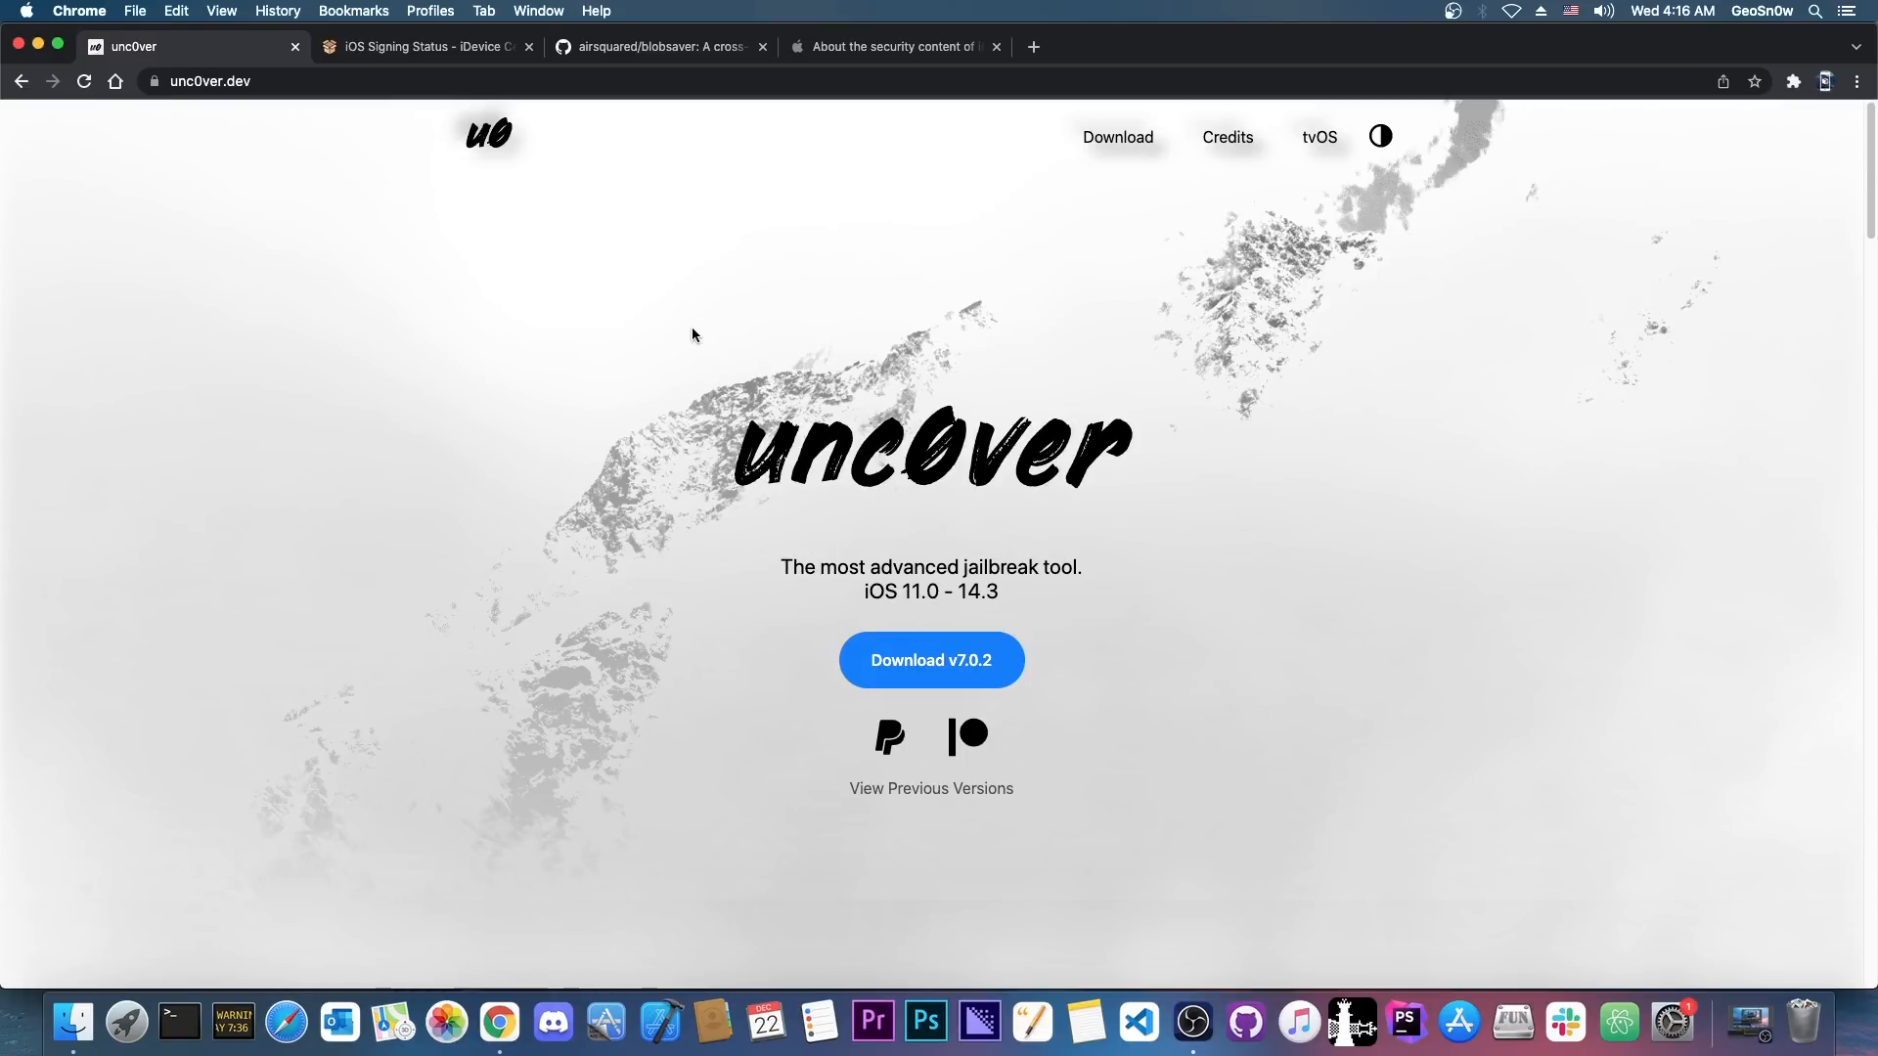
Show signing status for iPhone 11 Pro – iPhone12,3, with iOS 15.2 signed and 15.1 not signed.
{"action": "left_click", "coordinate": [424, 47]}
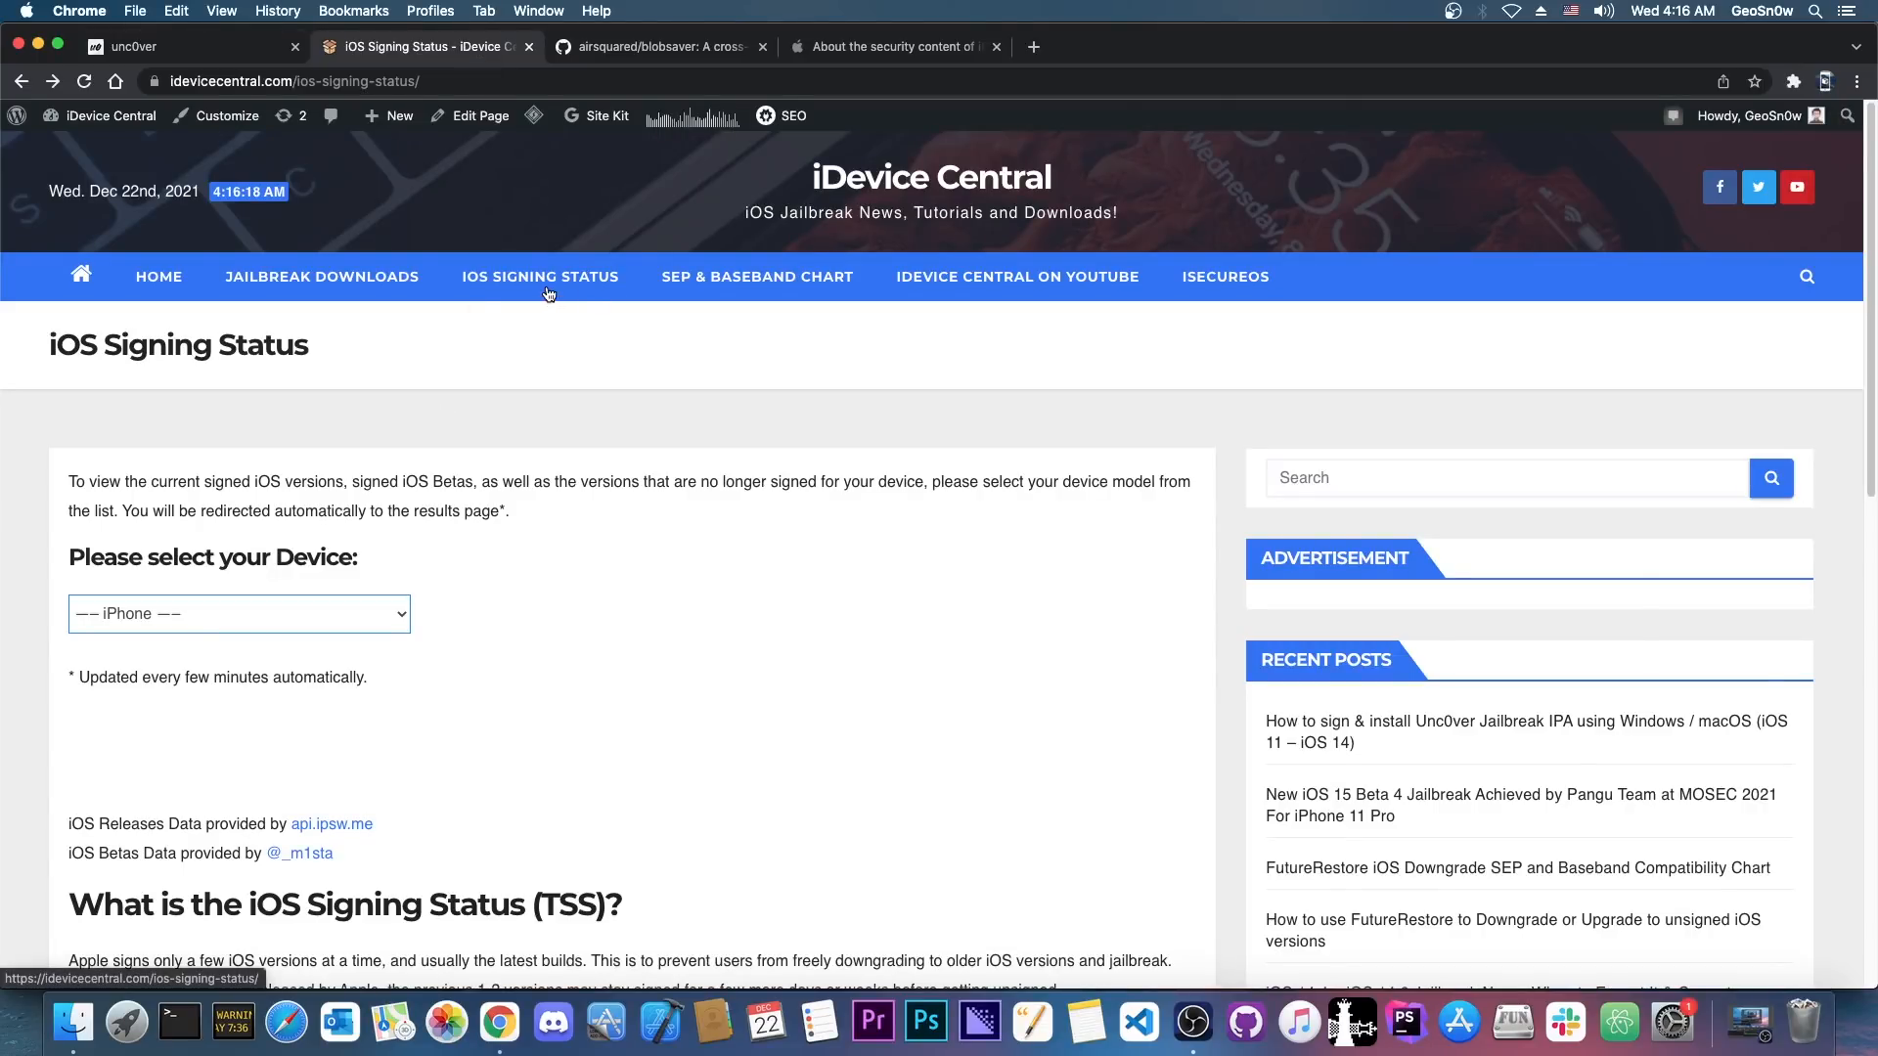
{"action": "left_click", "coordinate": [238, 612]}
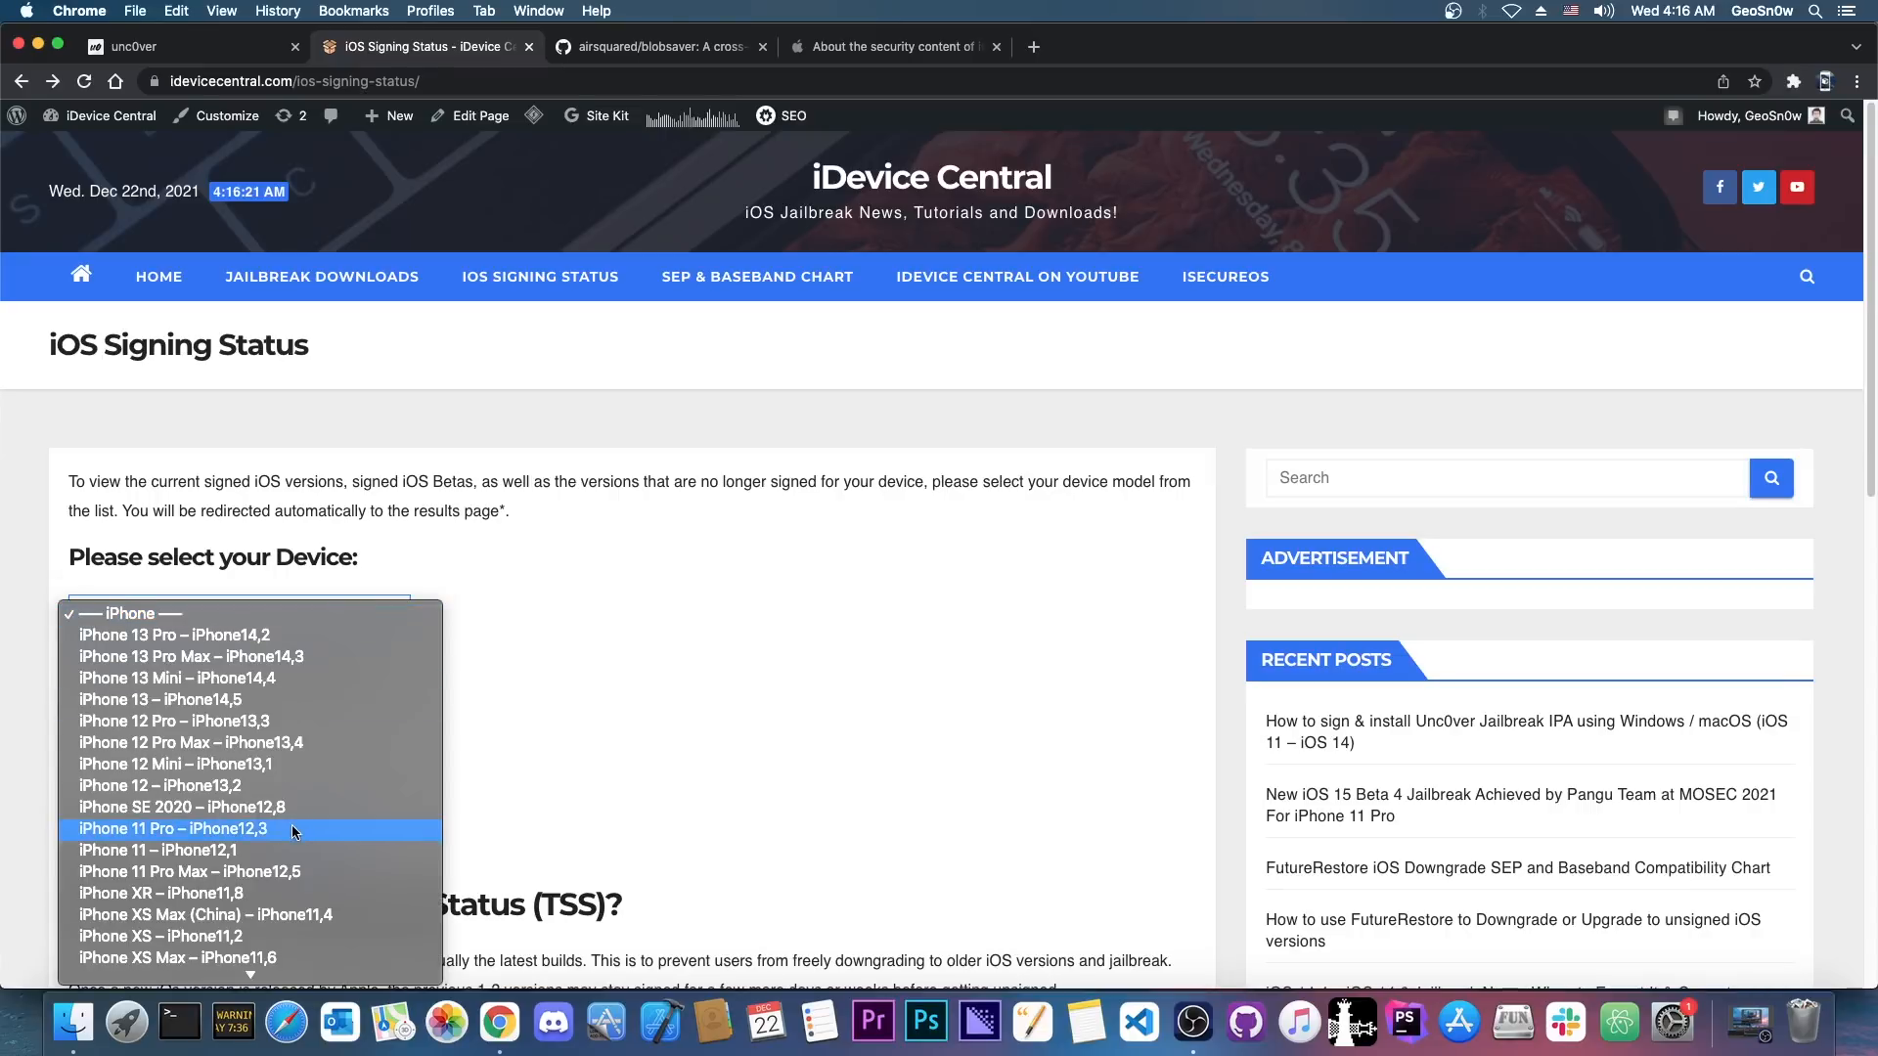
{"action": "left_click", "coordinate": [174, 829]}
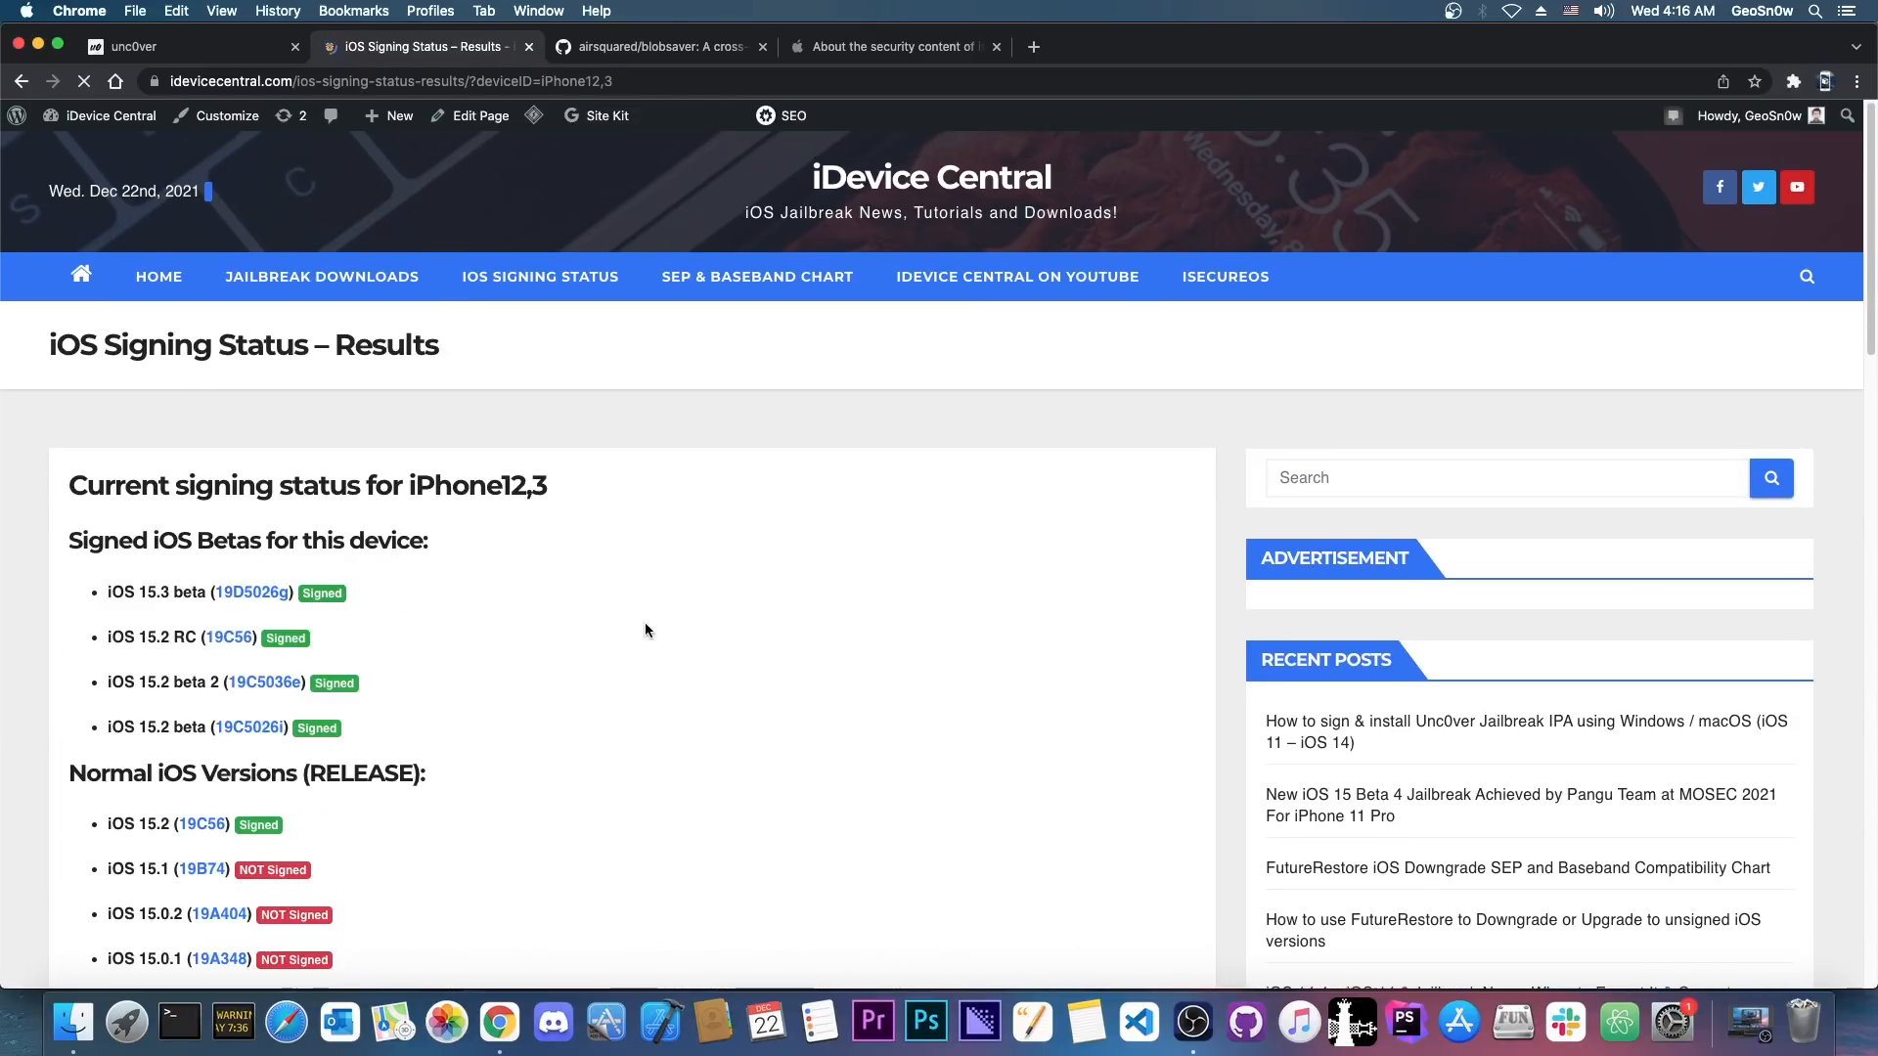
{"action": "scroll", "scroll_direction": "down", "scroll_amount": 3}
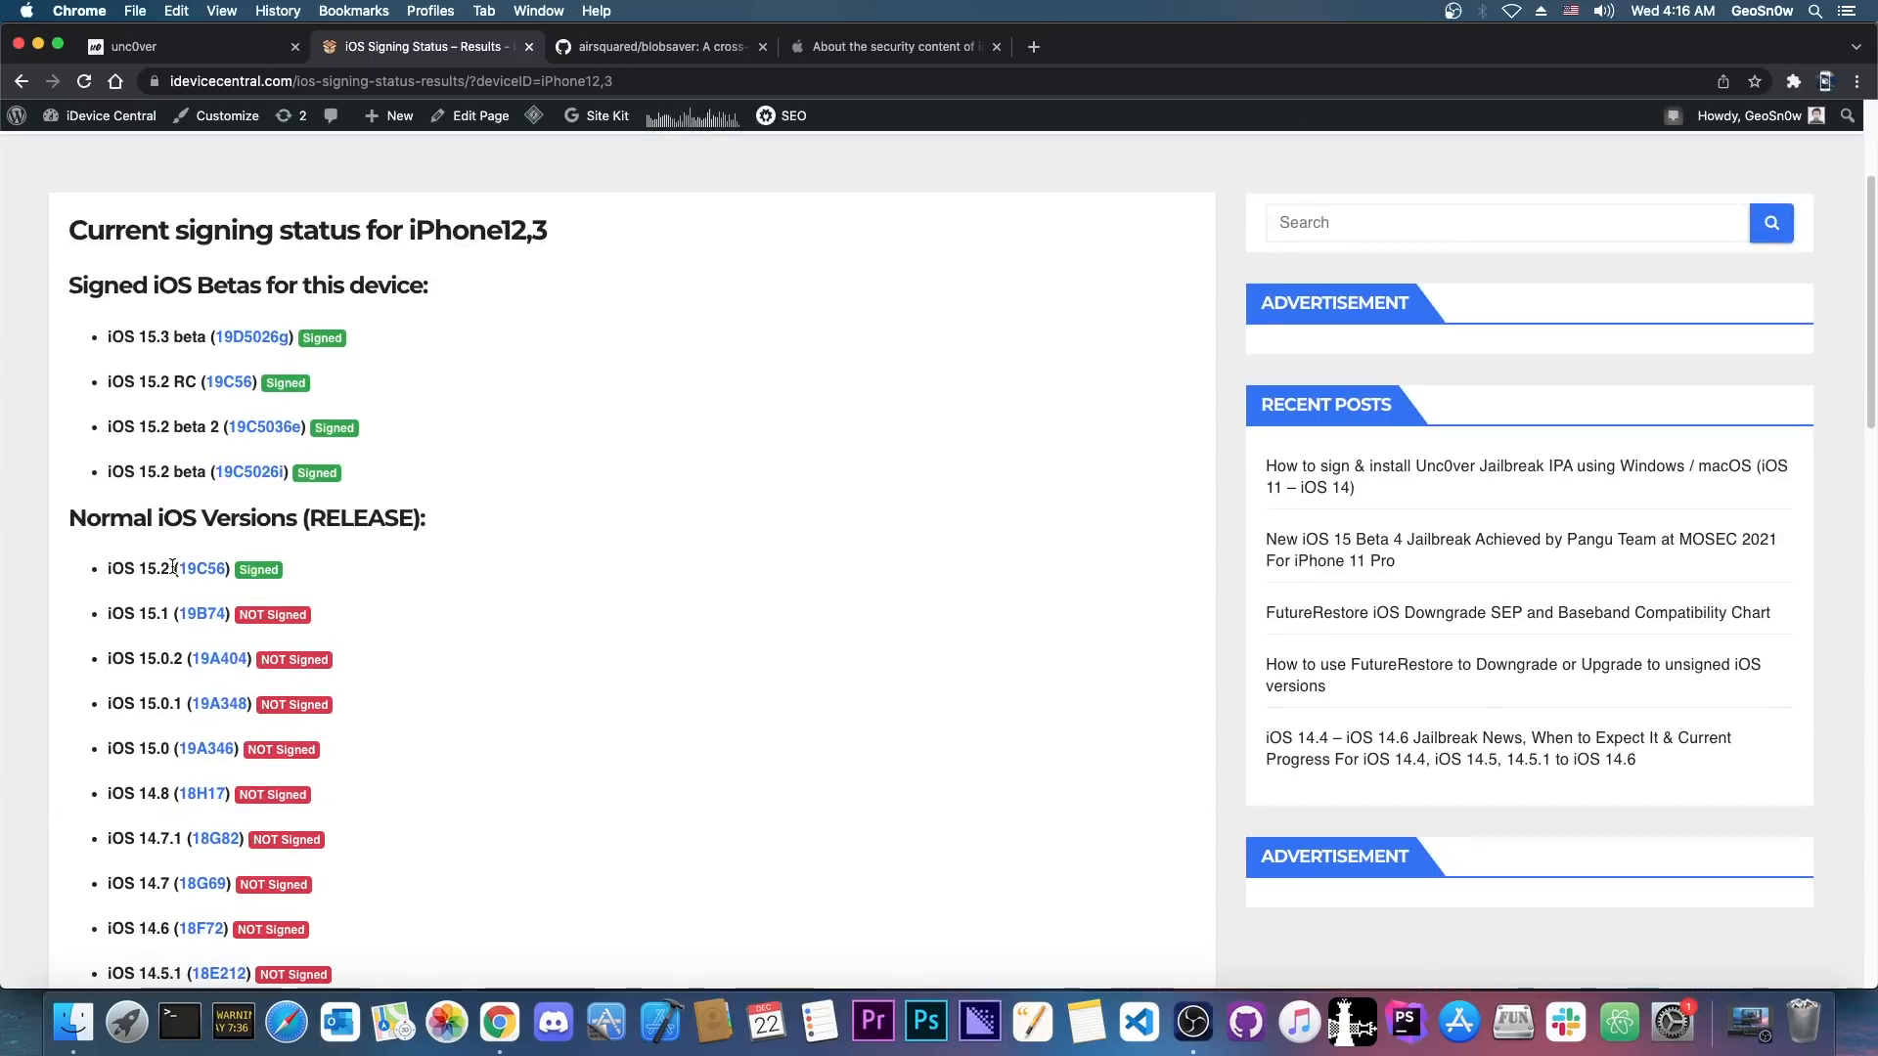
{"action": "mouse_move", "coordinate": [270, 472]}
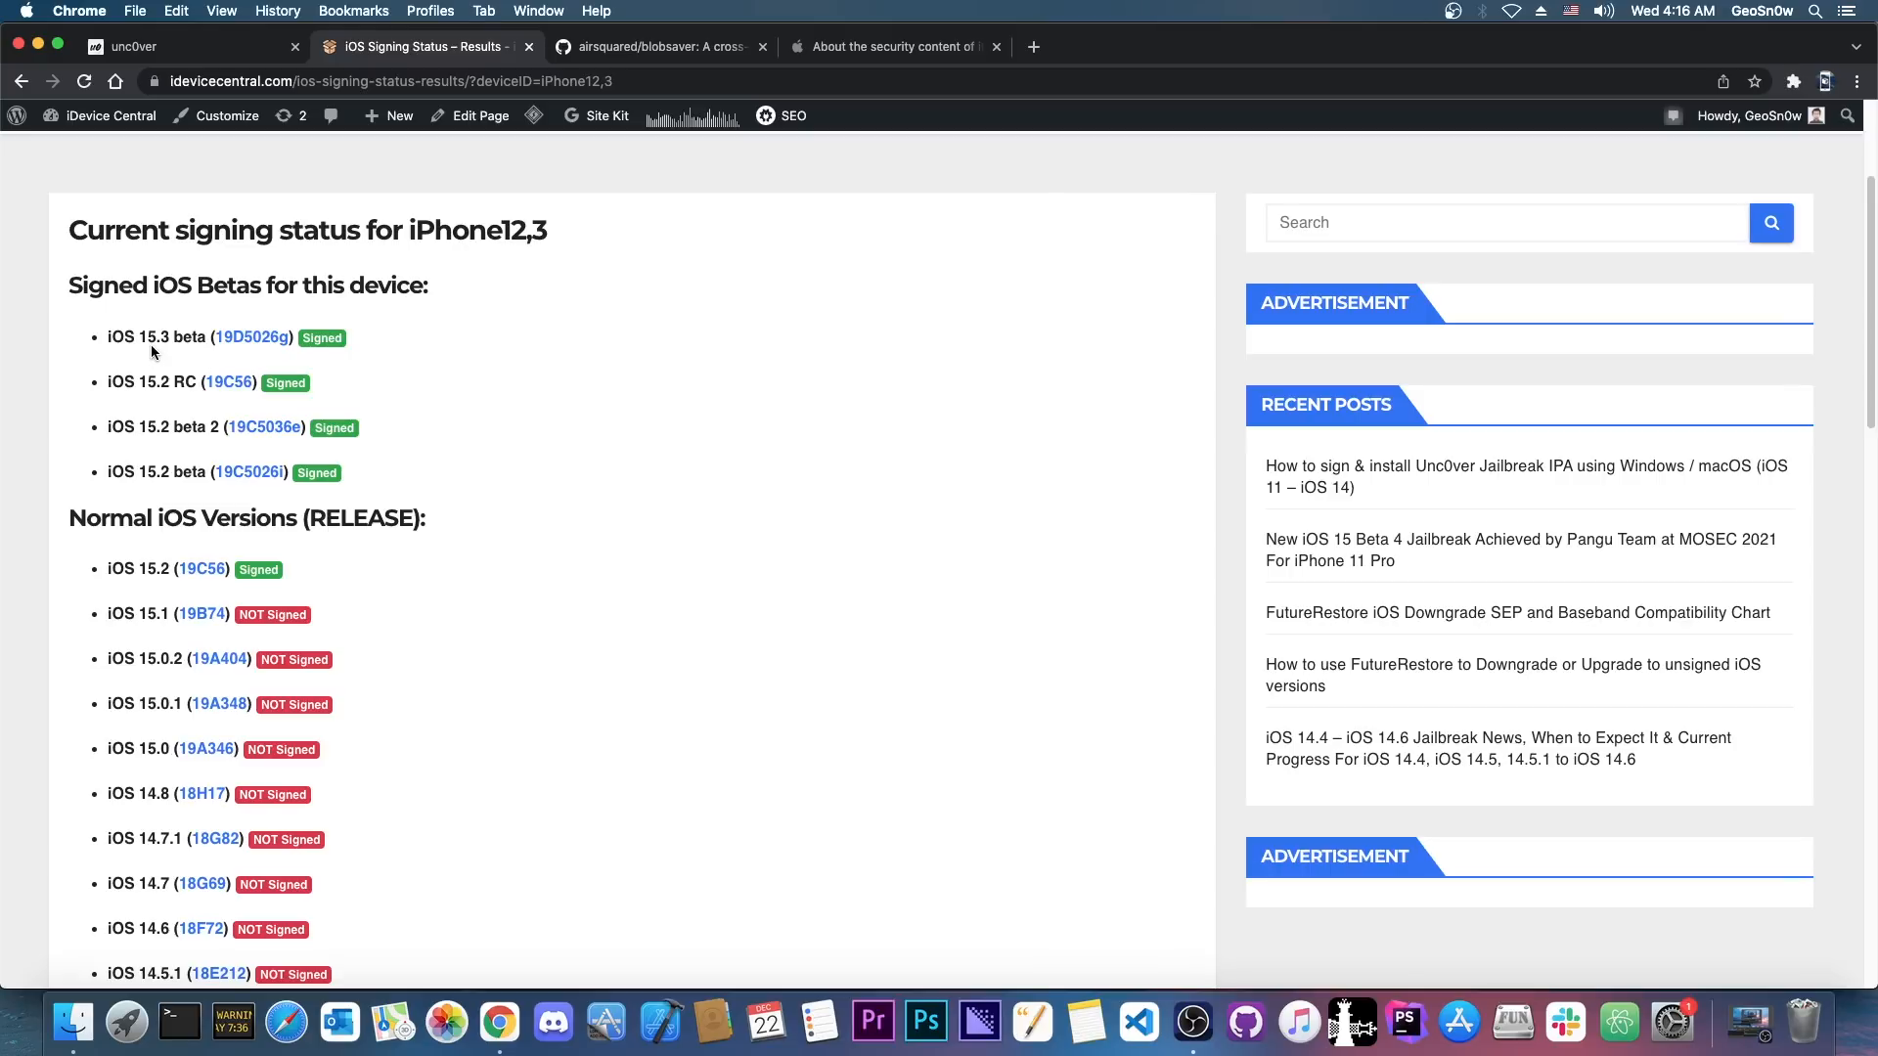
{"action": "mouse_move", "coordinate": [524, 384]}
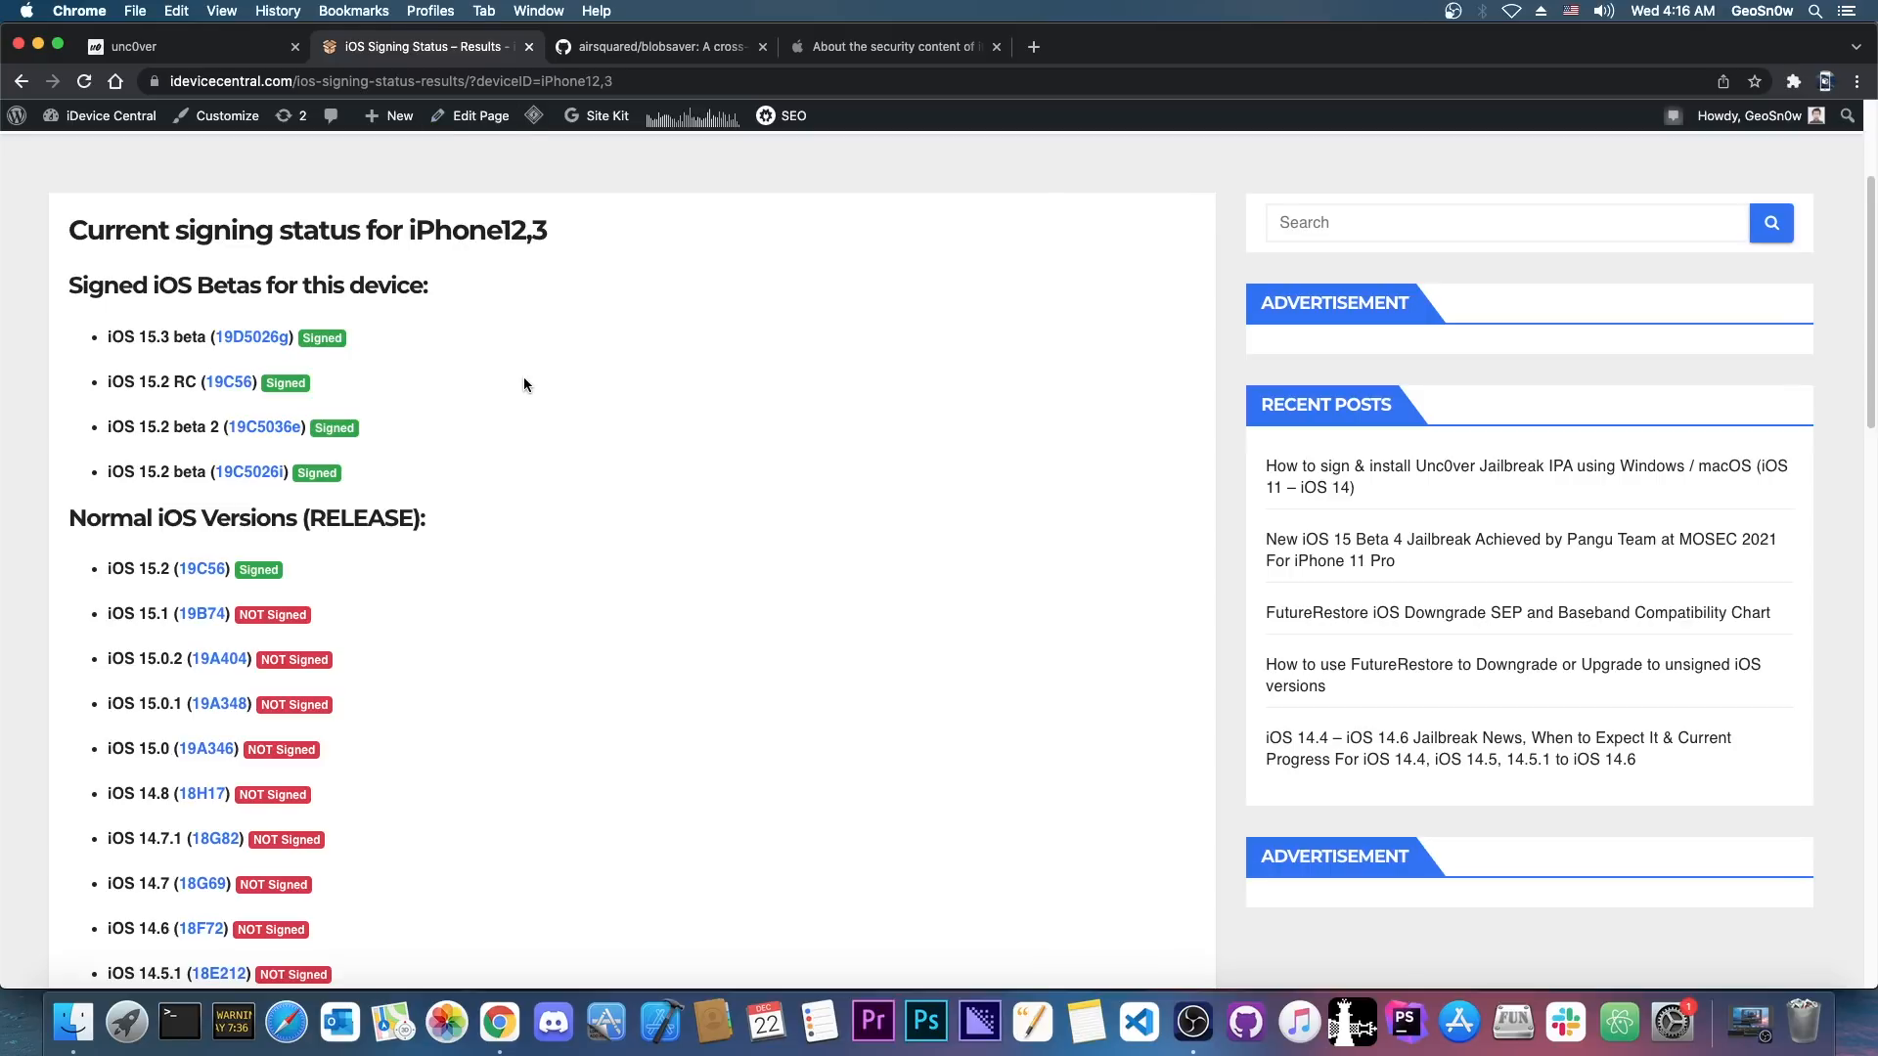
{"action": "mouse_move", "coordinate": [217, 628]}
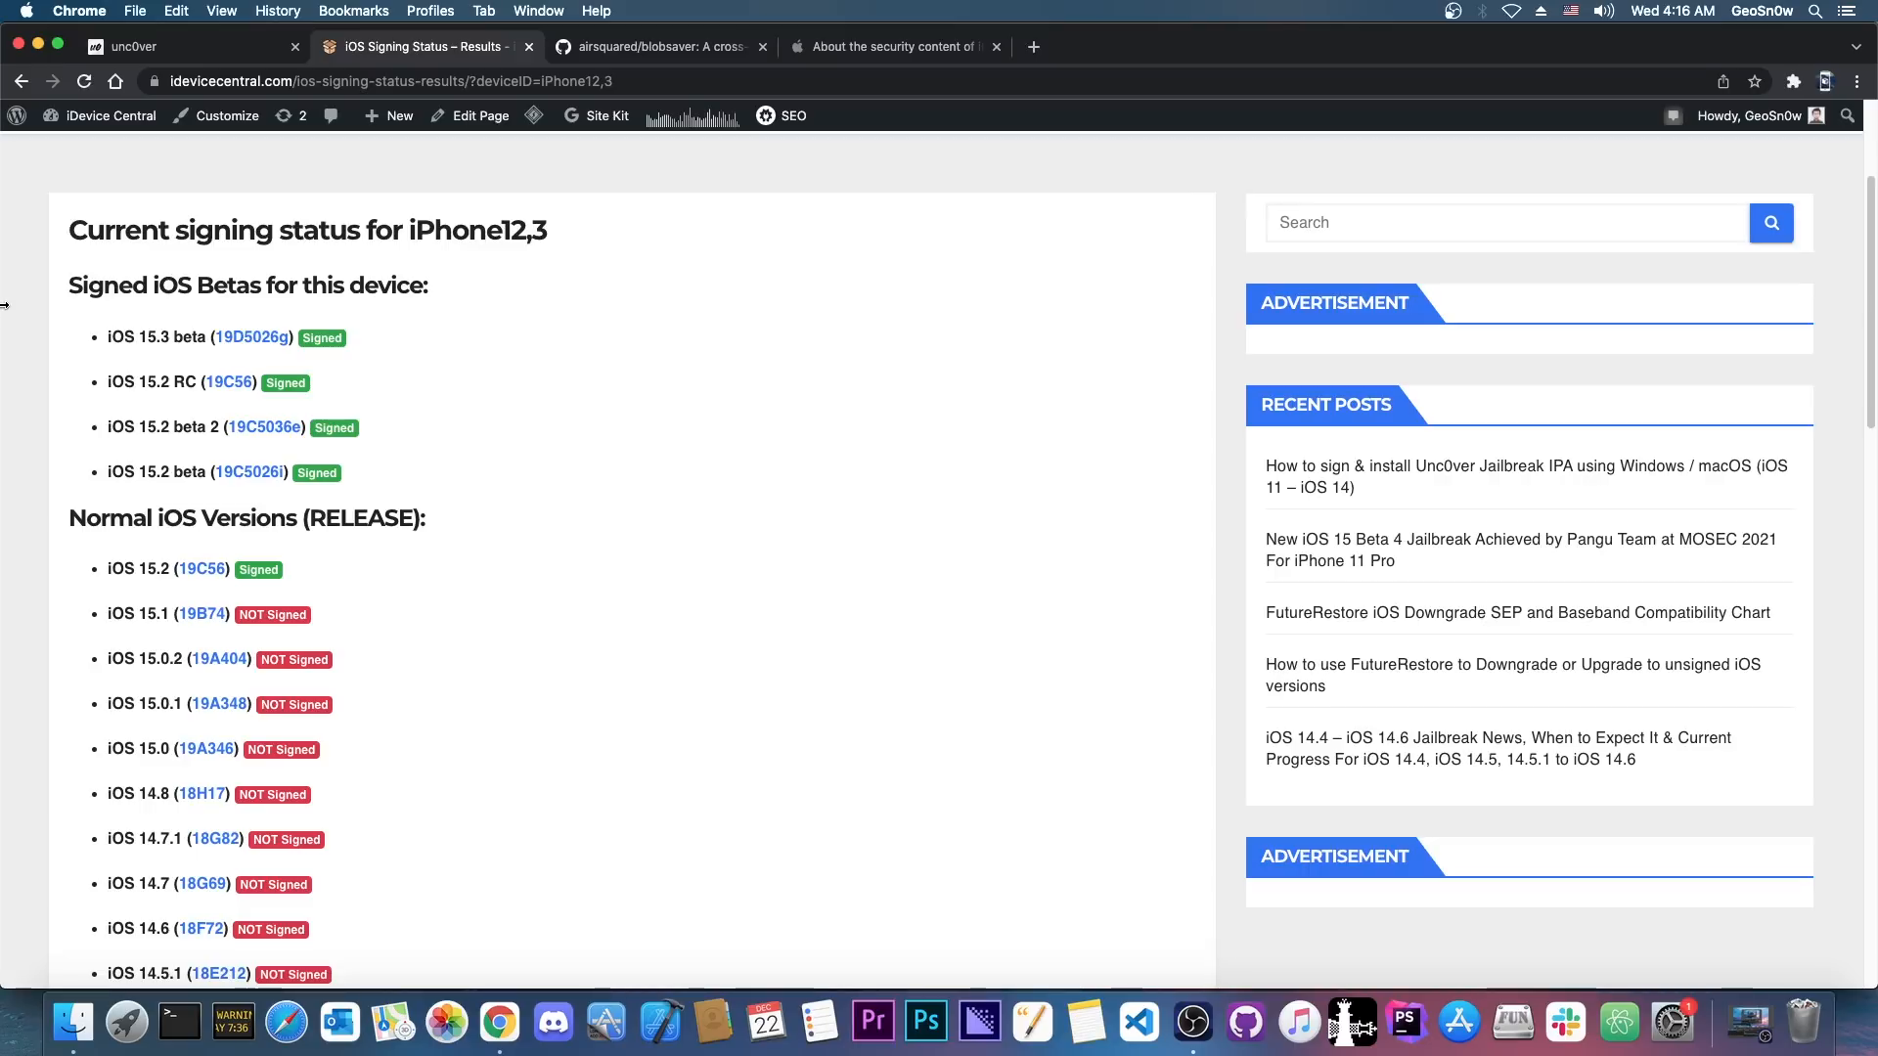
{"action": "mouse_move", "coordinate": [542, 524]}
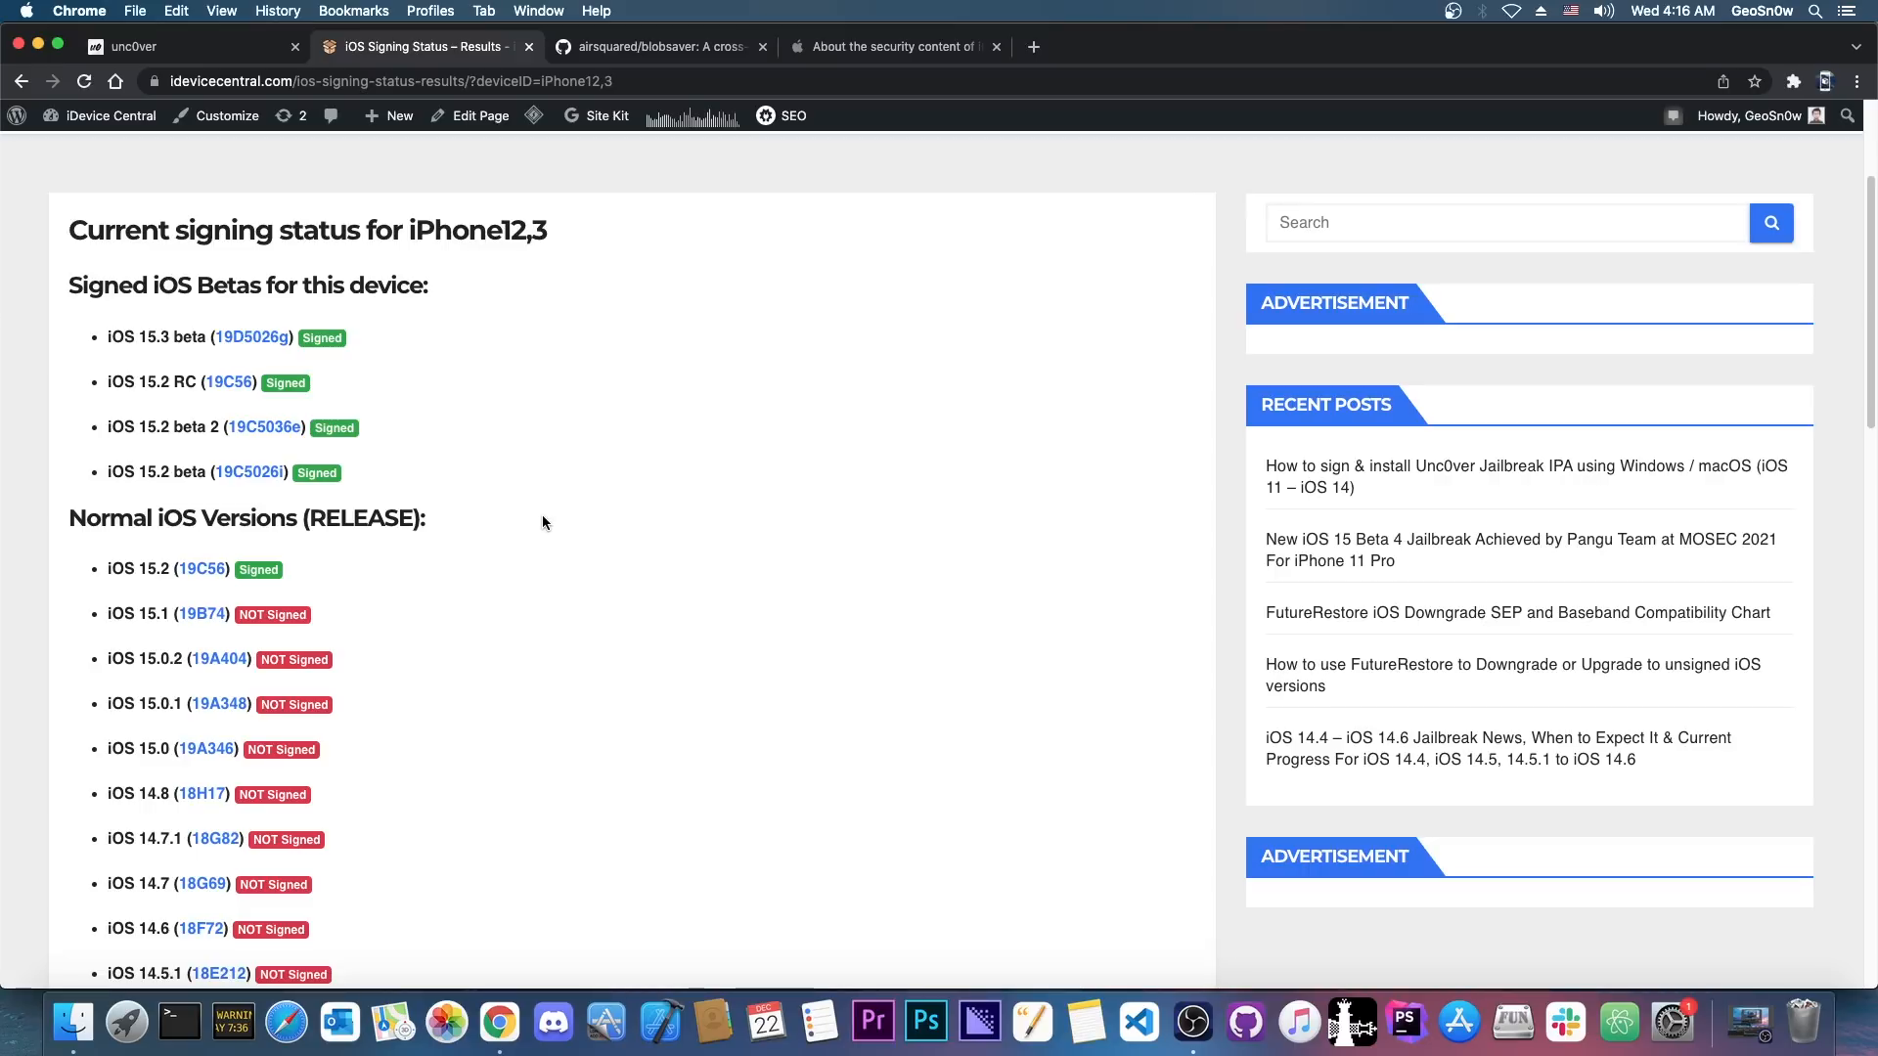
{"action": "mouse_move", "coordinate": [558, 515]}
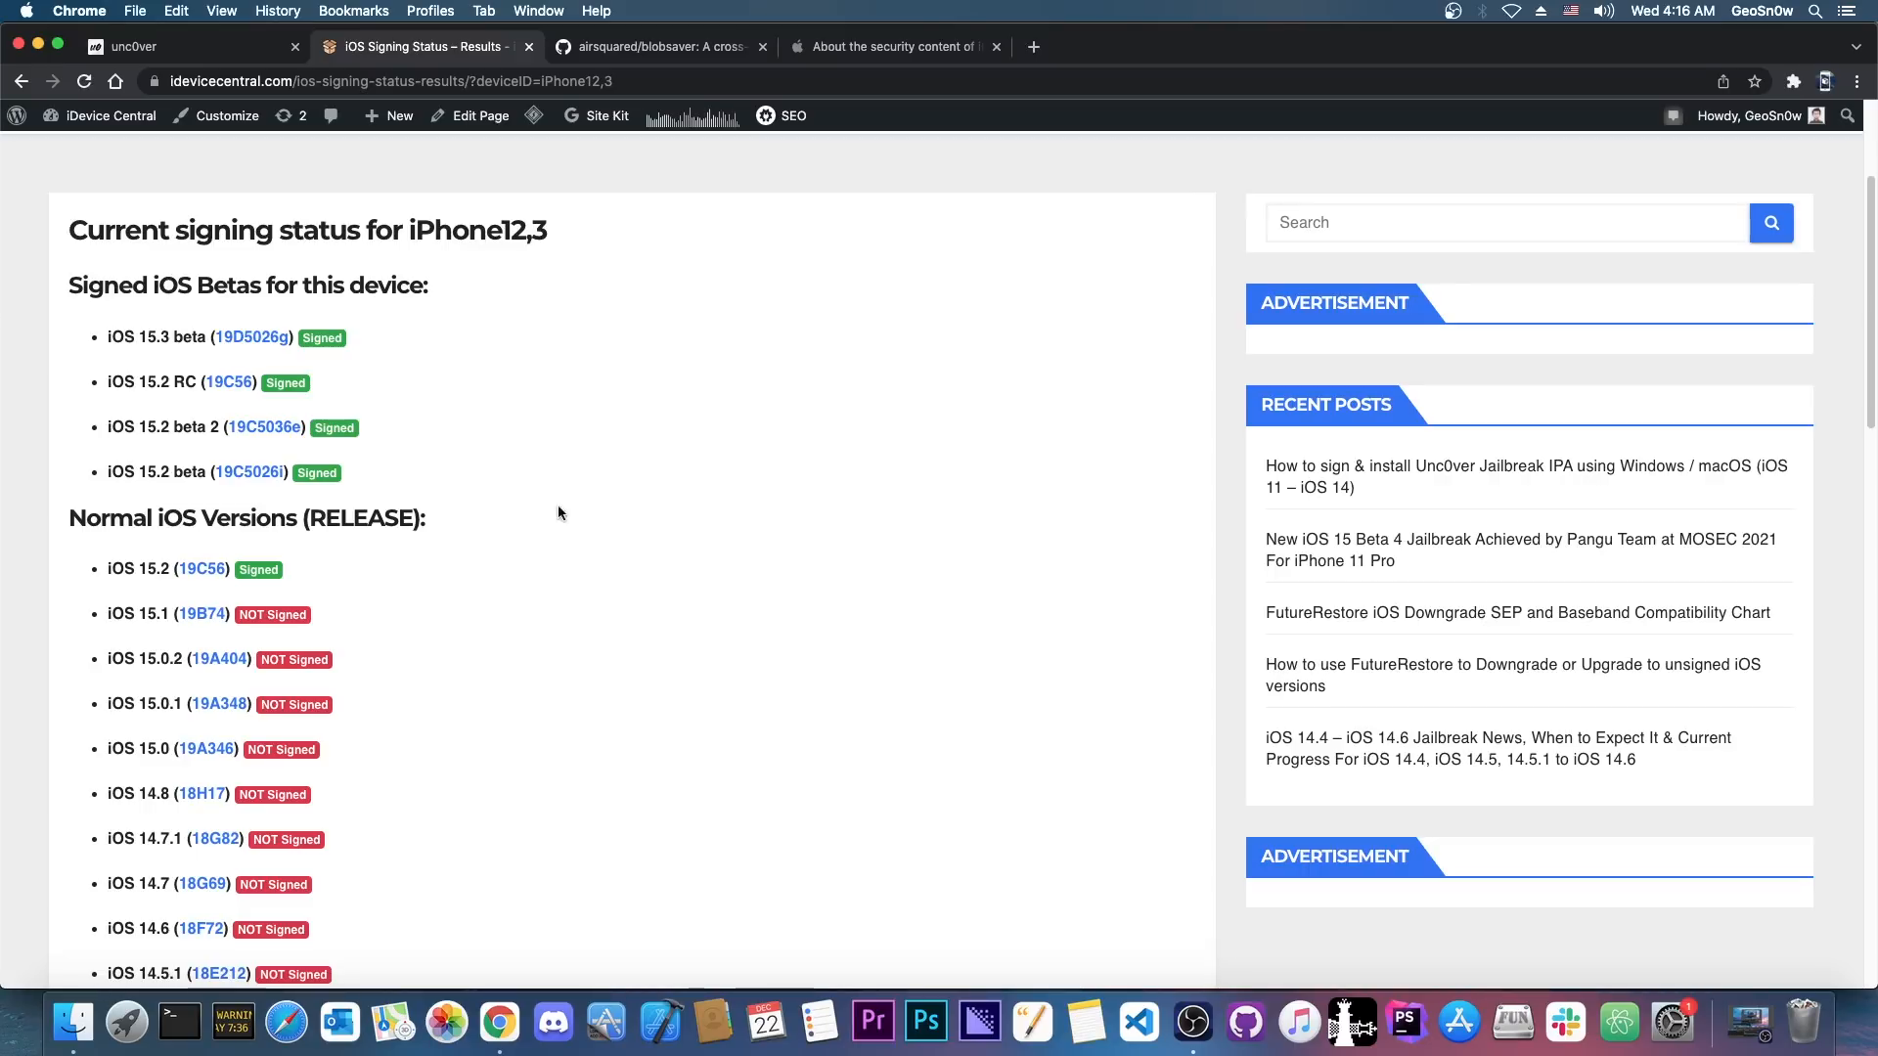
Read the iOS 15.2 security content notes down to the Kernel vulnerability entries.
{"action": "left_click", "coordinate": [892, 47]}
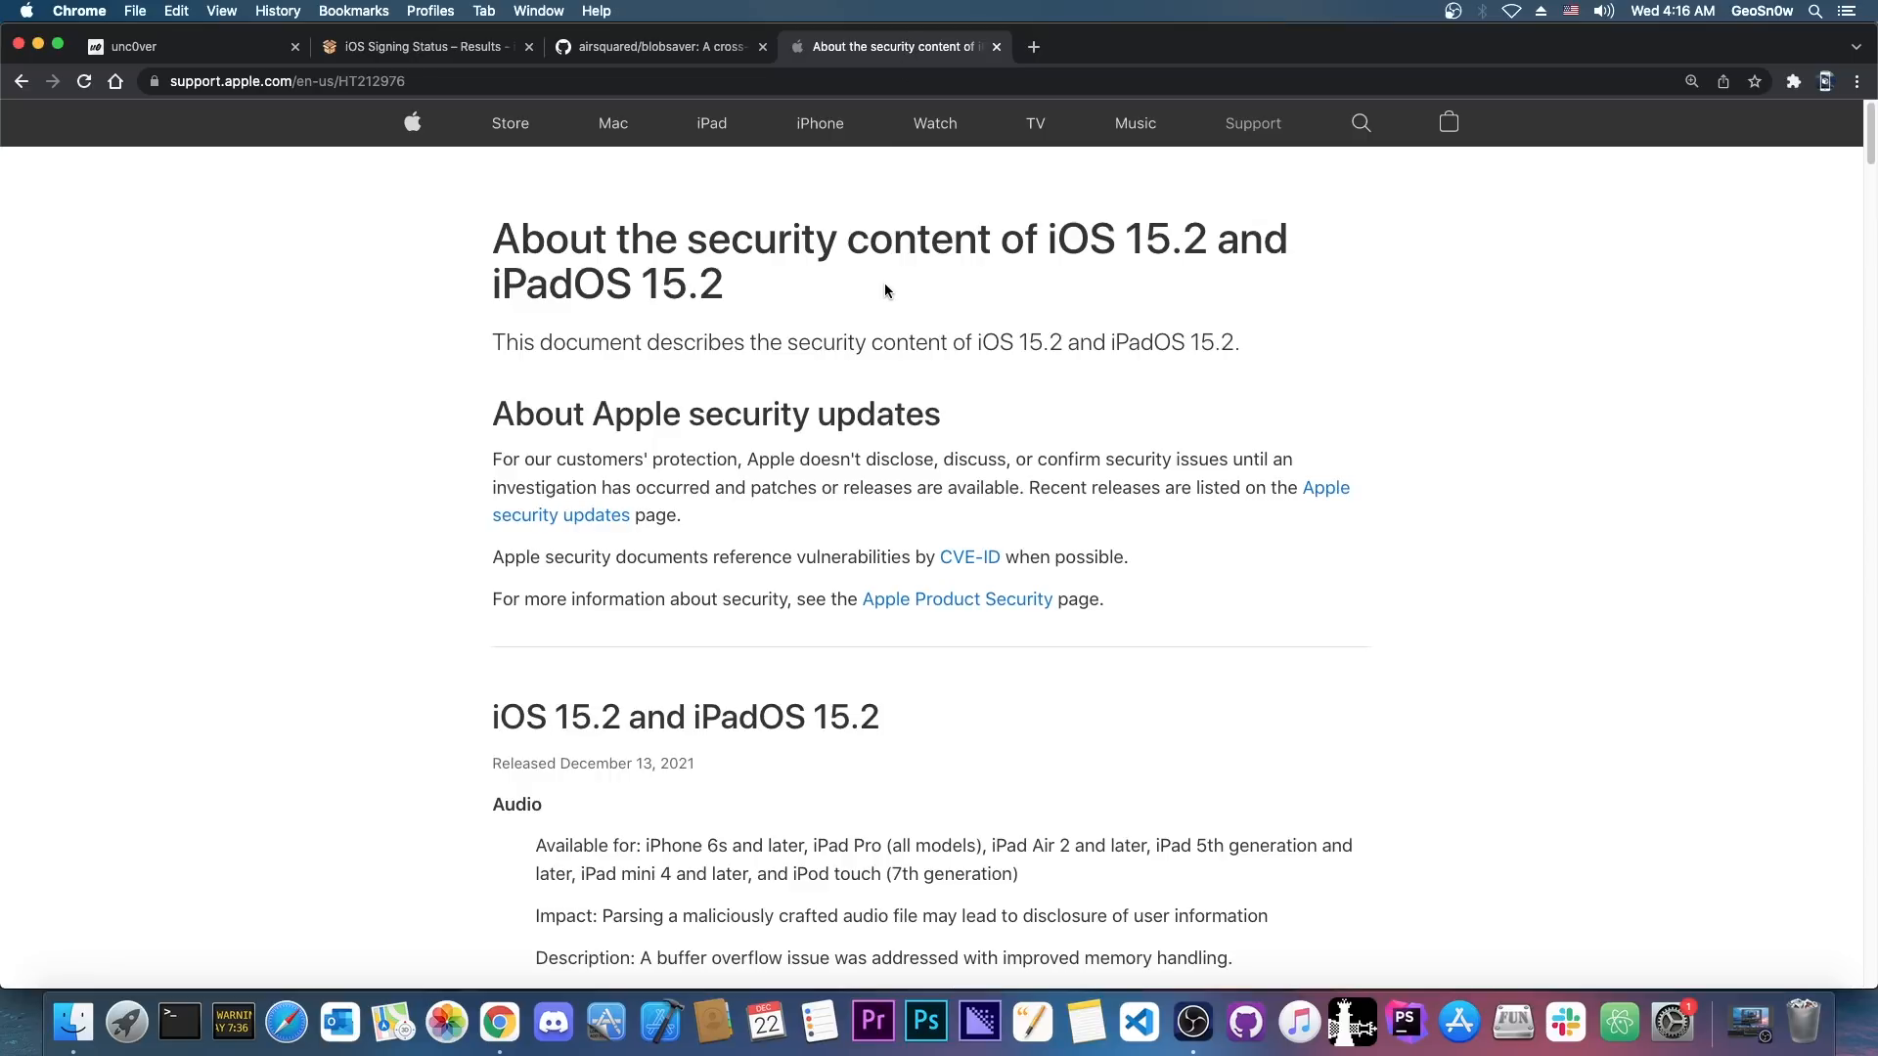
{"action": "scroll", "scroll_direction": "down", "scroll_amount": 3}
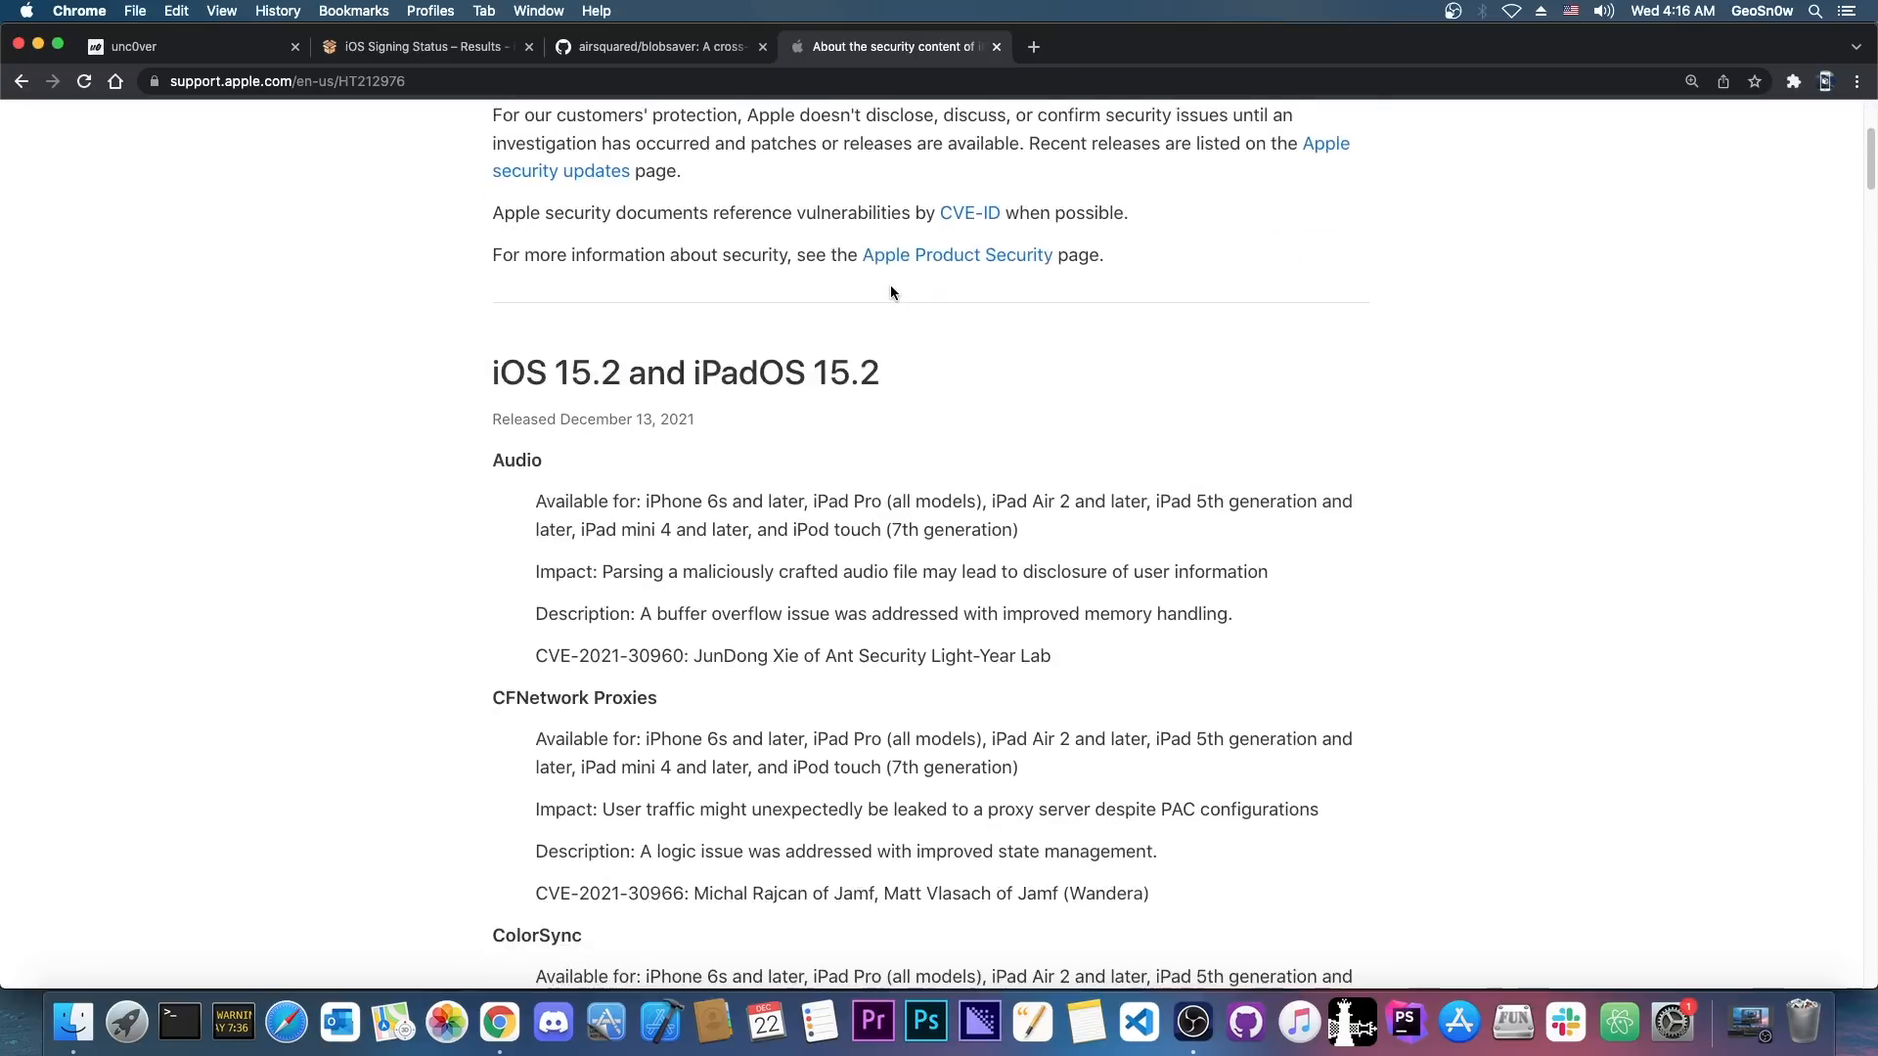
{"action": "scroll", "scroll_direction": "down", "scroll_amount": 3}
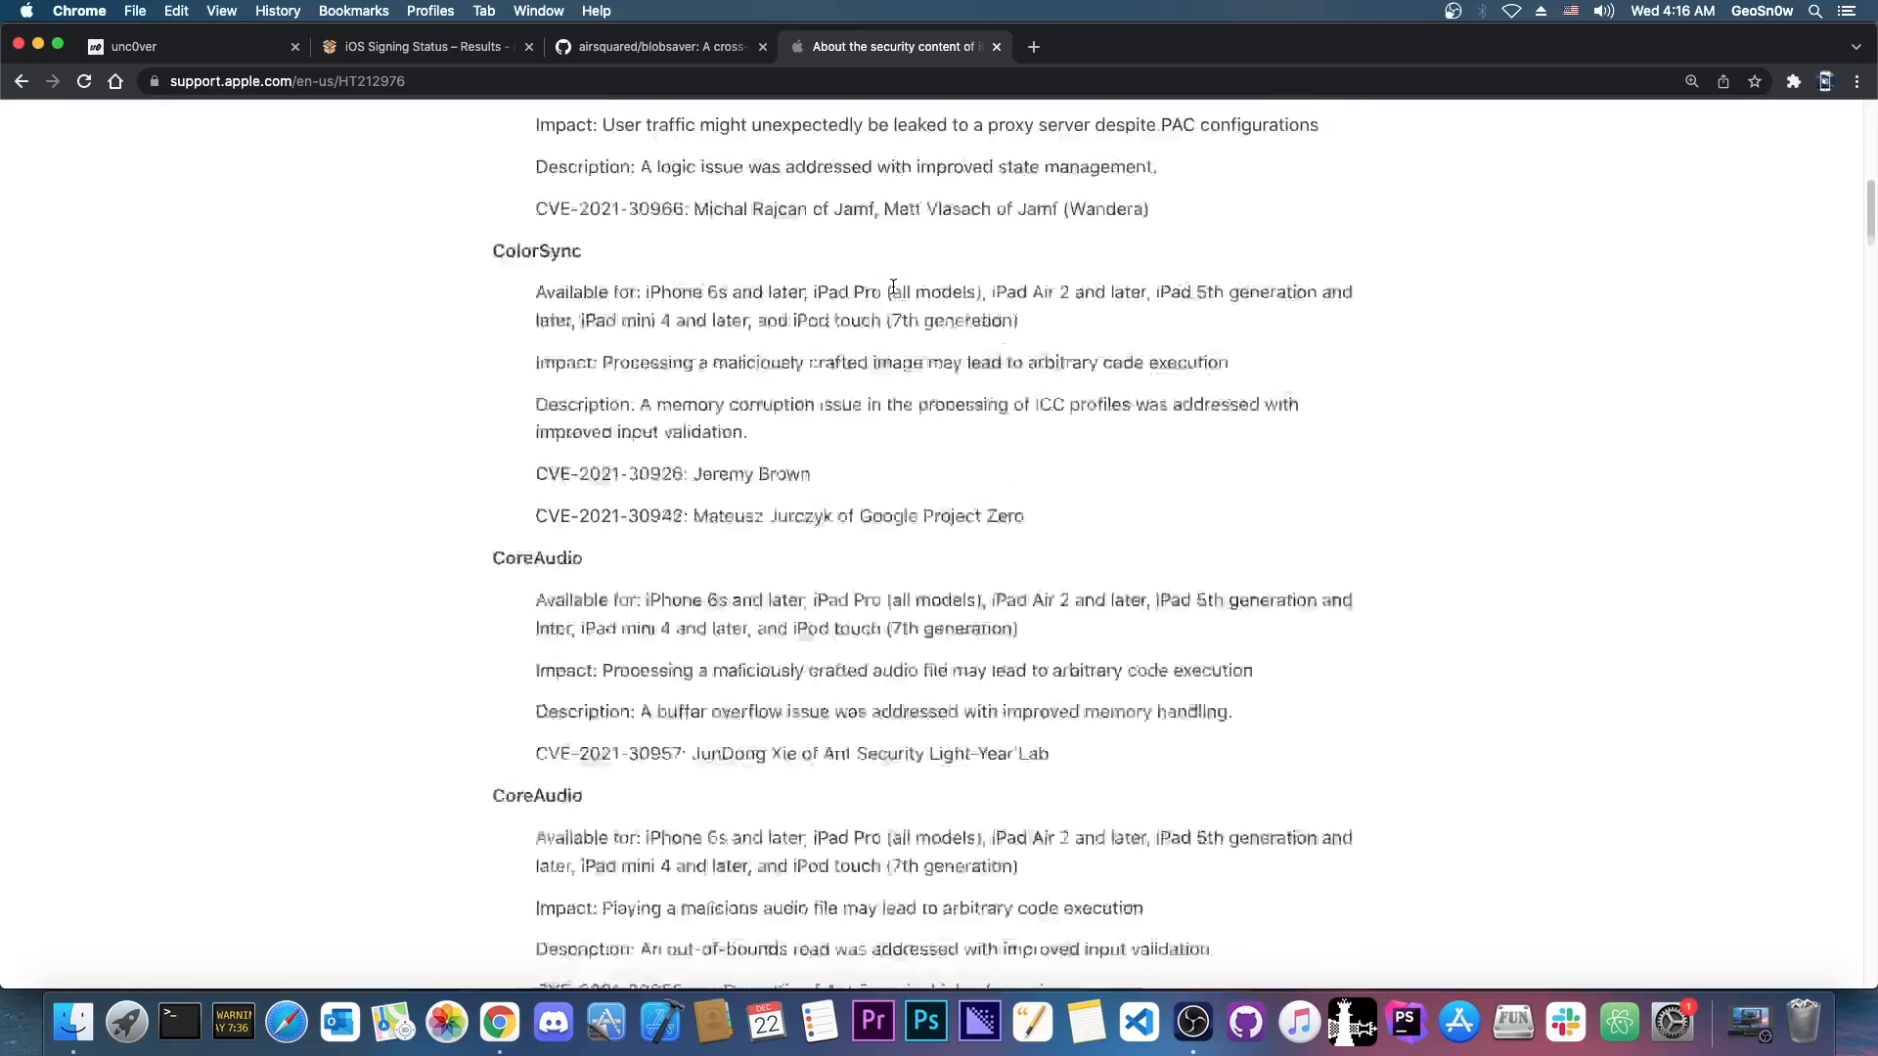
{"action": "scroll", "scroll_direction": "down", "scroll_amount": 3}
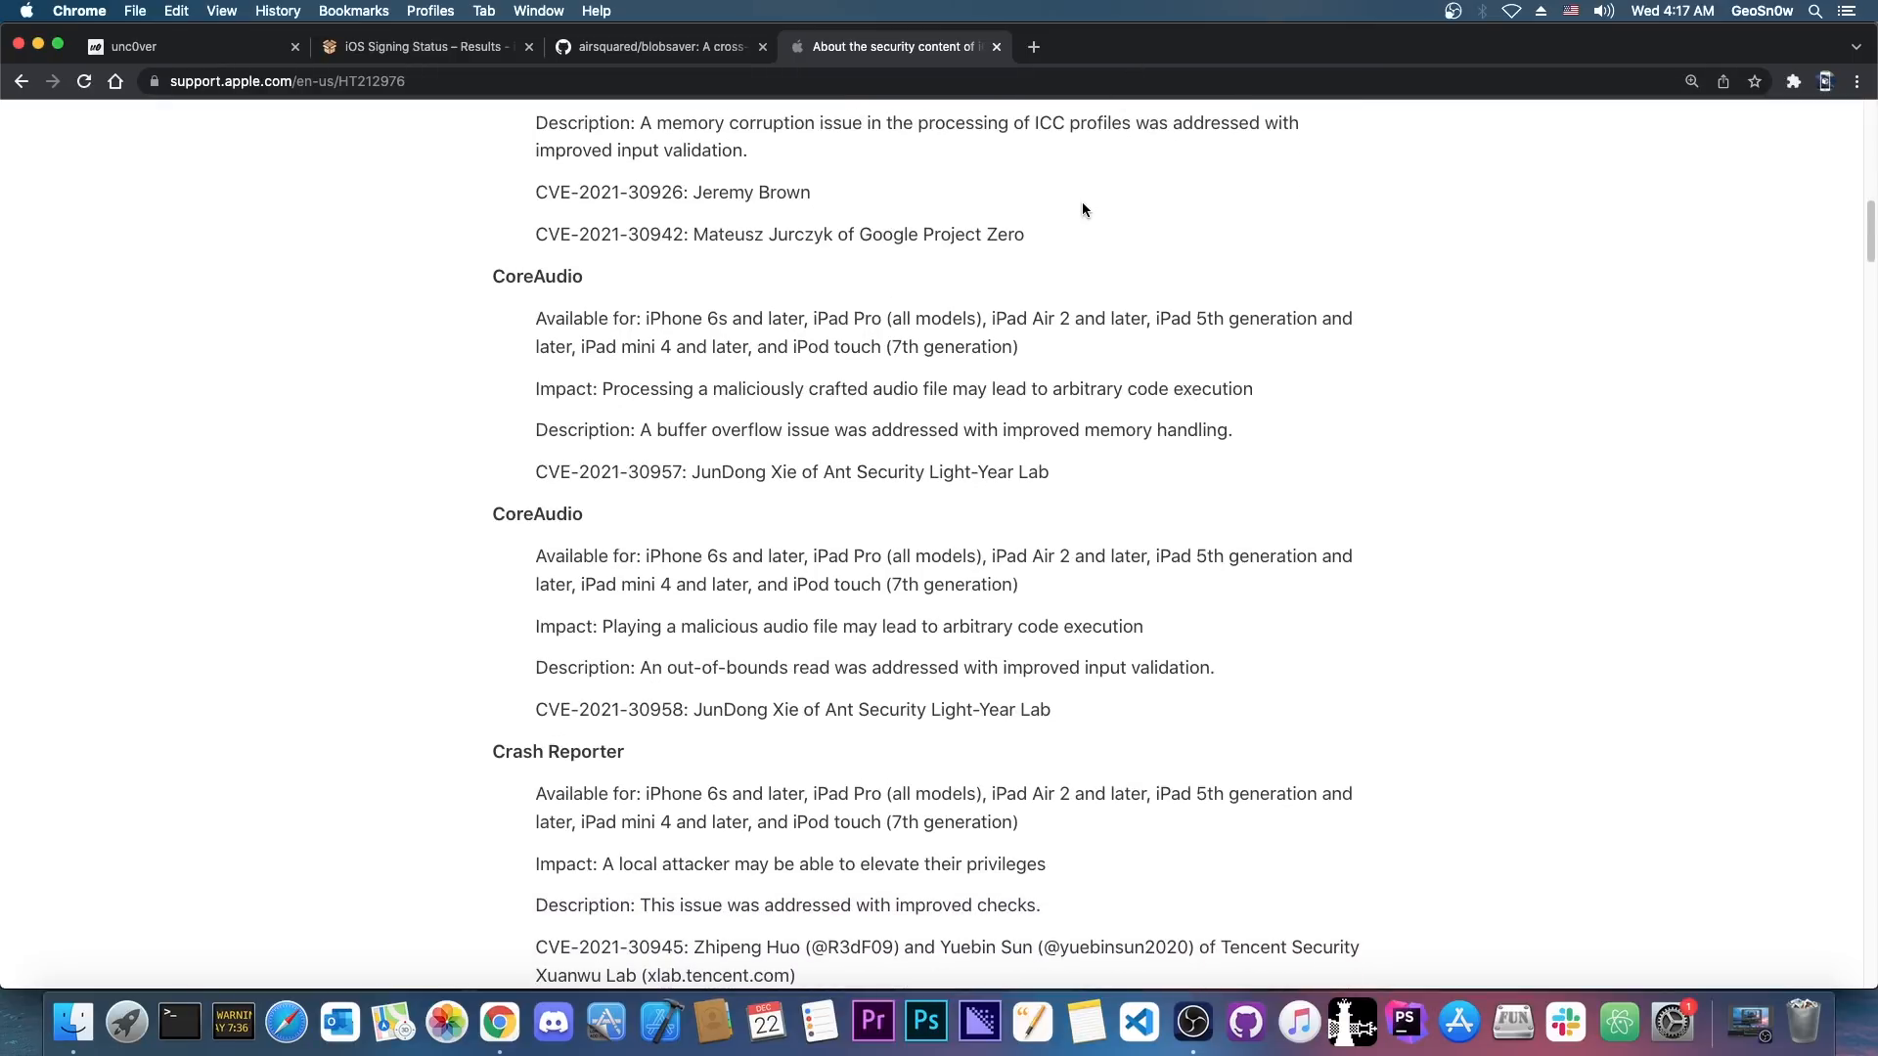
{"action": "scroll", "scroll_direction": "down", "scroll_amount": 3}
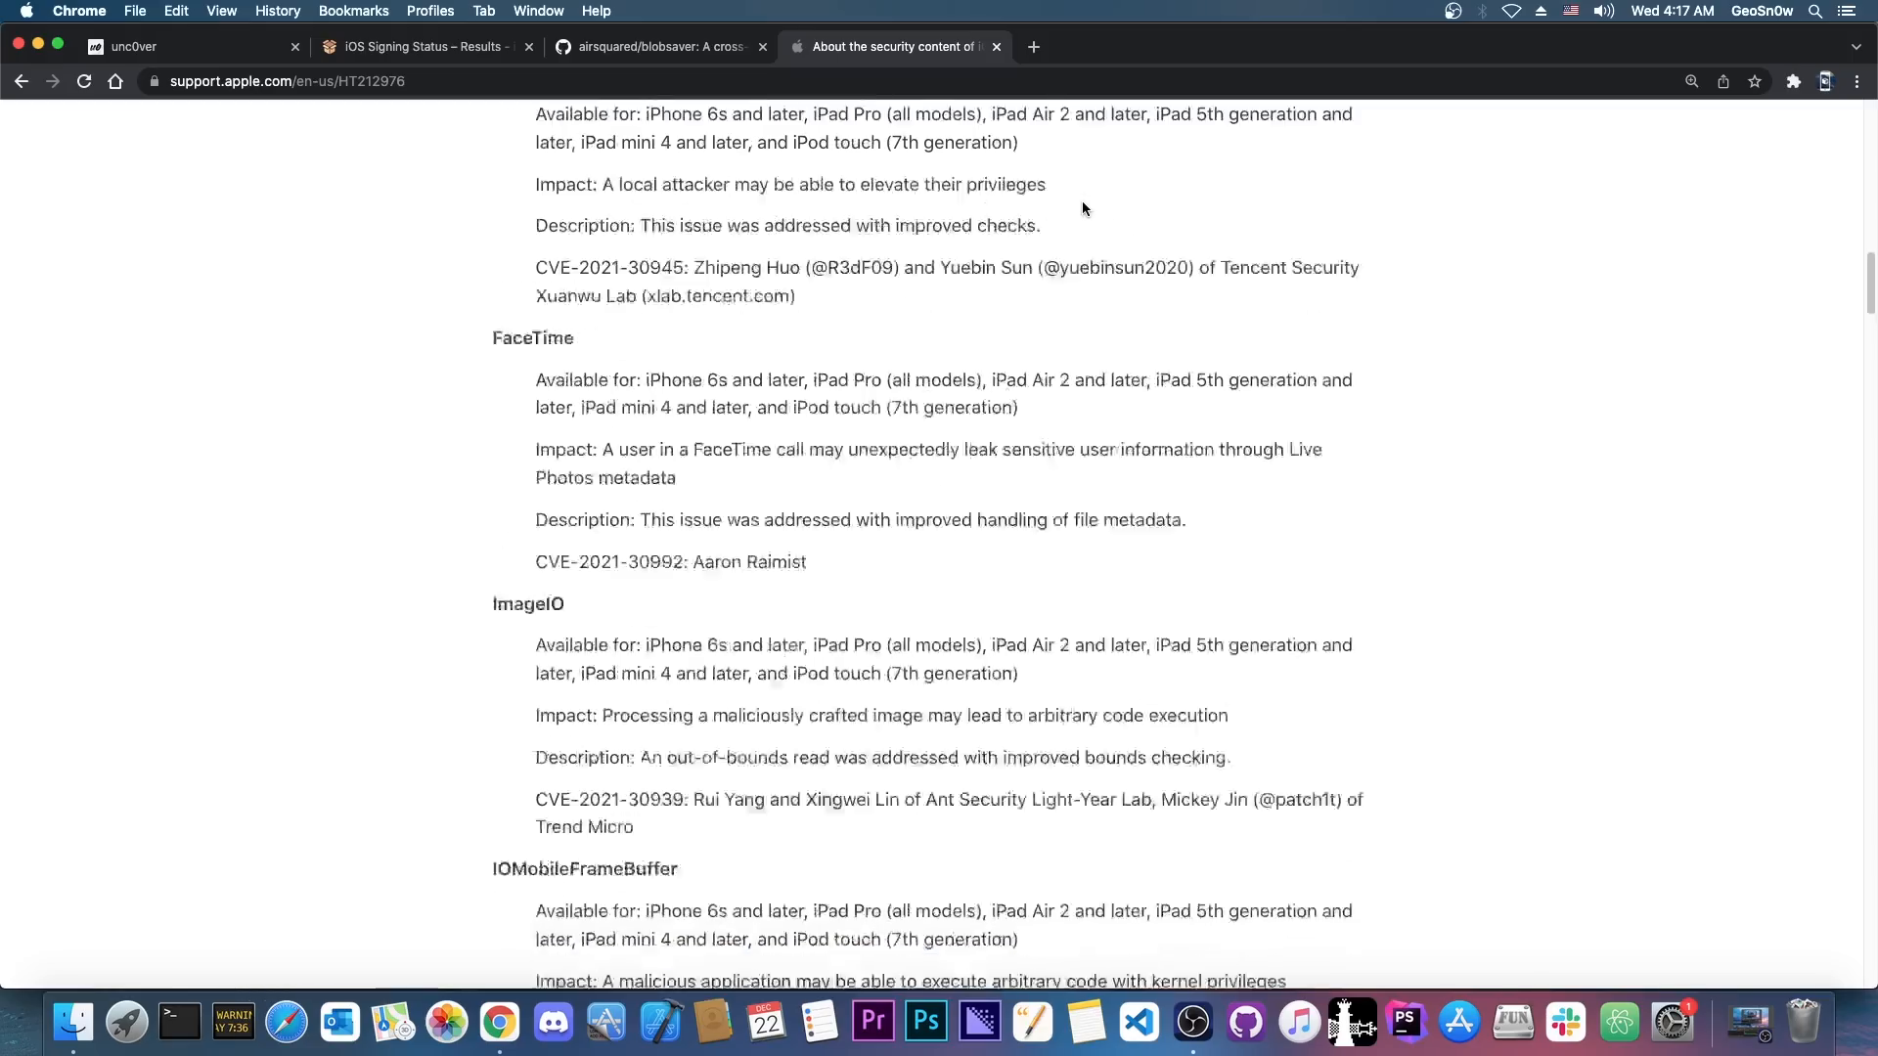
{"action": "scroll", "scroll_direction": "down", "scroll_amount": 3}
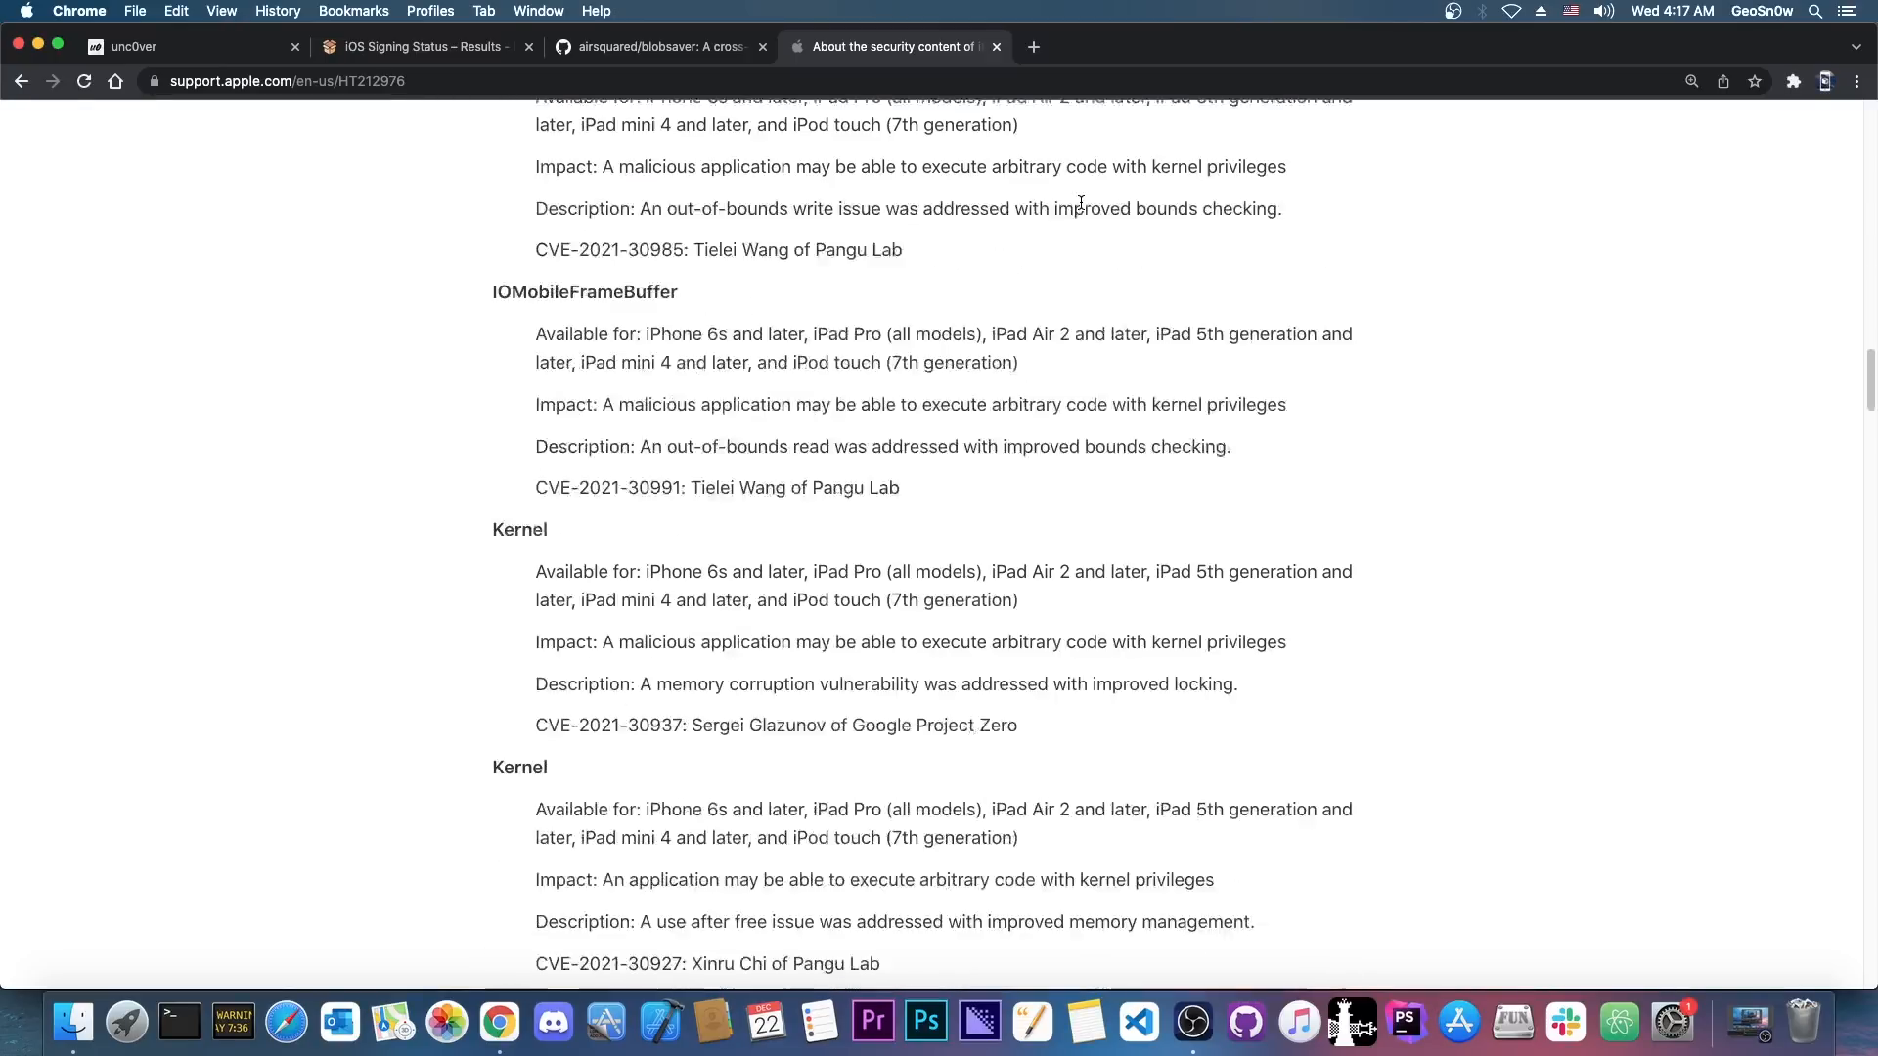
{"action": "scroll", "scroll_direction": "down", "scroll_amount": 3}
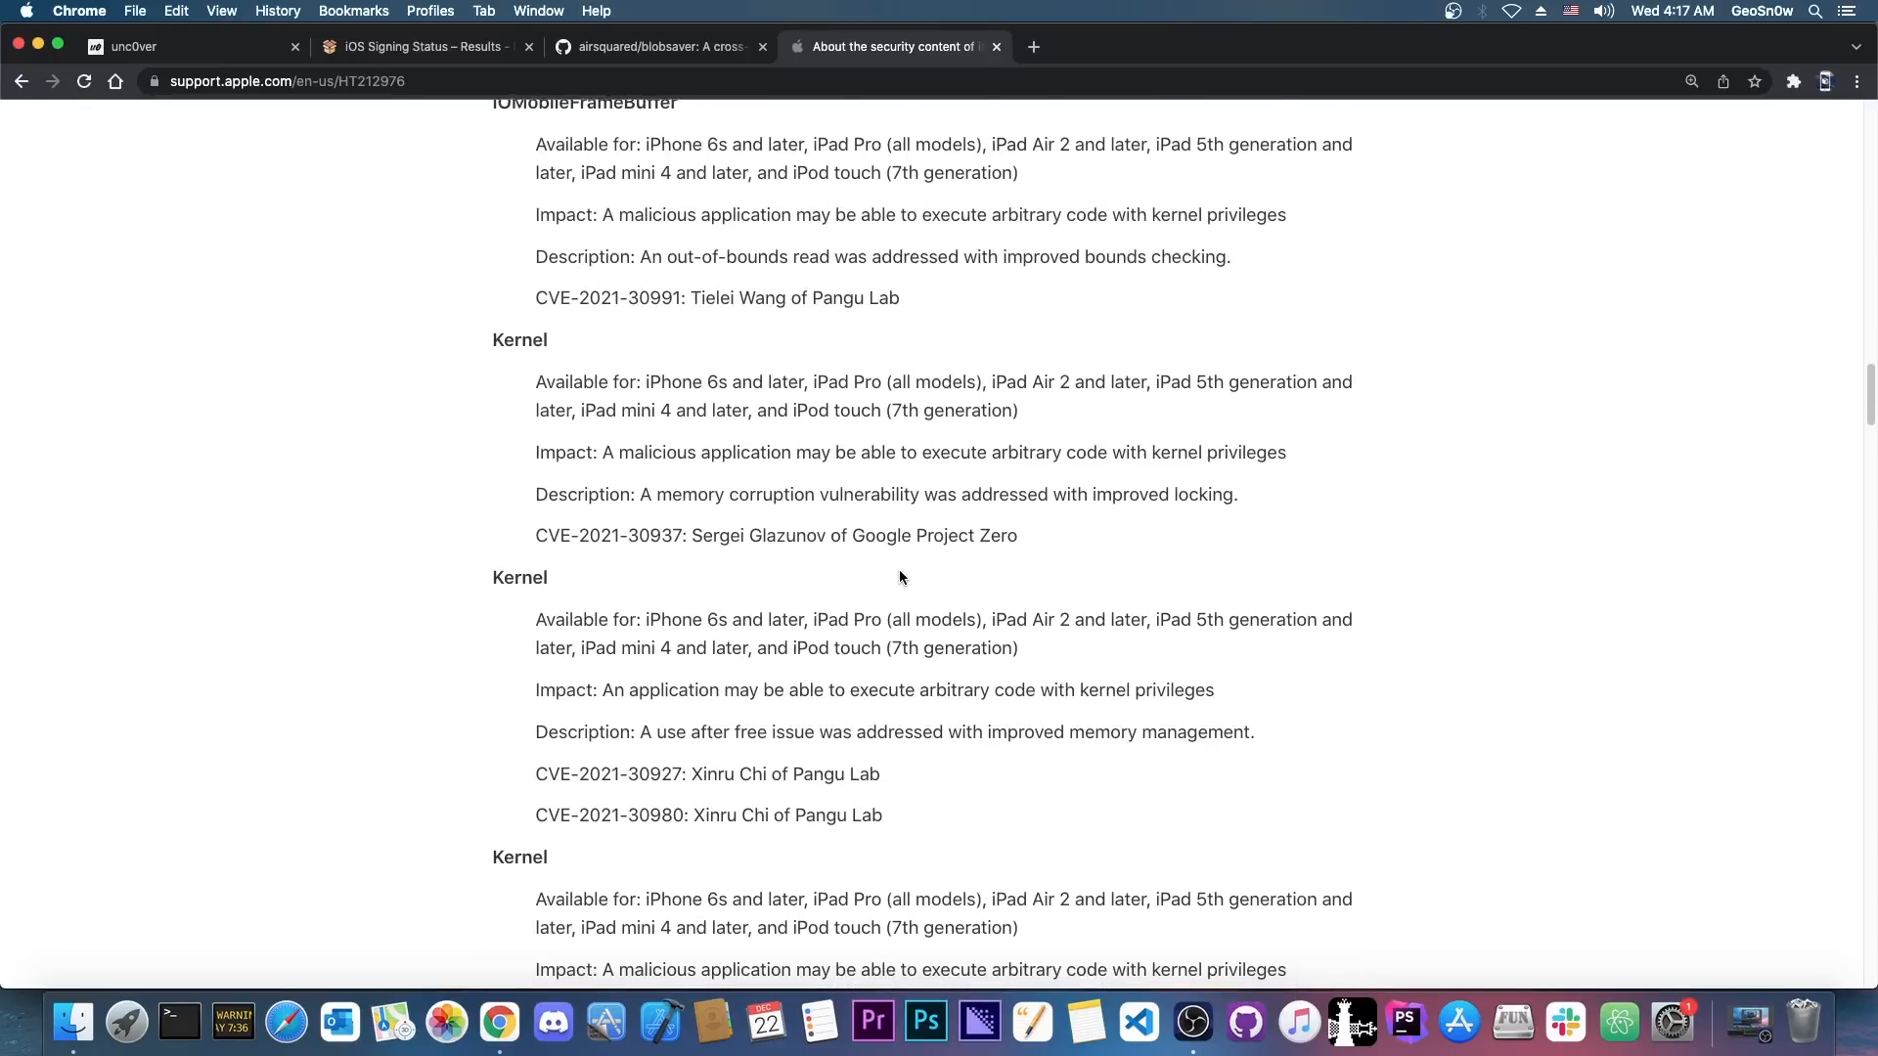
{"action": "scroll", "scroll_direction": "down", "scroll_amount": 3}
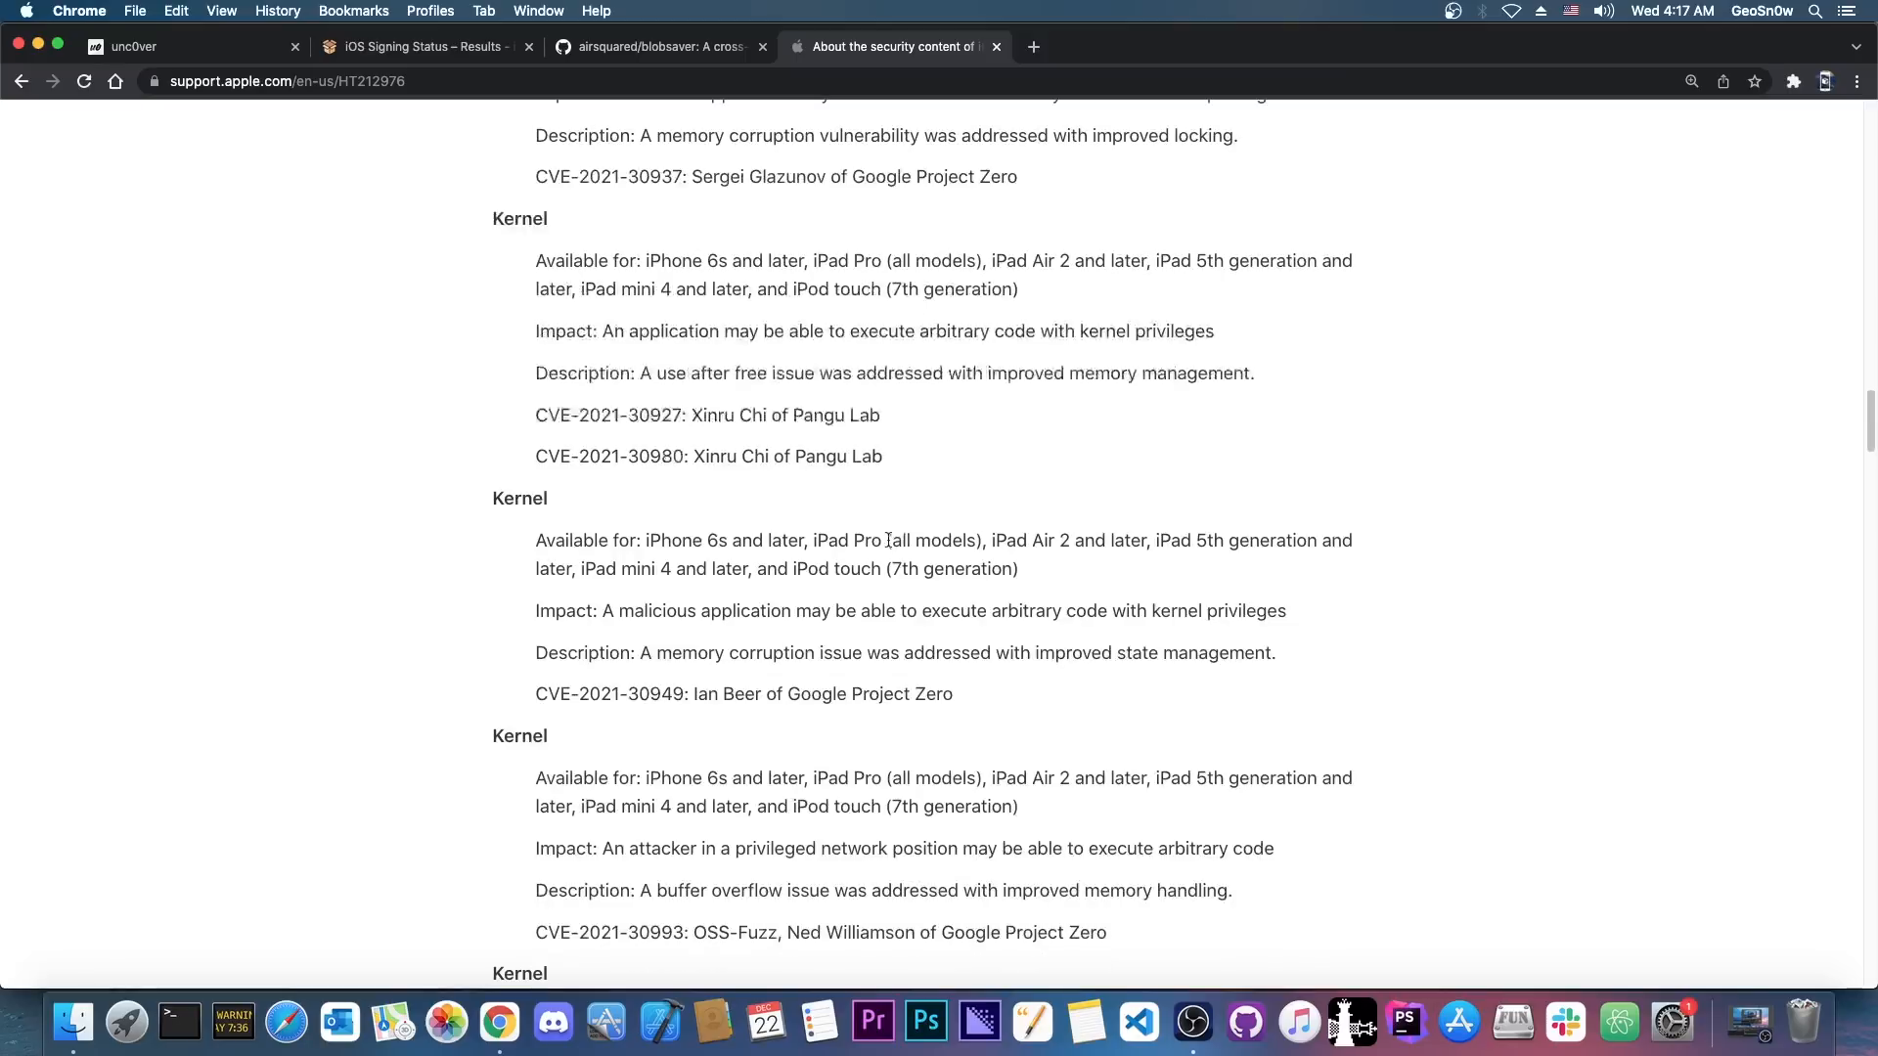
{"action": "mouse_move", "coordinate": [871, 516]}
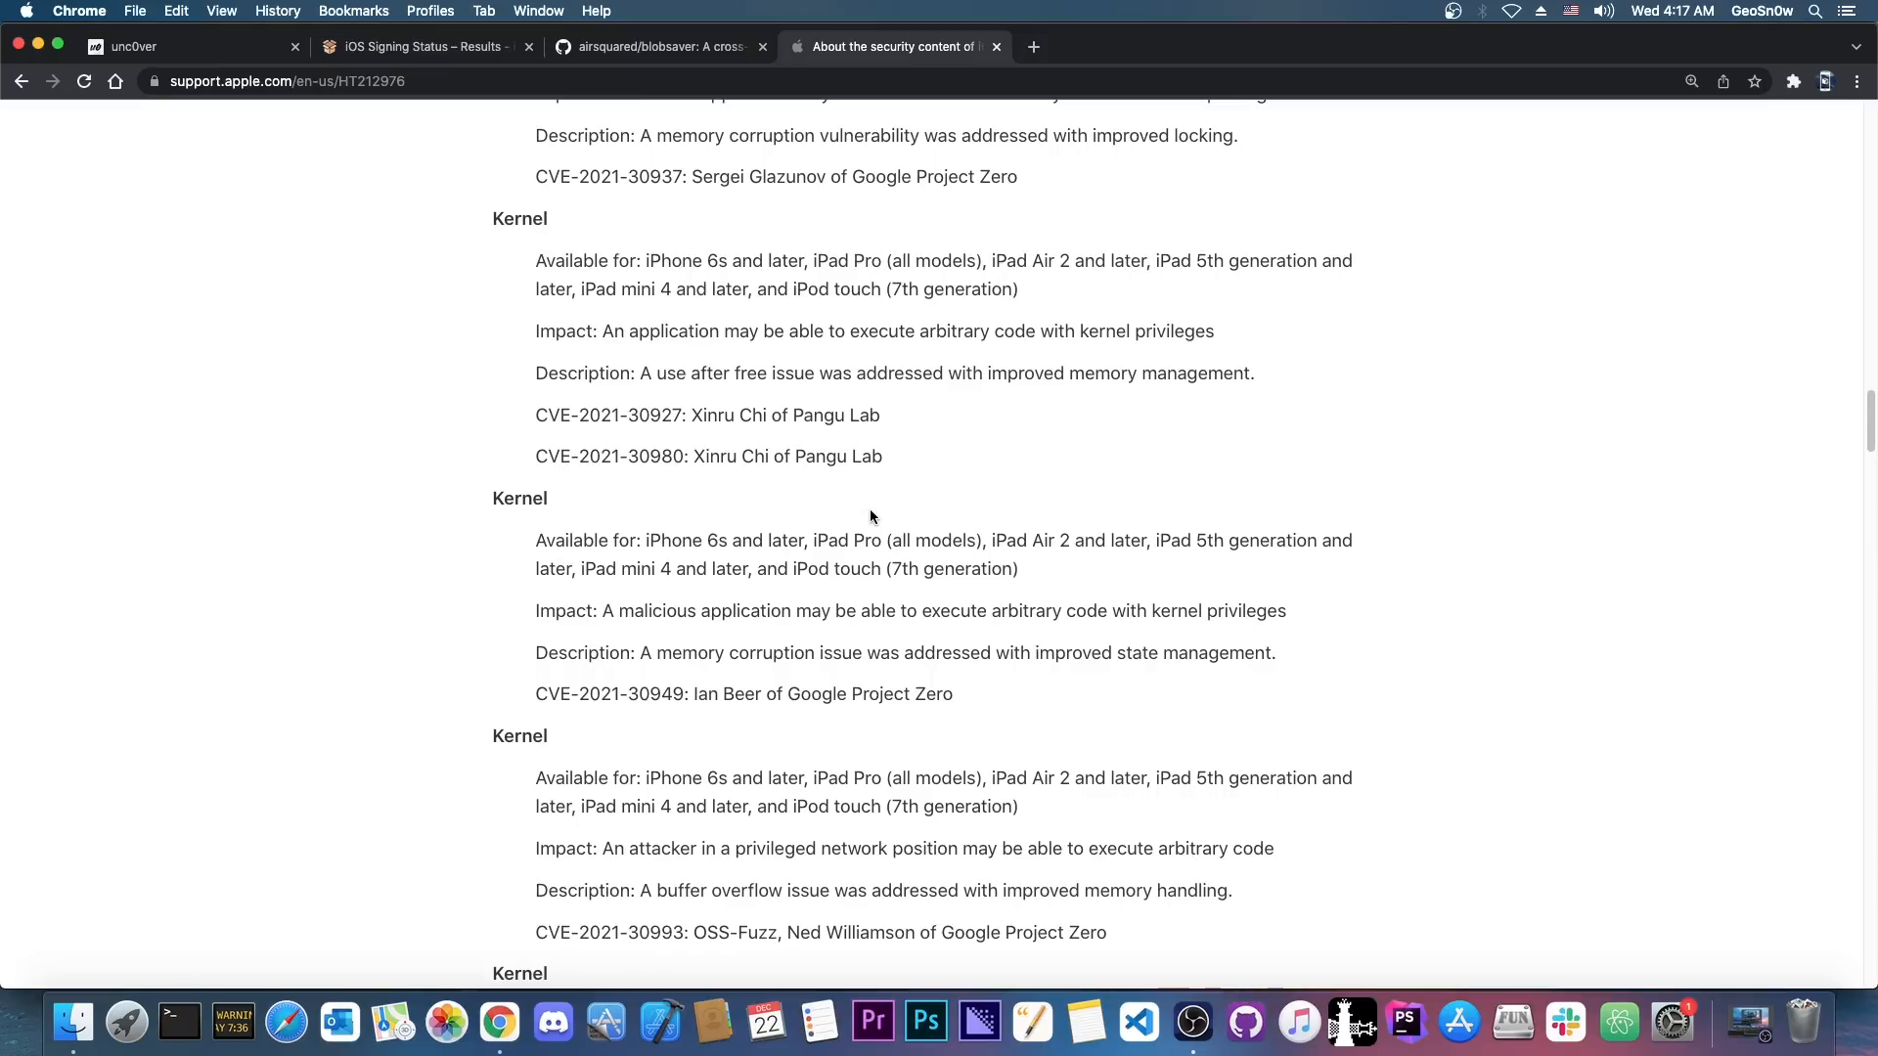
{"action": "mouse_move", "coordinate": [417, 47]}
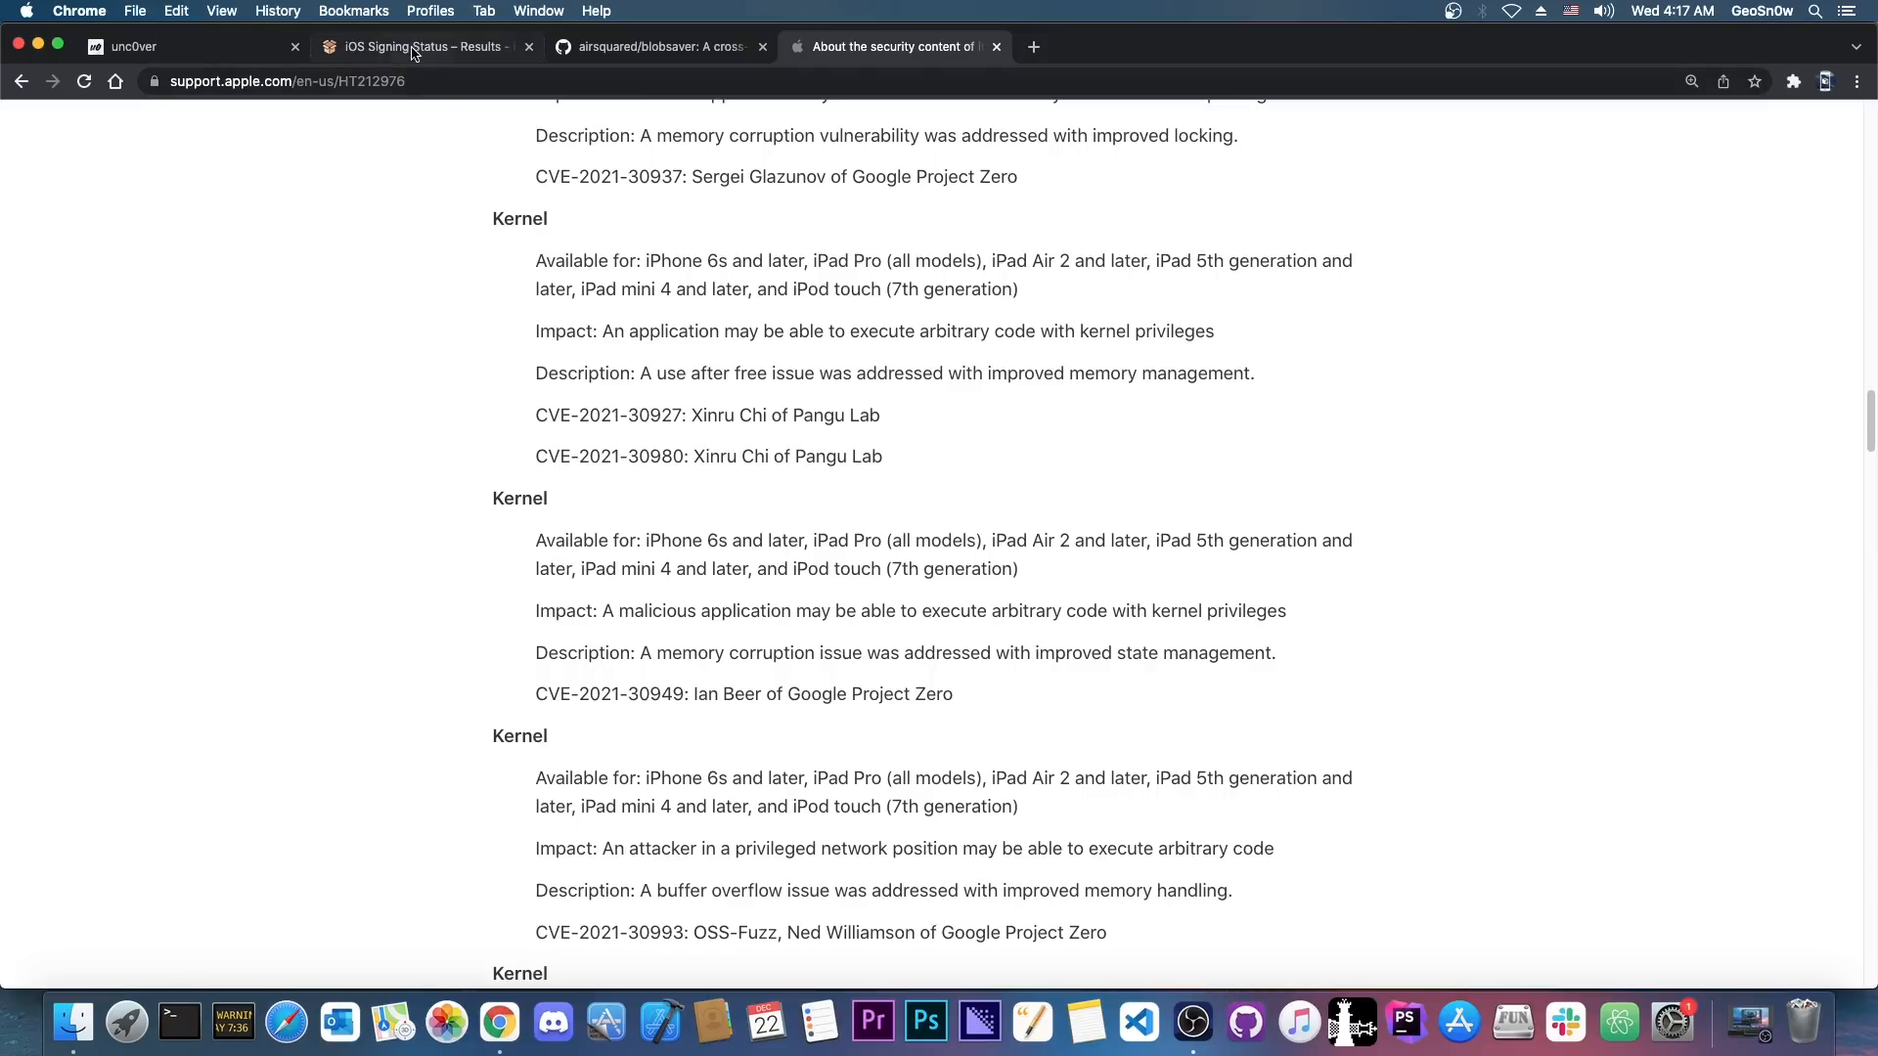
Review the iPhone12,3 signing results and the blobsaver project page, ending on the RELEASE versions list.
{"action": "left_click", "coordinate": [418, 47]}
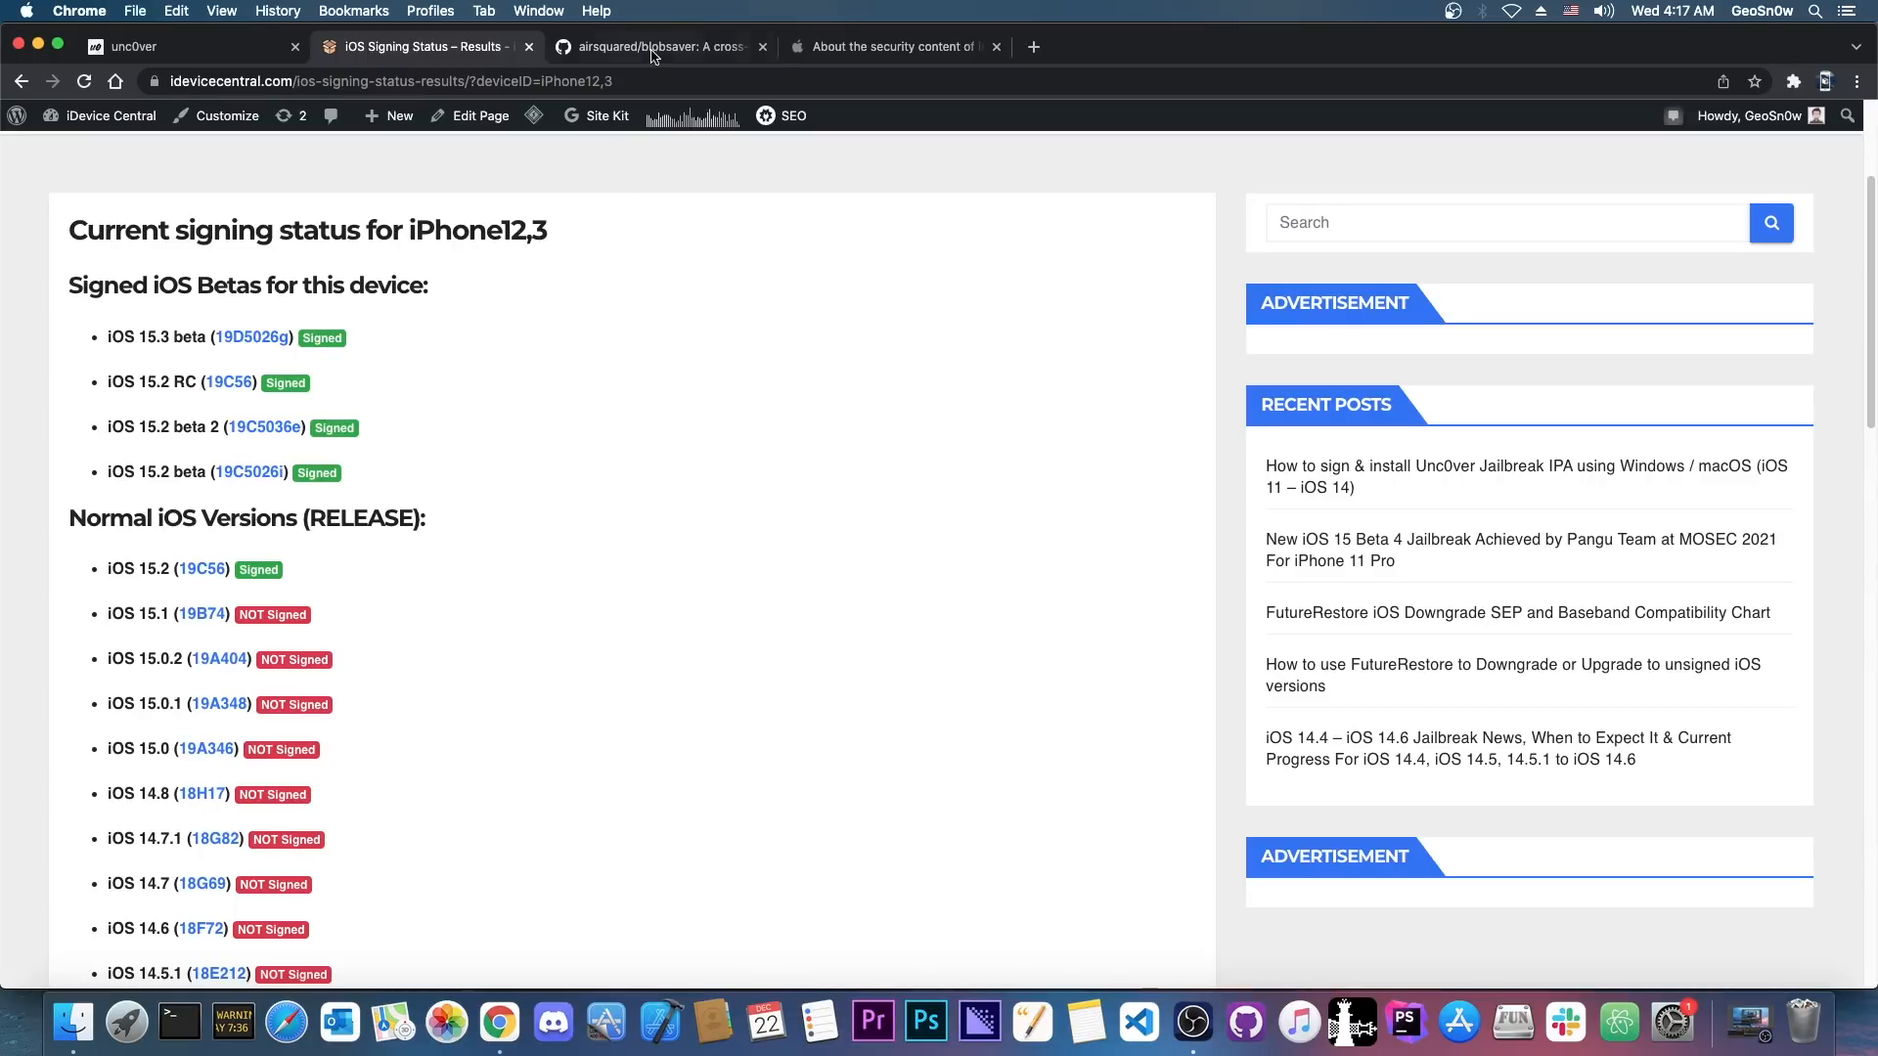
{"action": "left_click", "coordinate": [660, 47]}
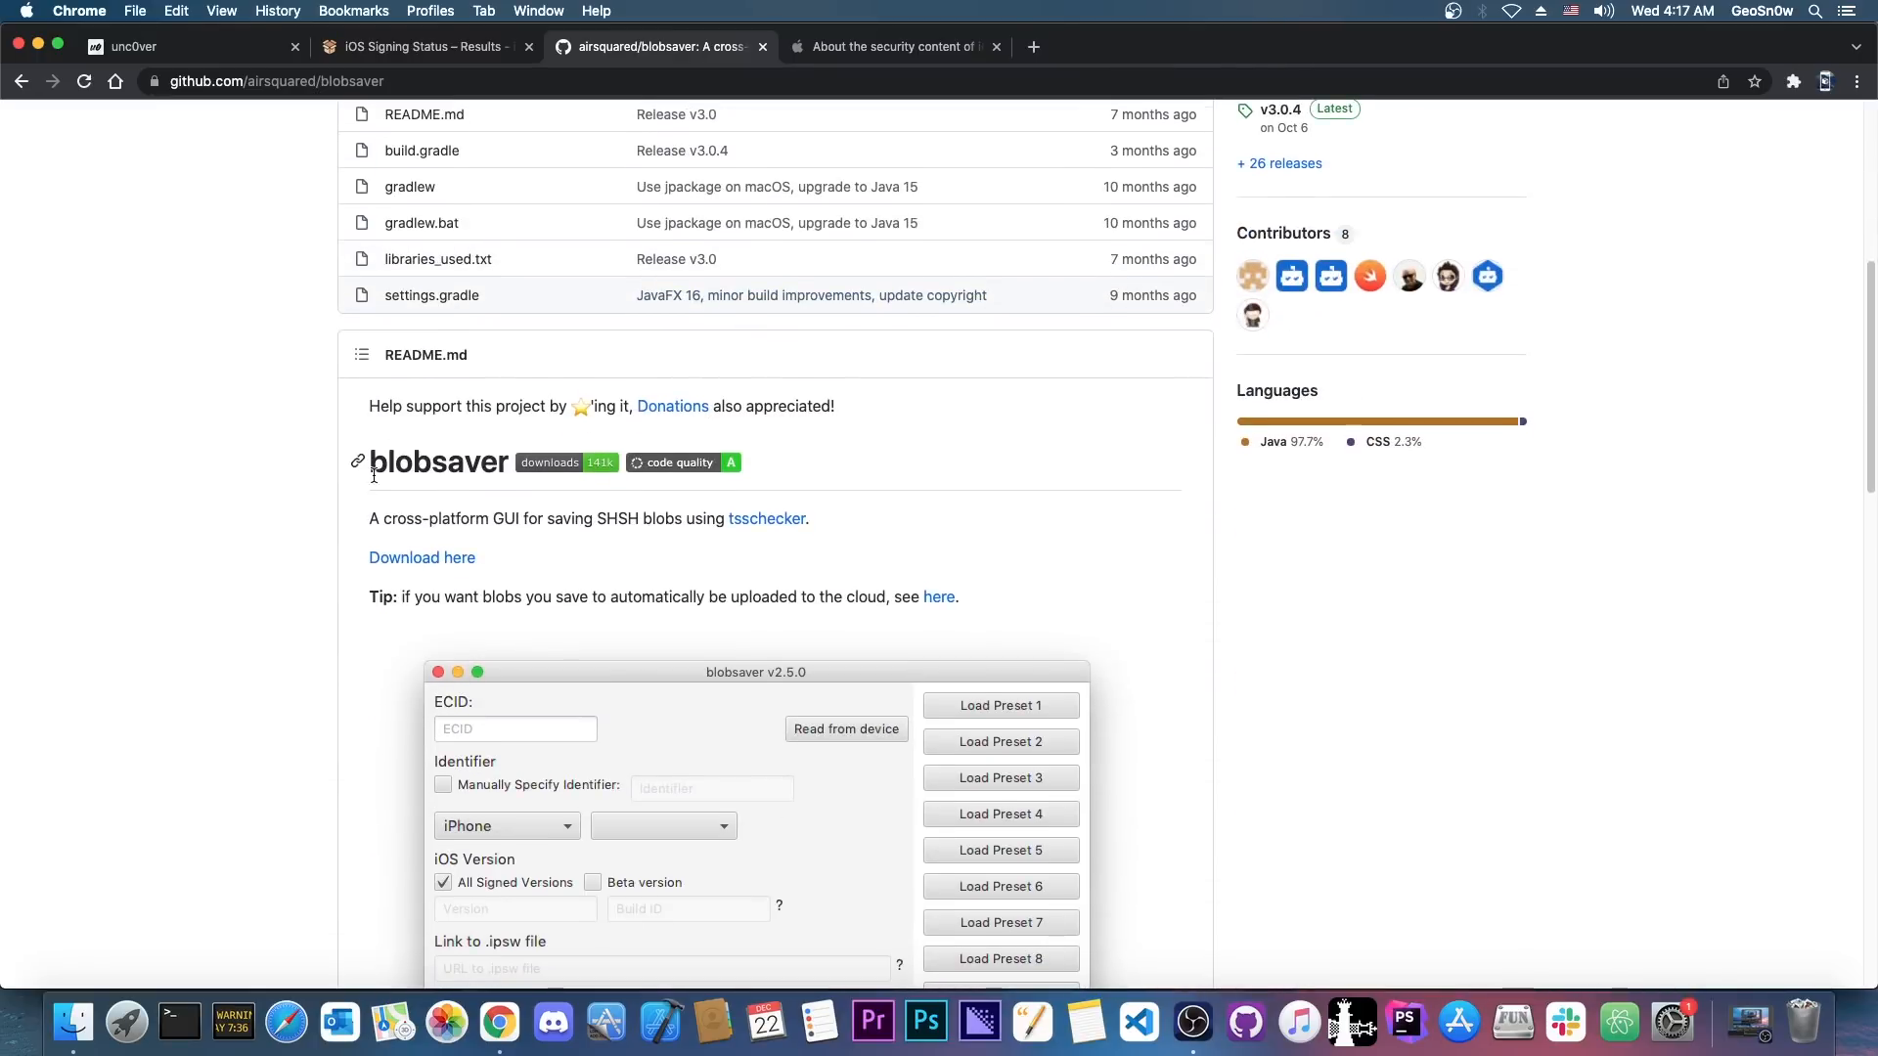
{"action": "left_click", "coordinate": [419, 47]}
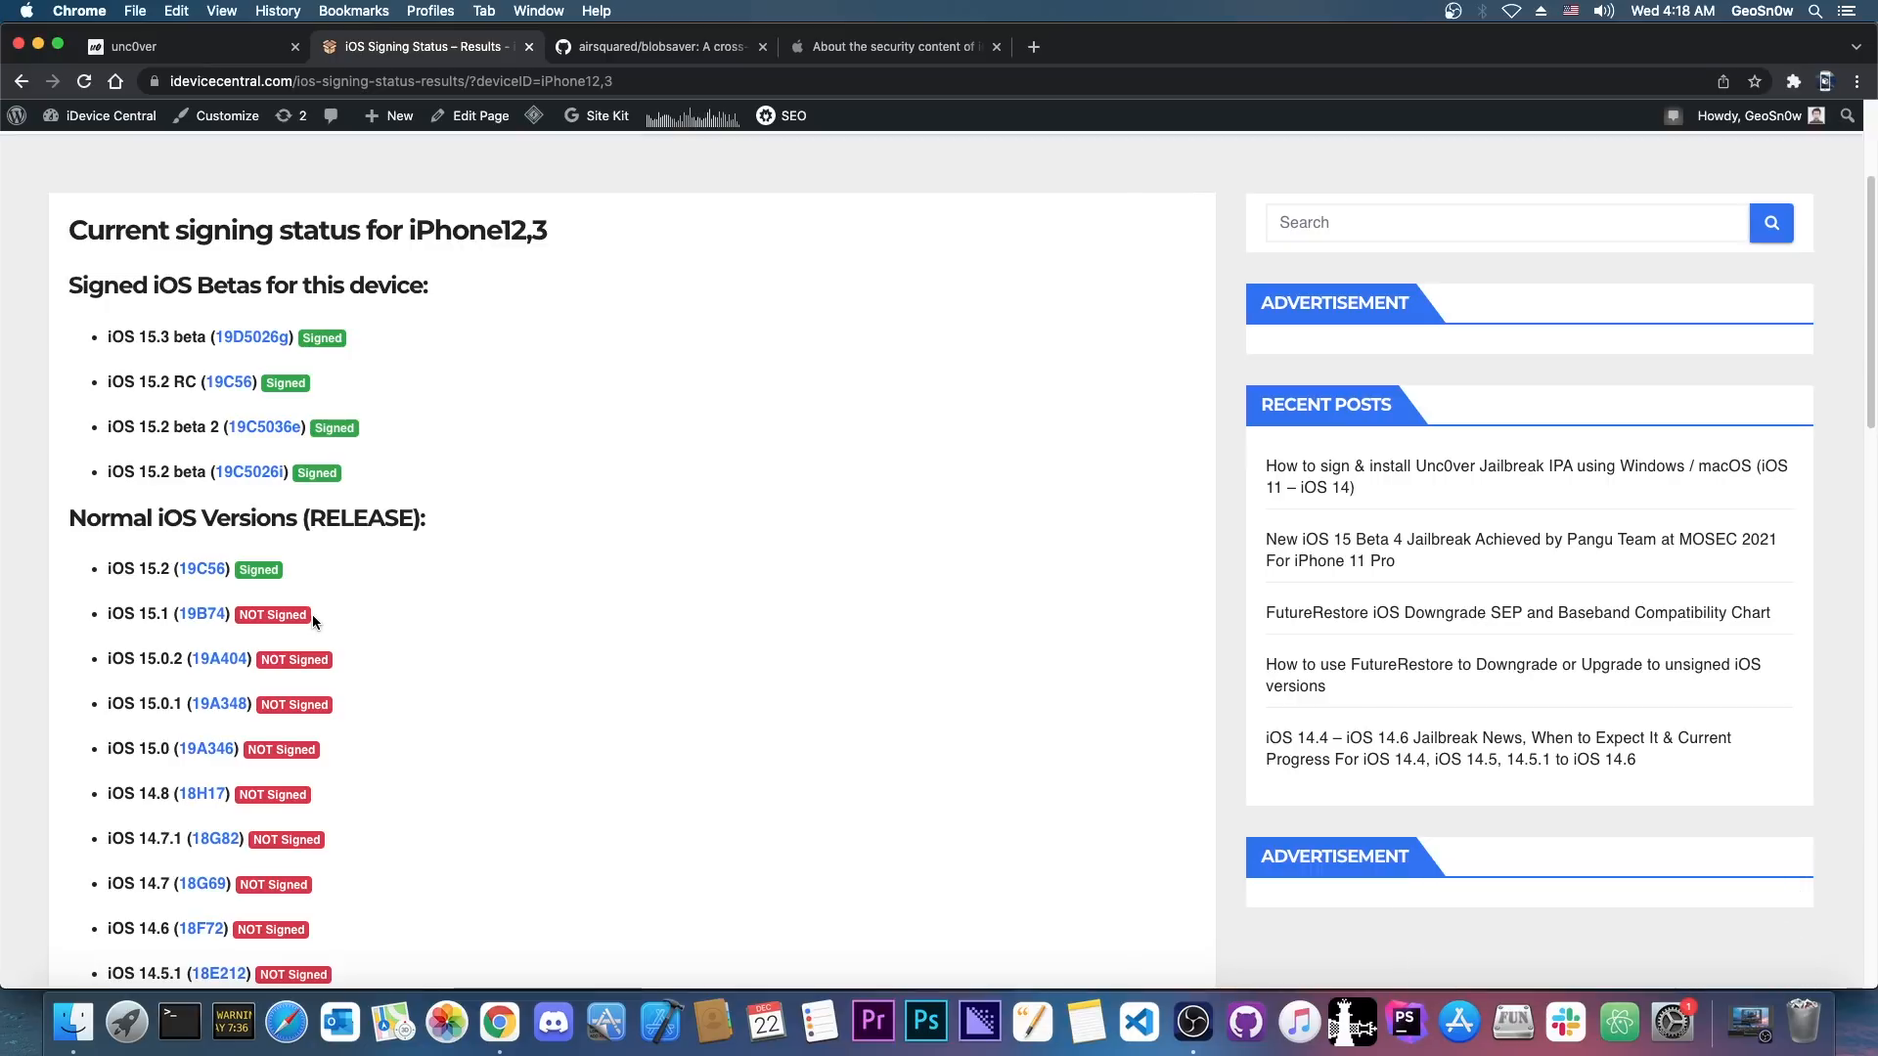
{"action": "scroll", "scroll_direction": "down", "scroll_amount": 3}
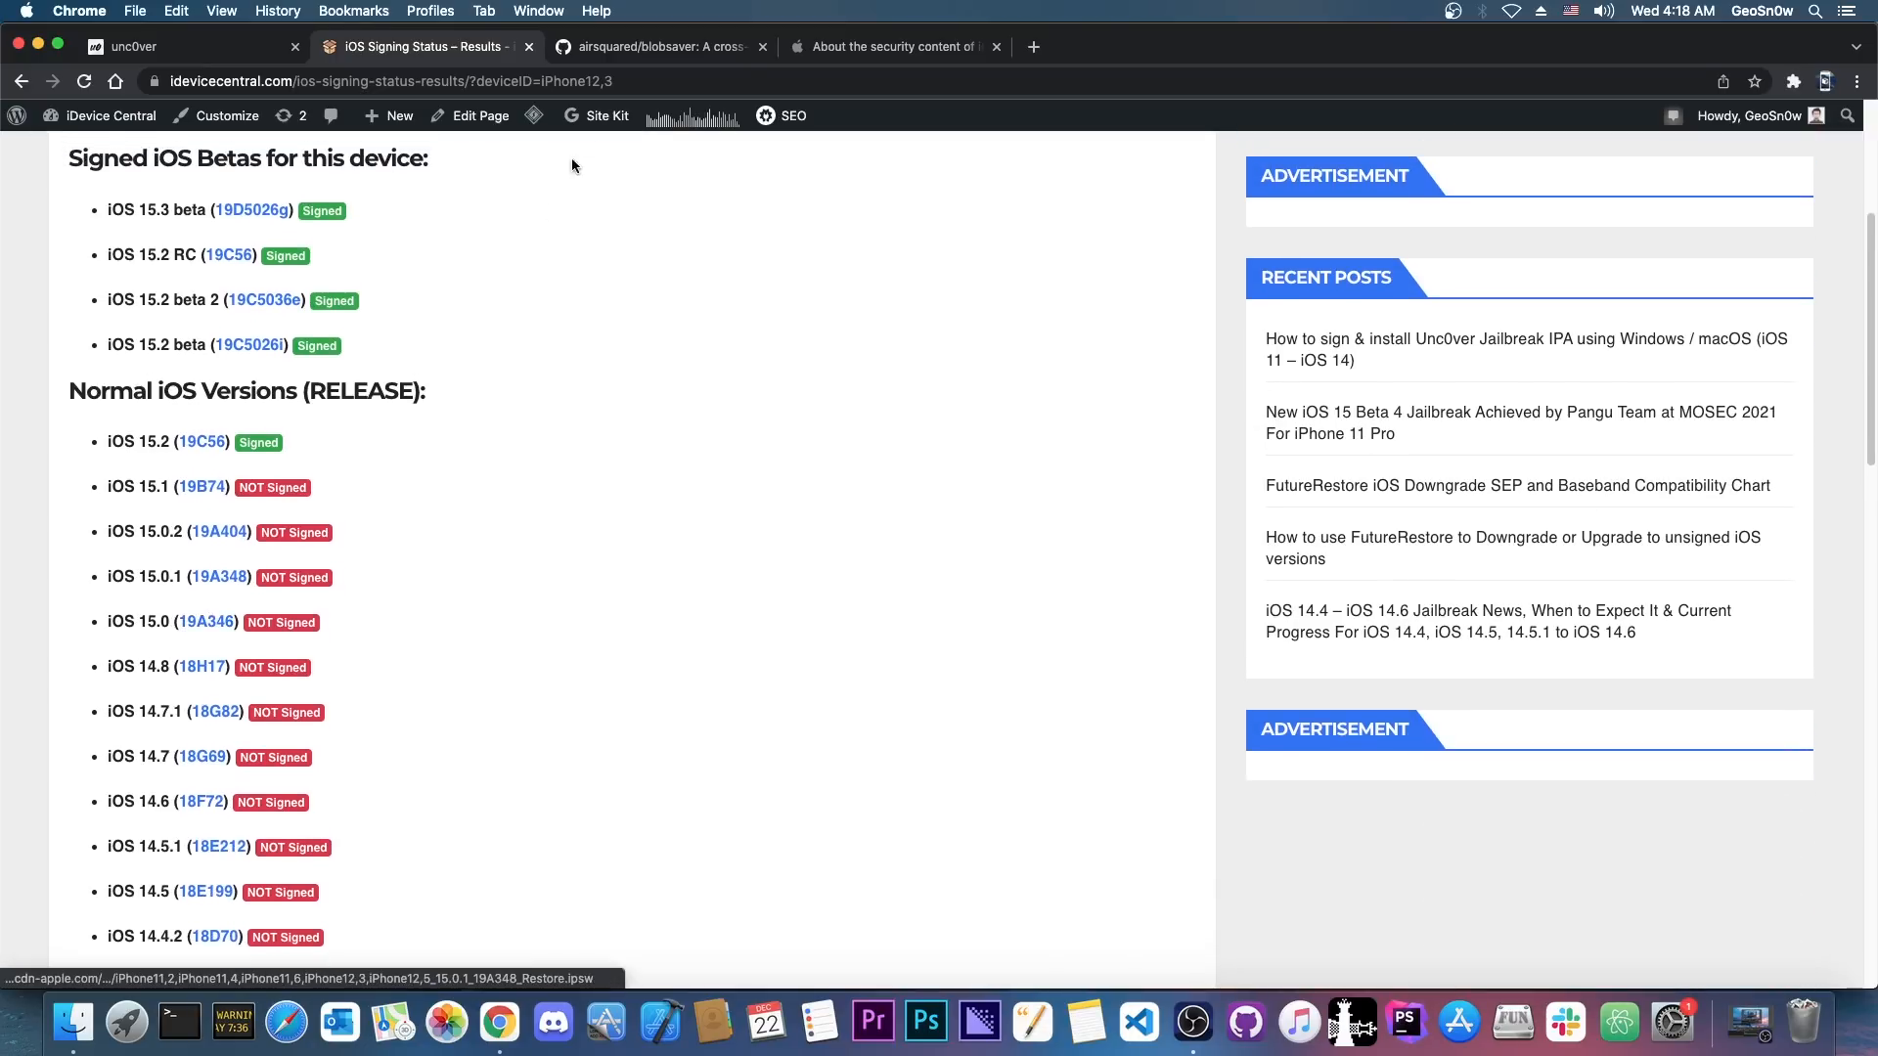
{"action": "left_click", "coordinate": [653, 47]}
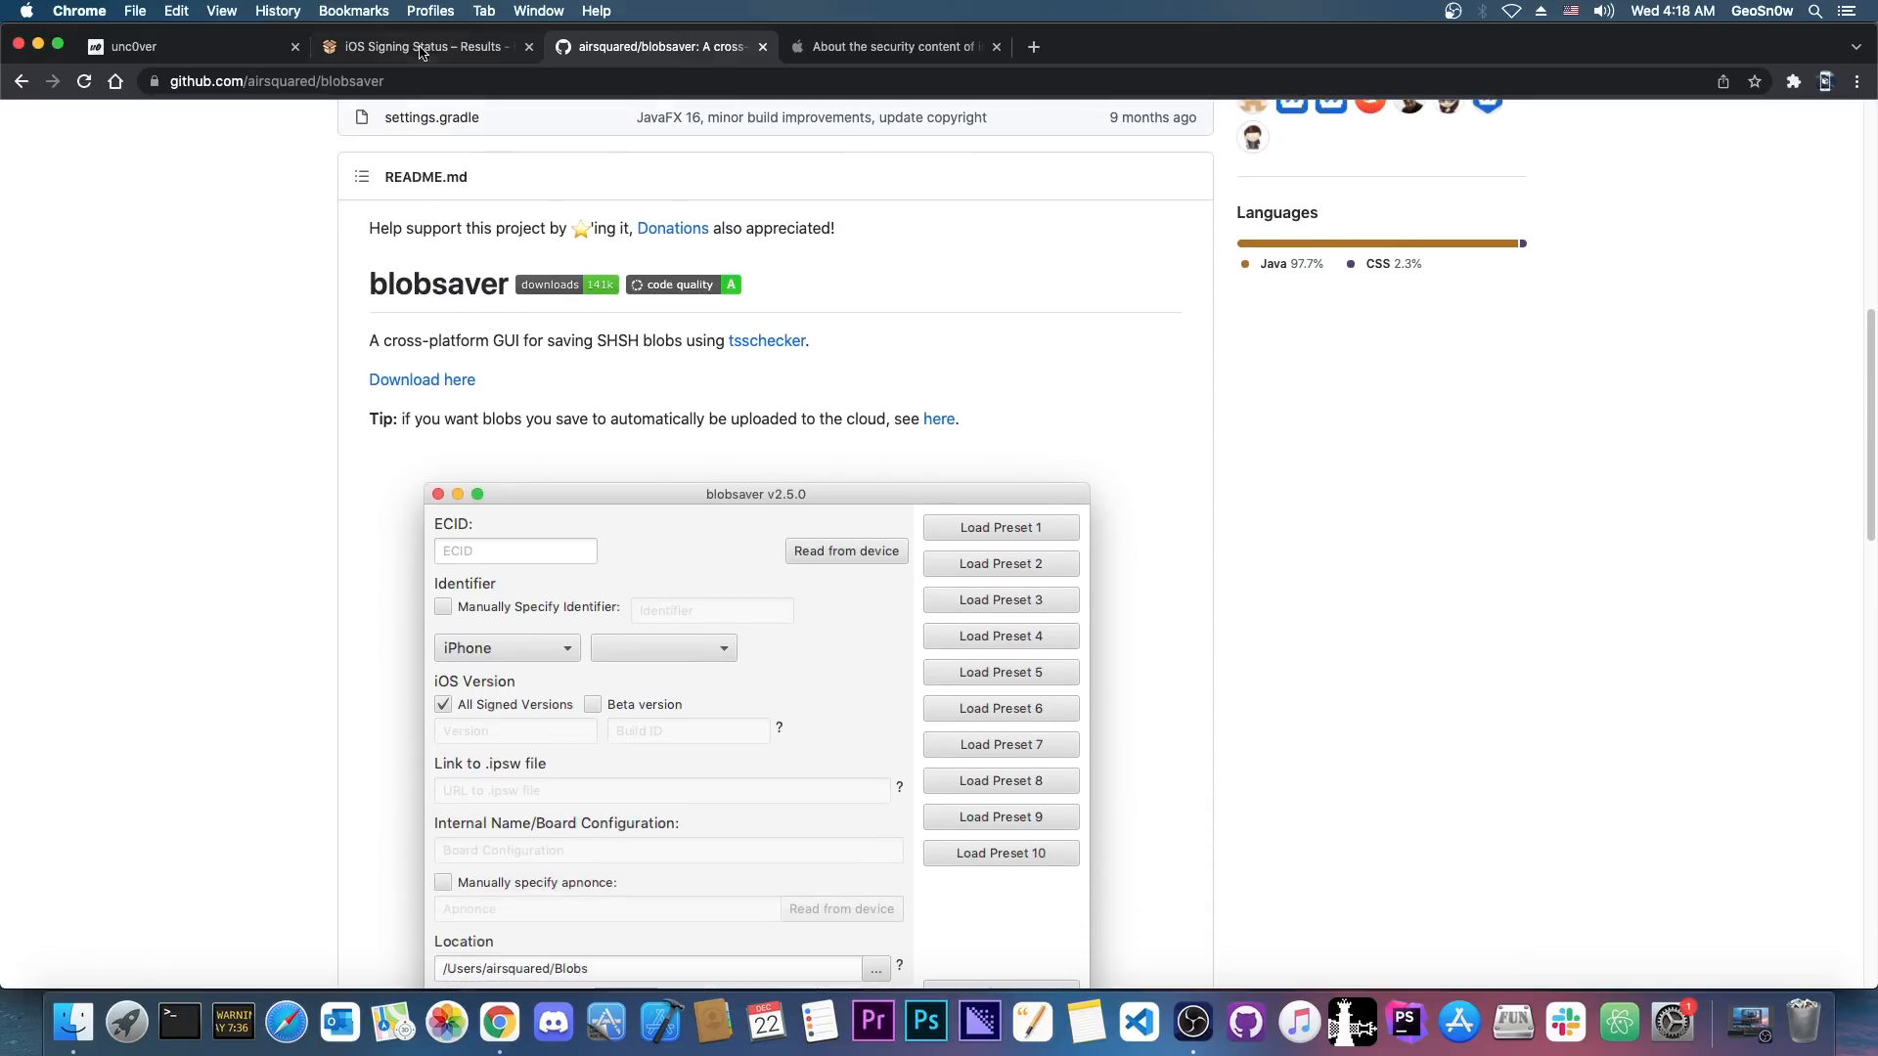
{"action": "left_click", "coordinate": [418, 45]}
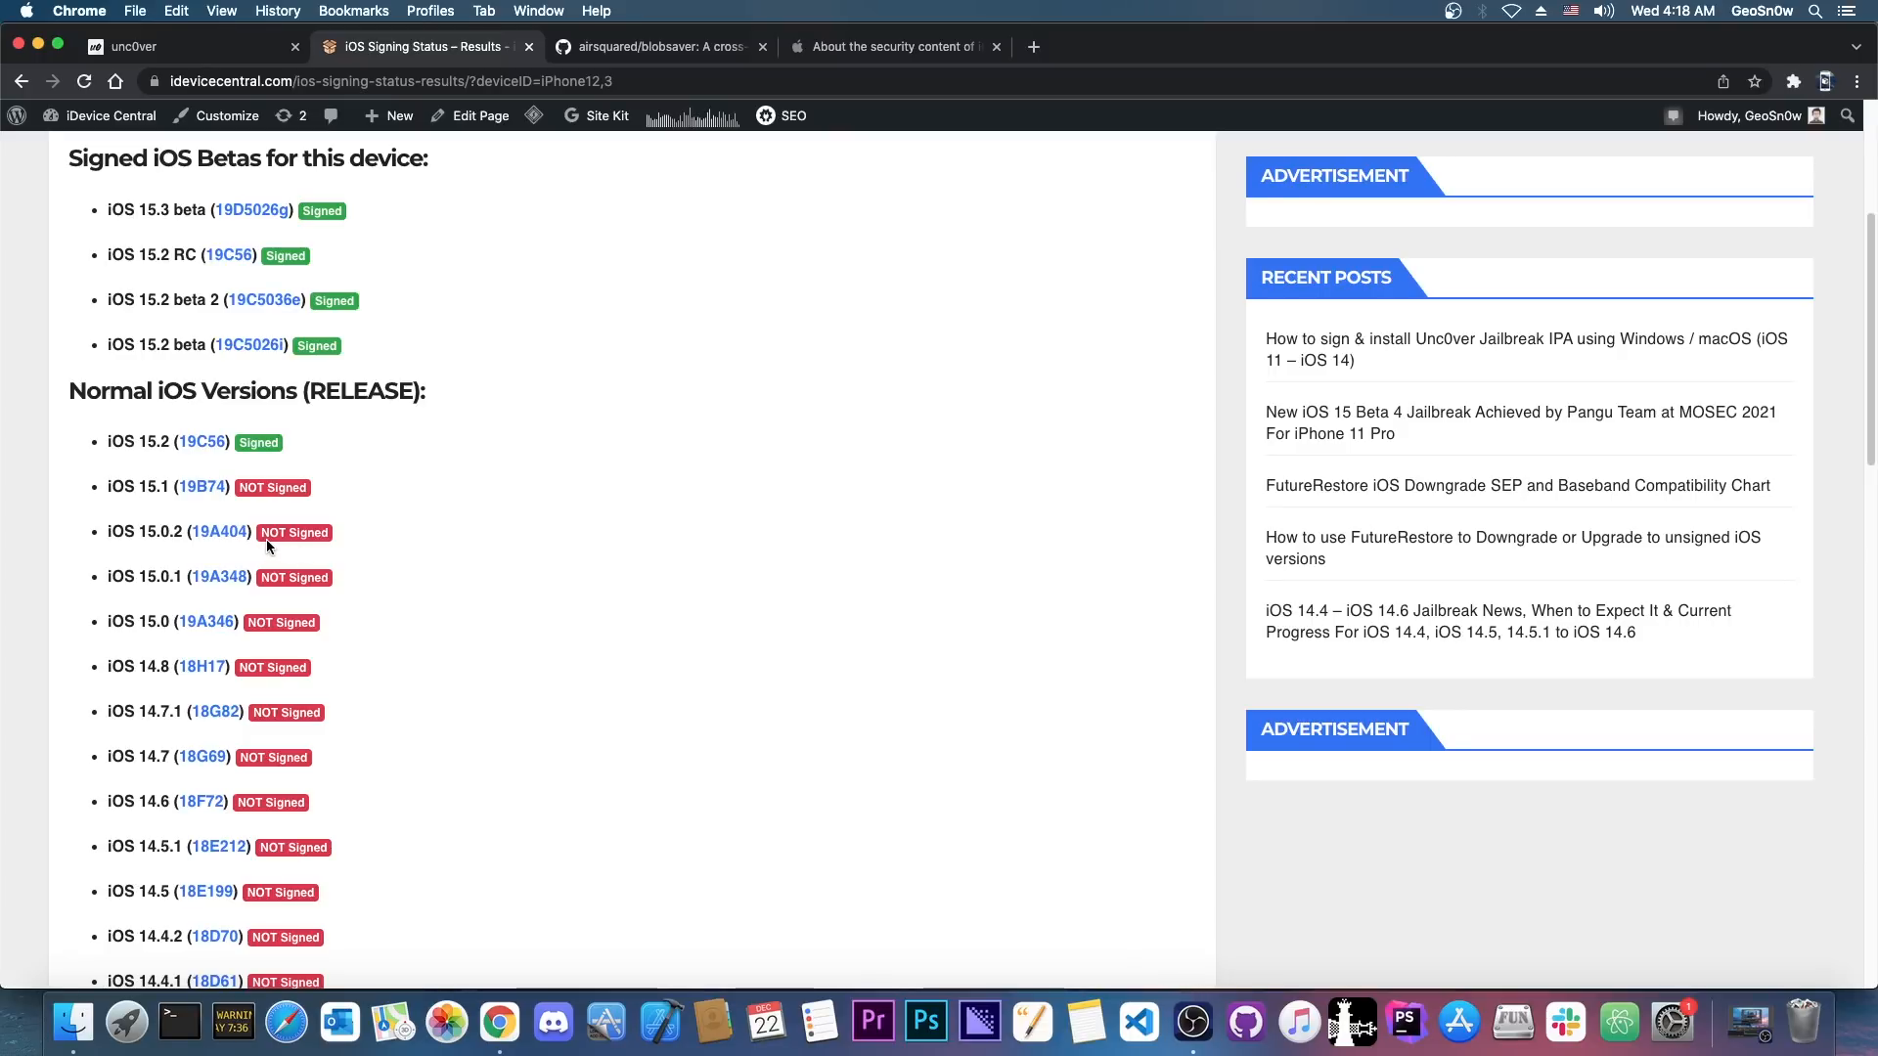
{"action": "mouse_move", "coordinate": [260, 493]}
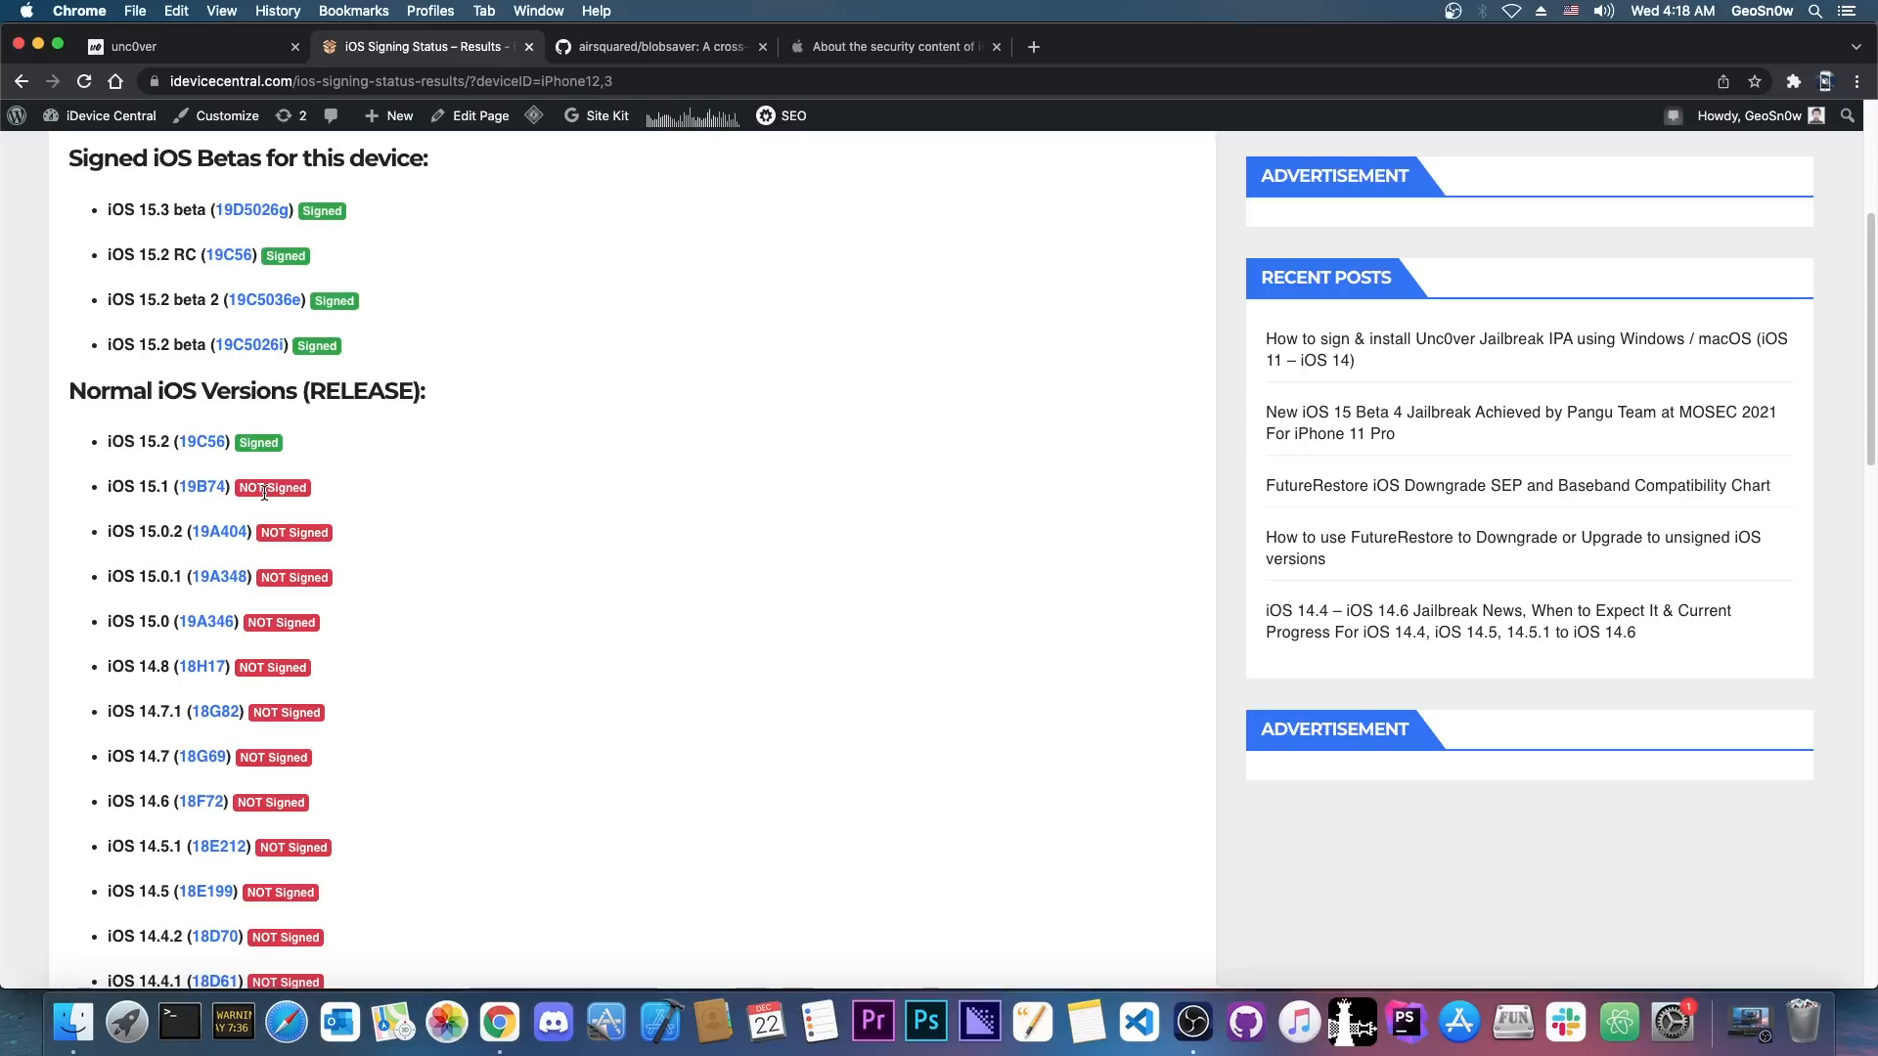
{"action": "mouse_move", "coordinate": [246, 299]}
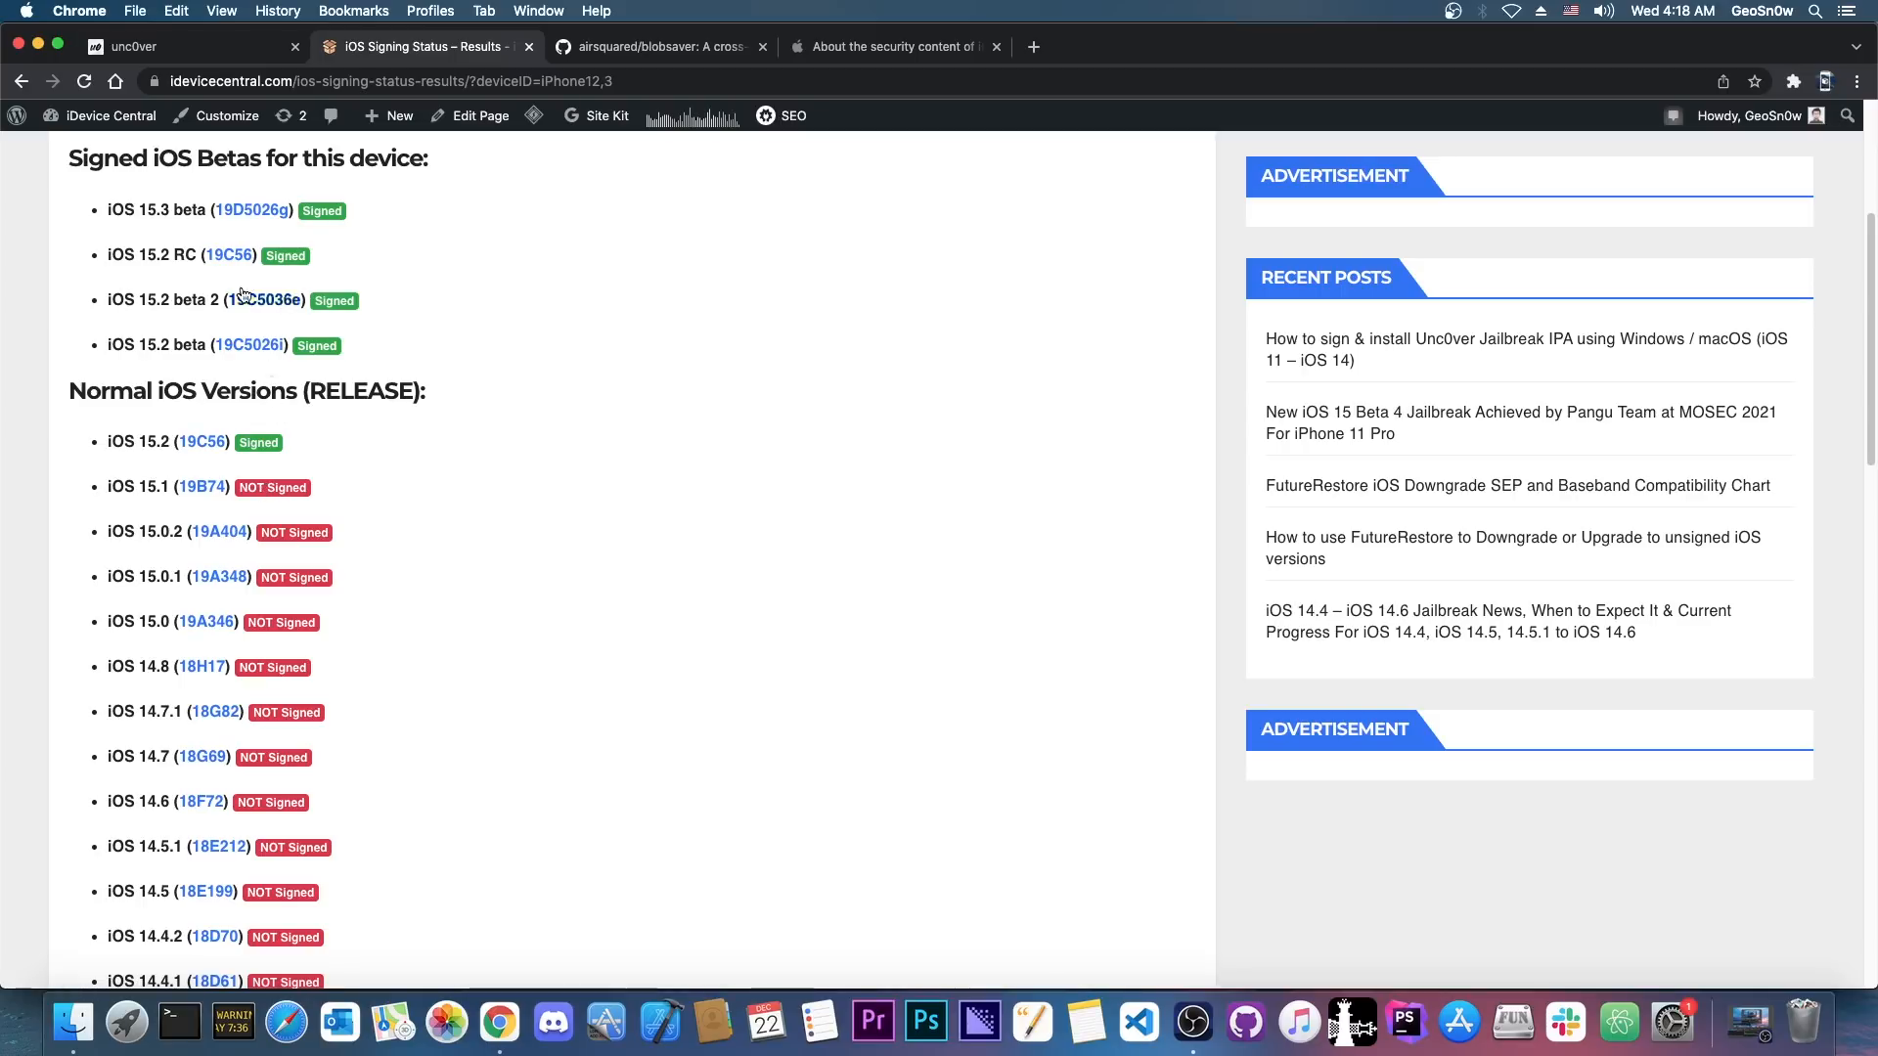
Glance at the unc0ver installation guide, then return to the signing status list.
{"action": "left_click", "coordinate": [180, 47]}
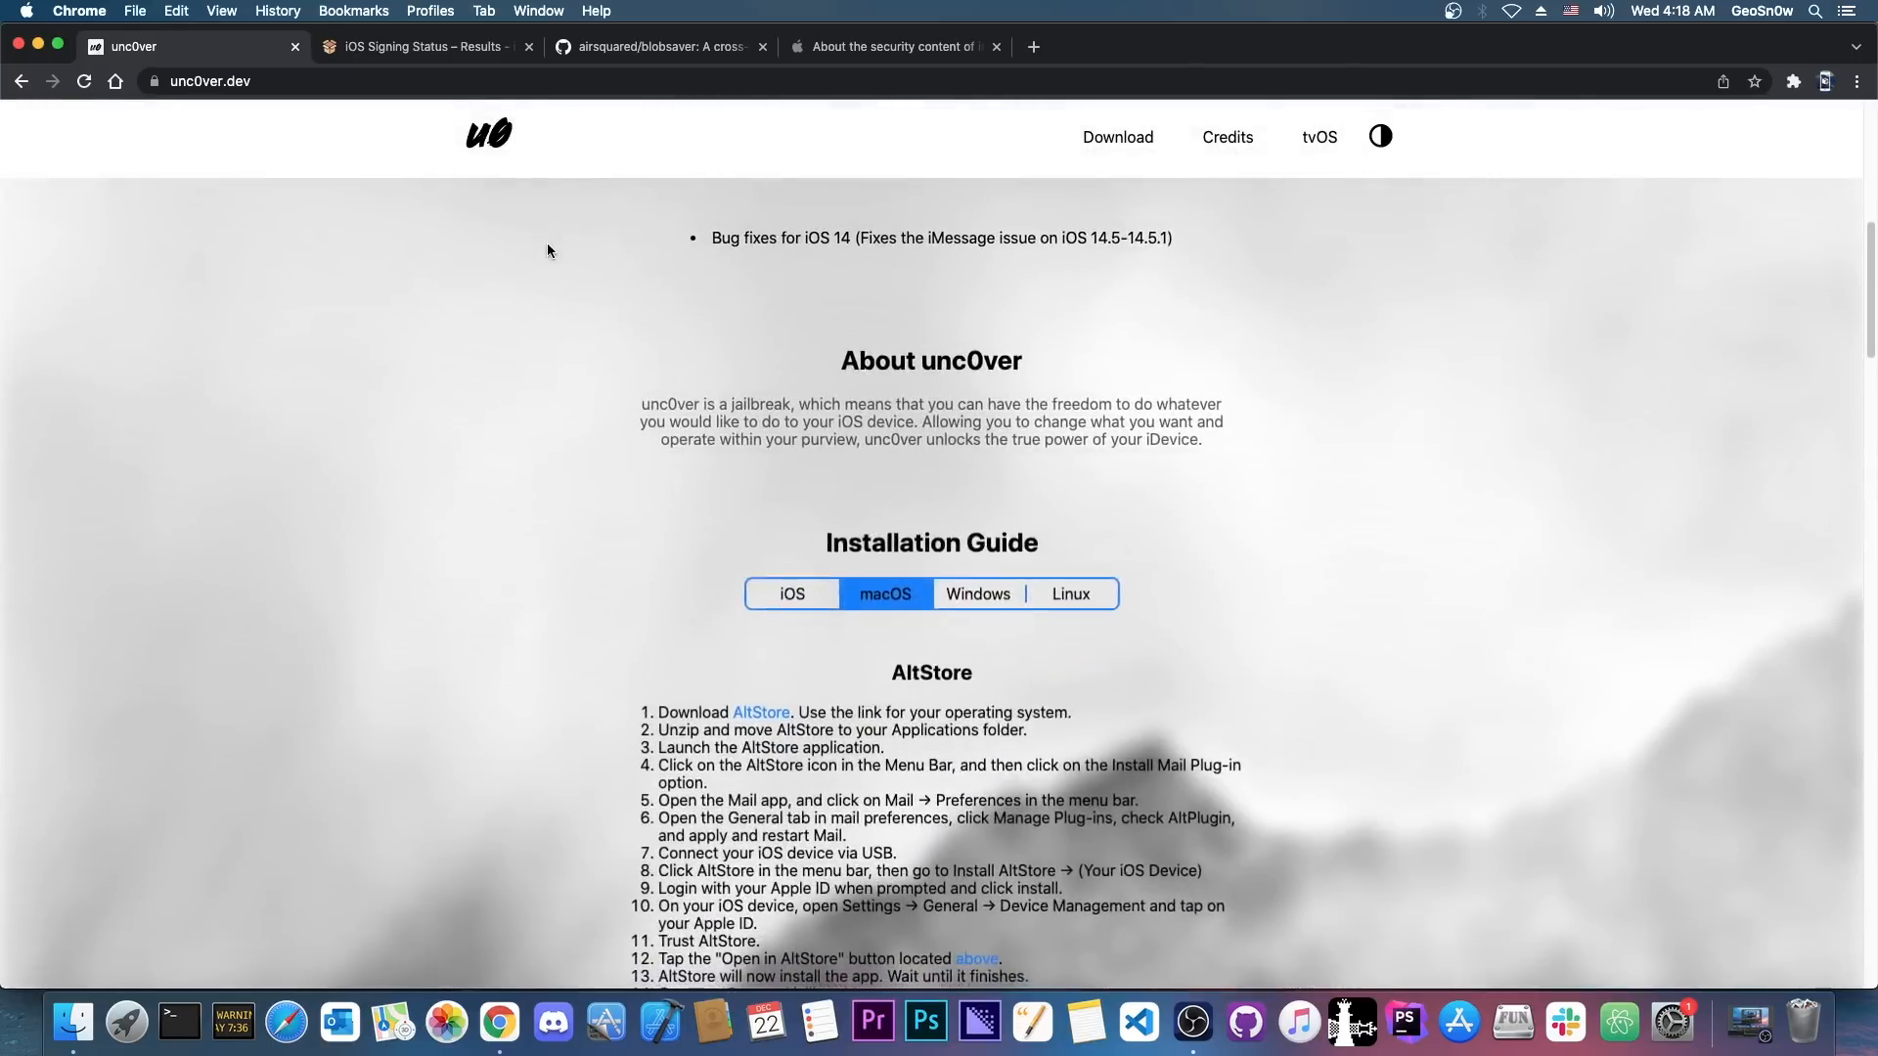
{"action": "left_click", "coordinate": [423, 47]}
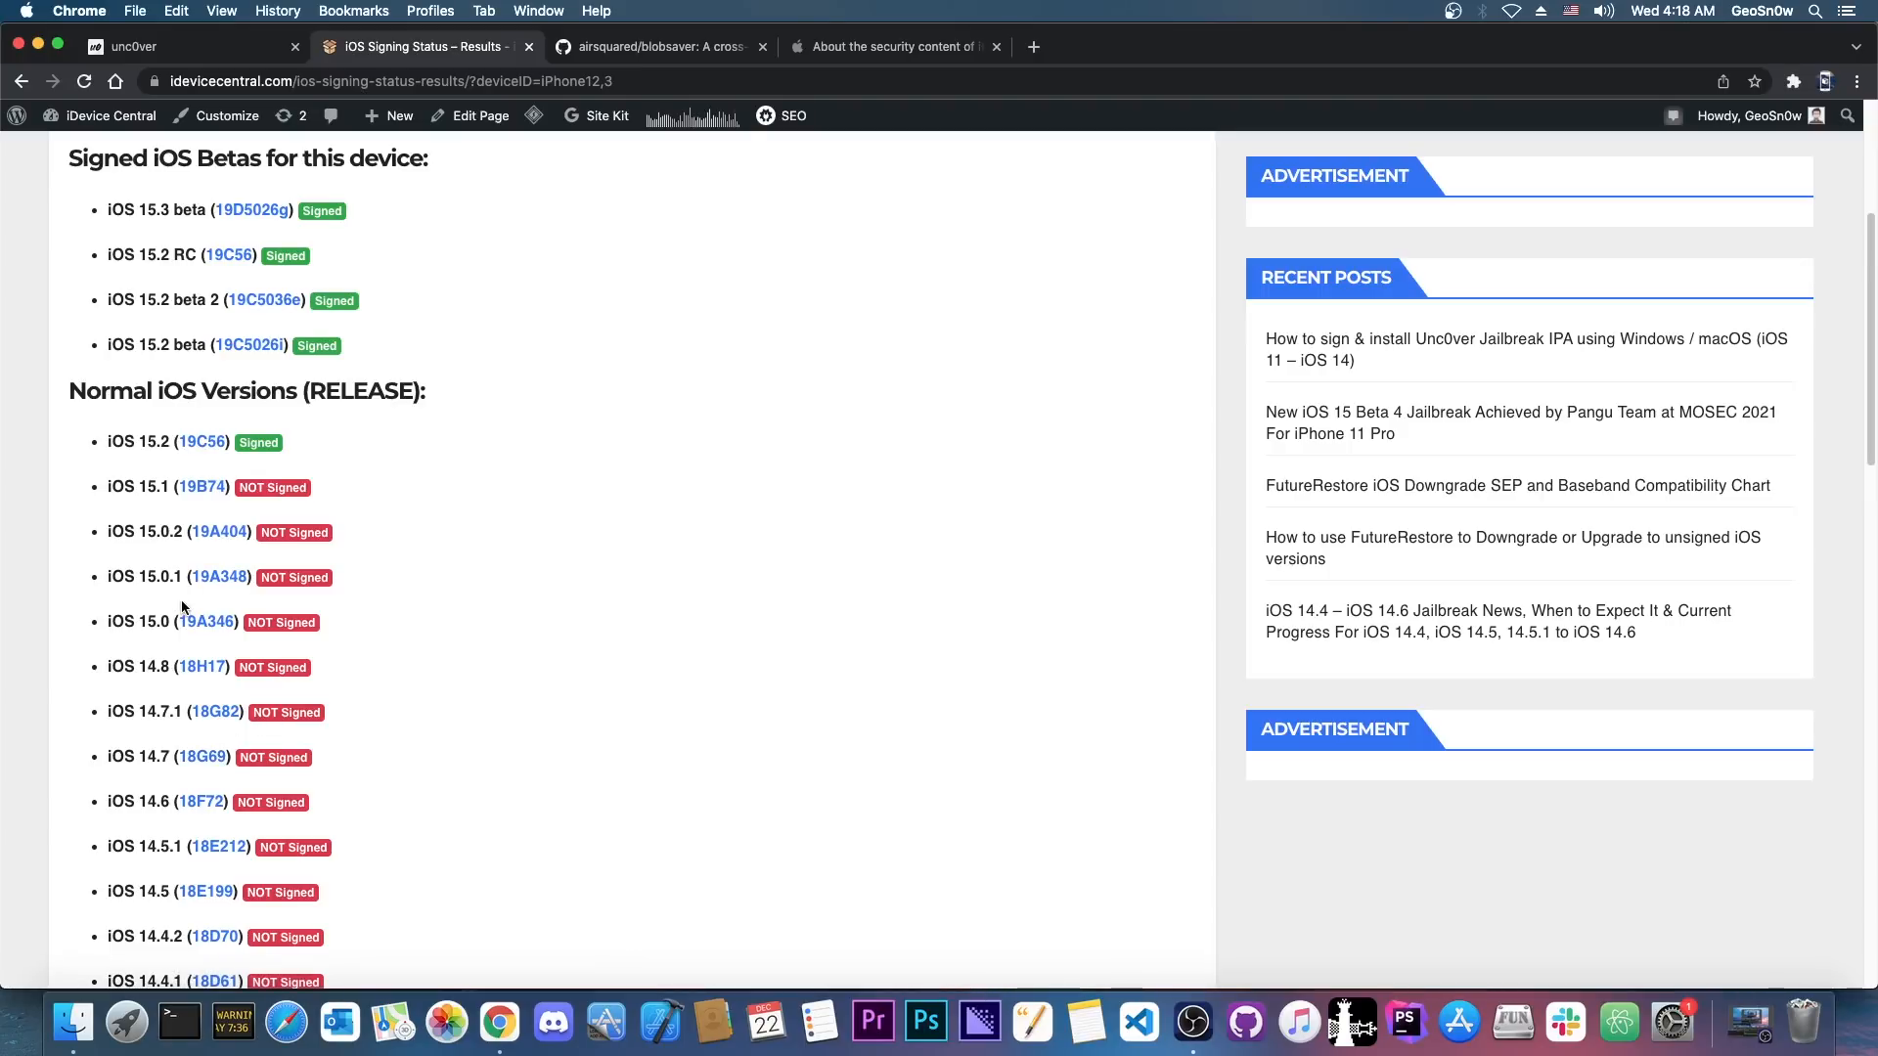
{"action": "mouse_move", "coordinate": [315, 665]}
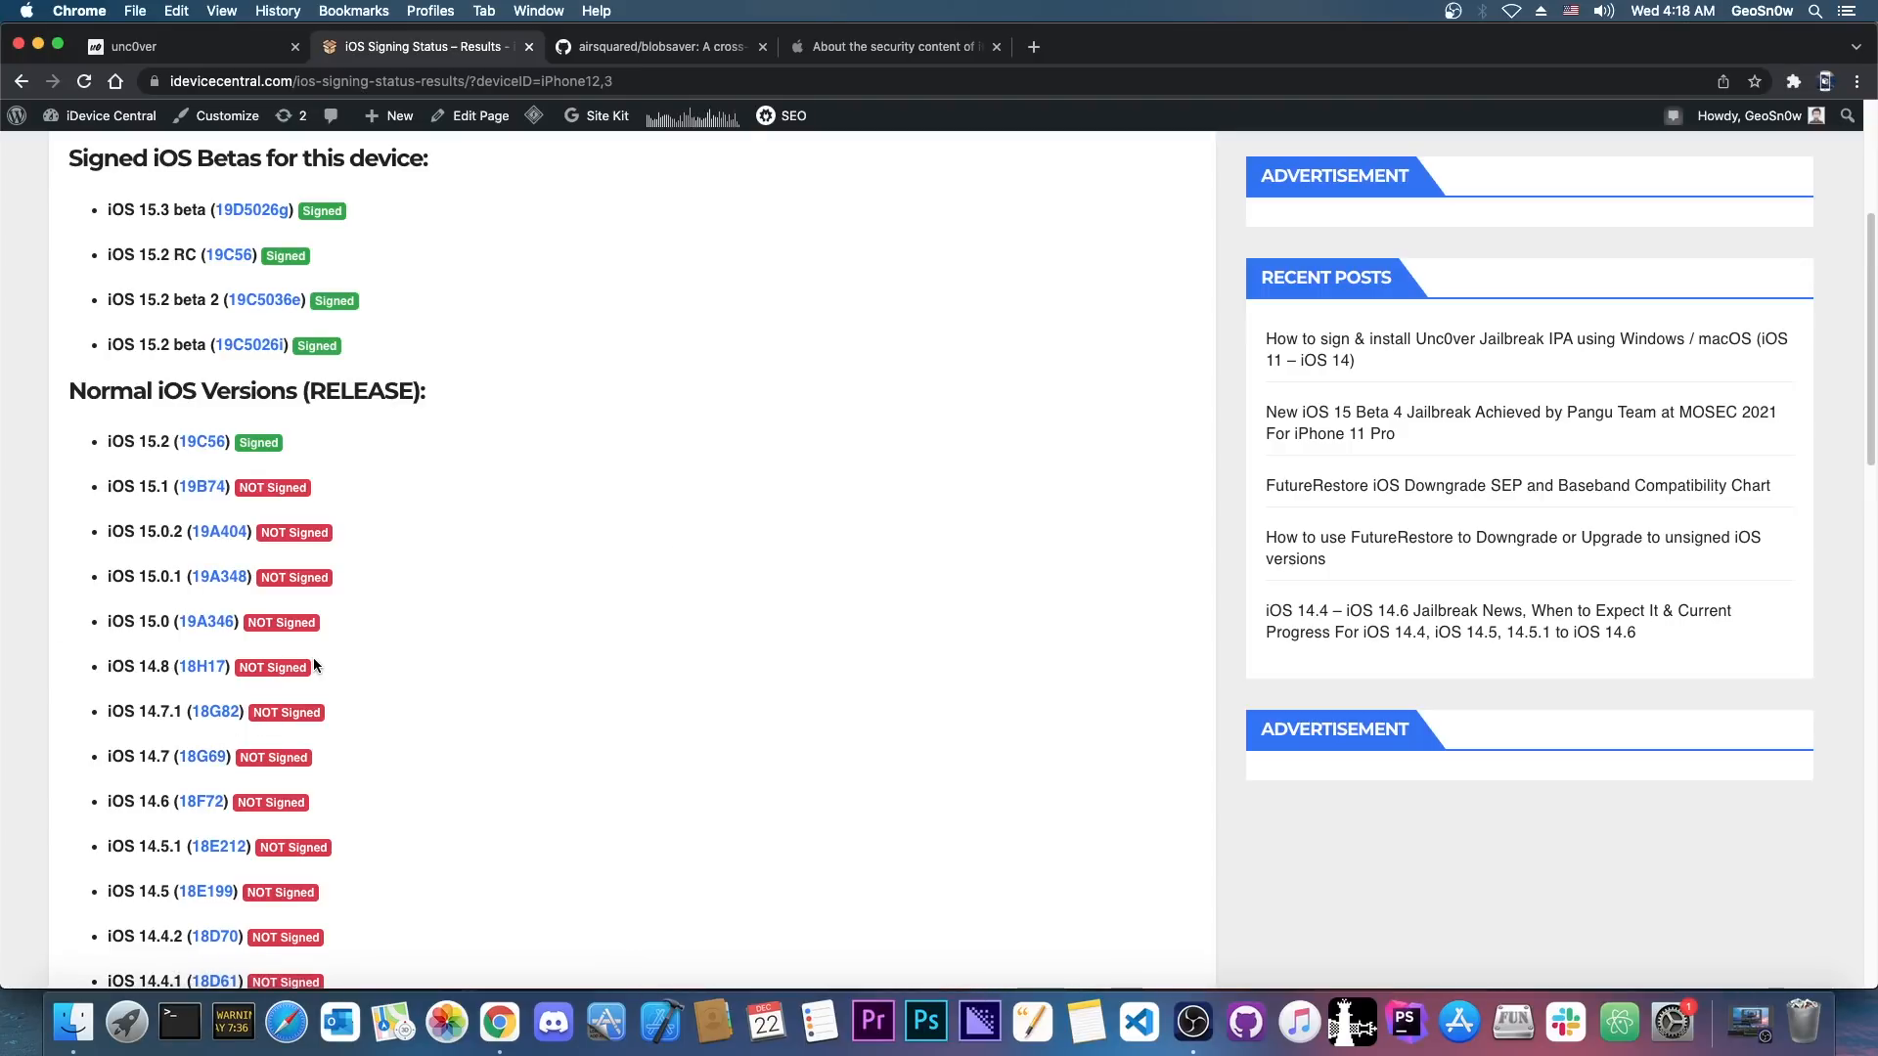
{"action": "mouse_move", "coordinate": [268, 605]}
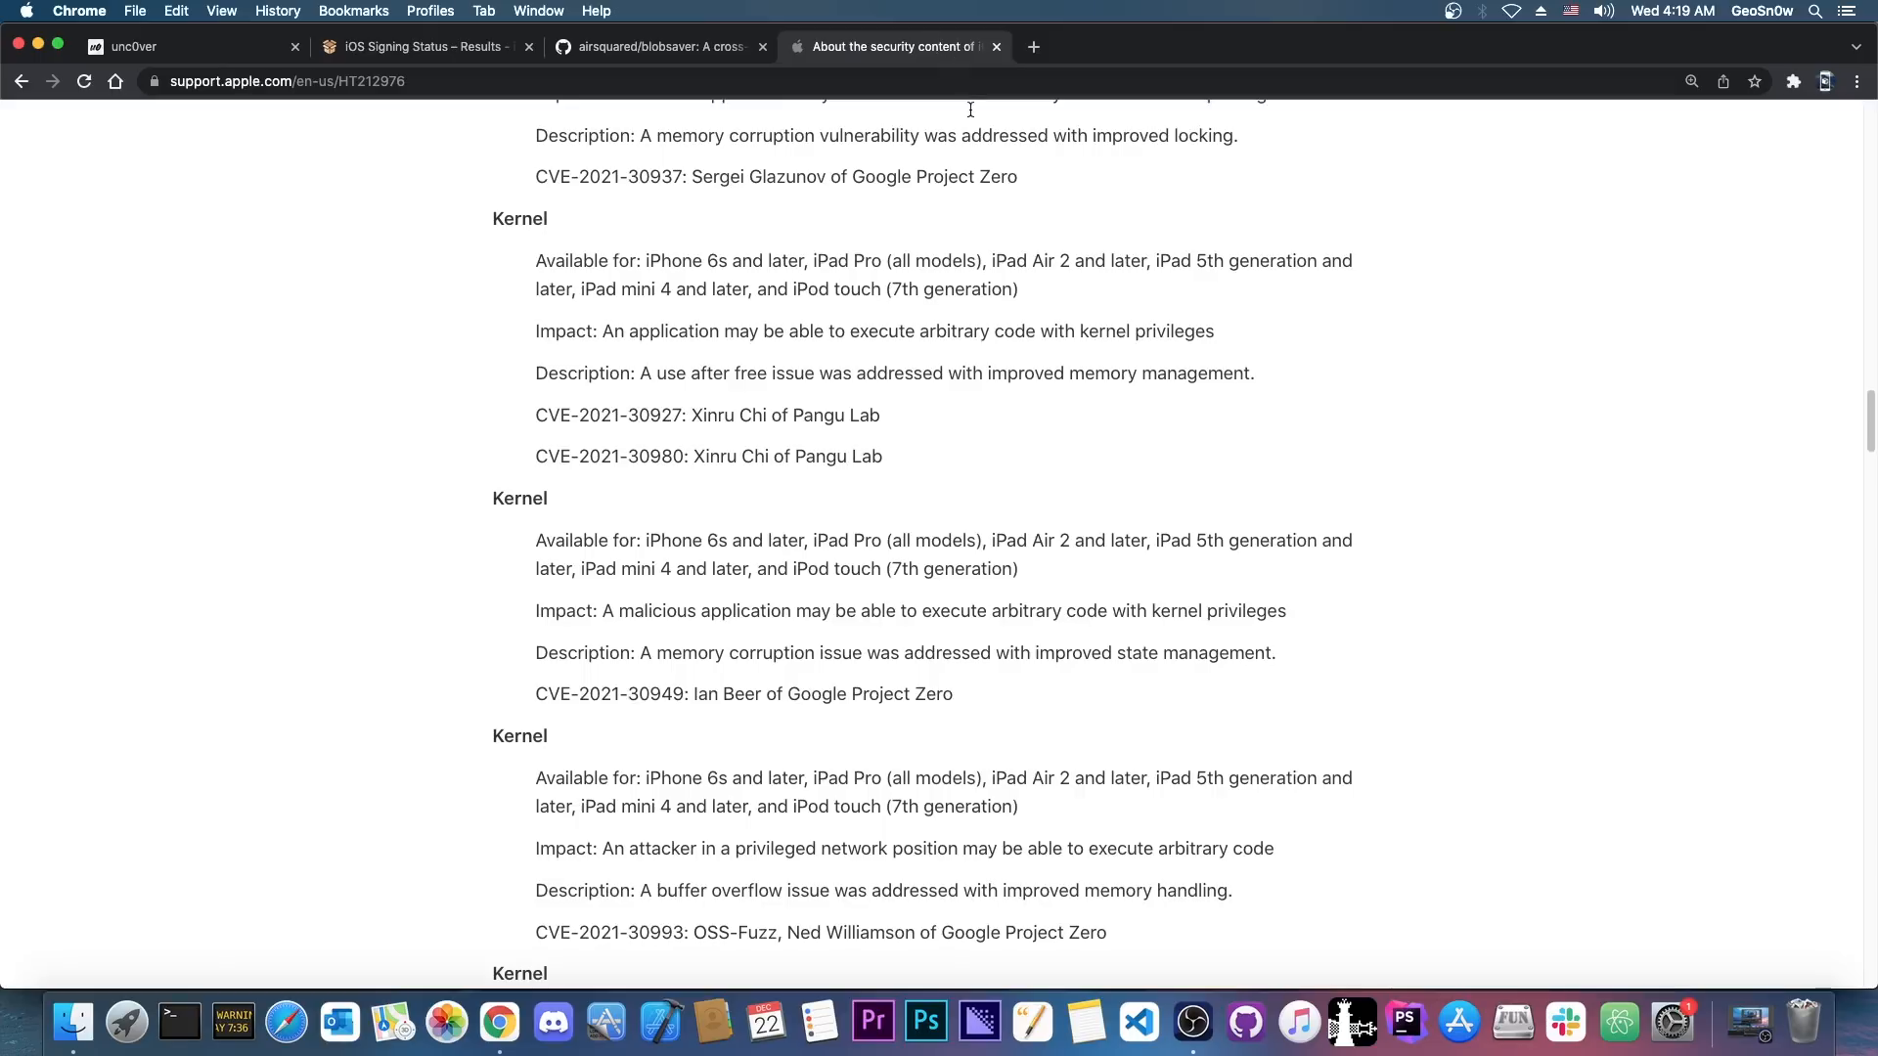
Read further through the Kernel, Model I/O and NetworkExtension fixes, then leave the page.
{"action": "scroll", "scroll_direction": "down", "scroll_amount": 3}
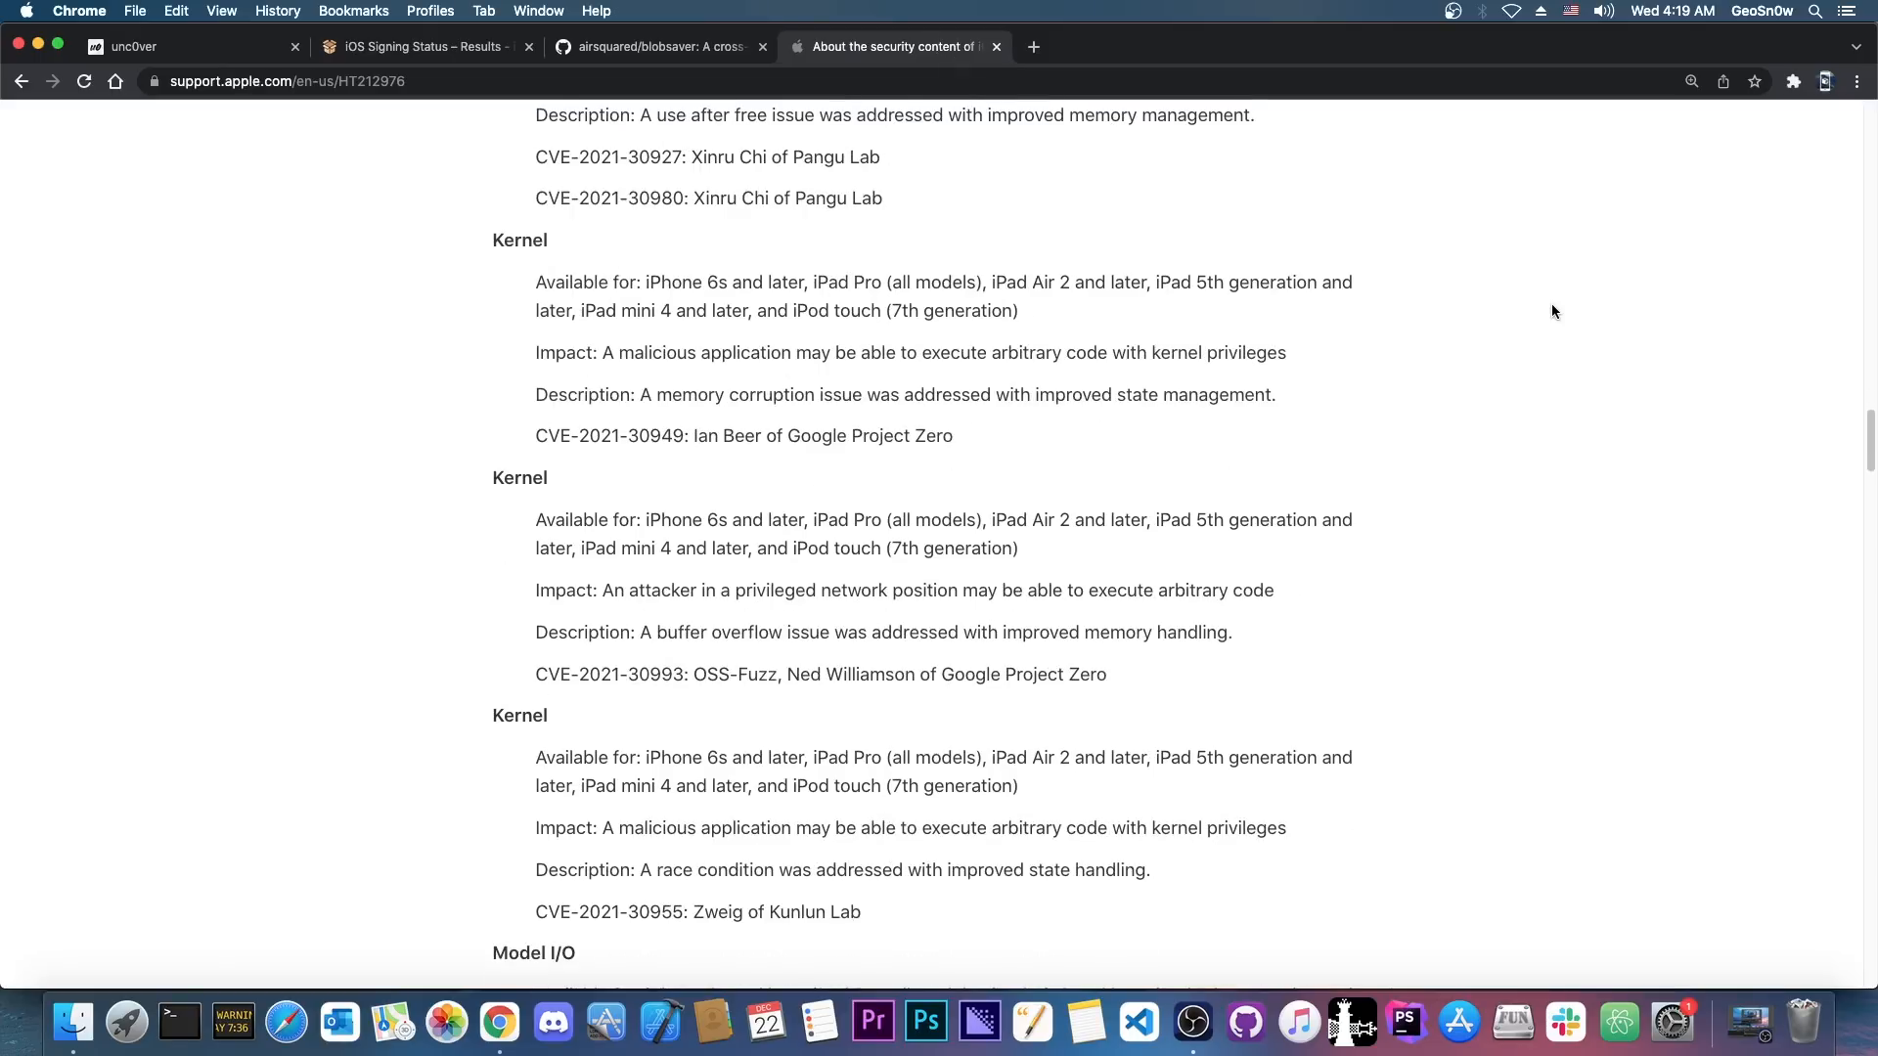
{"action": "scroll", "scroll_direction": "down", "scroll_amount": 3}
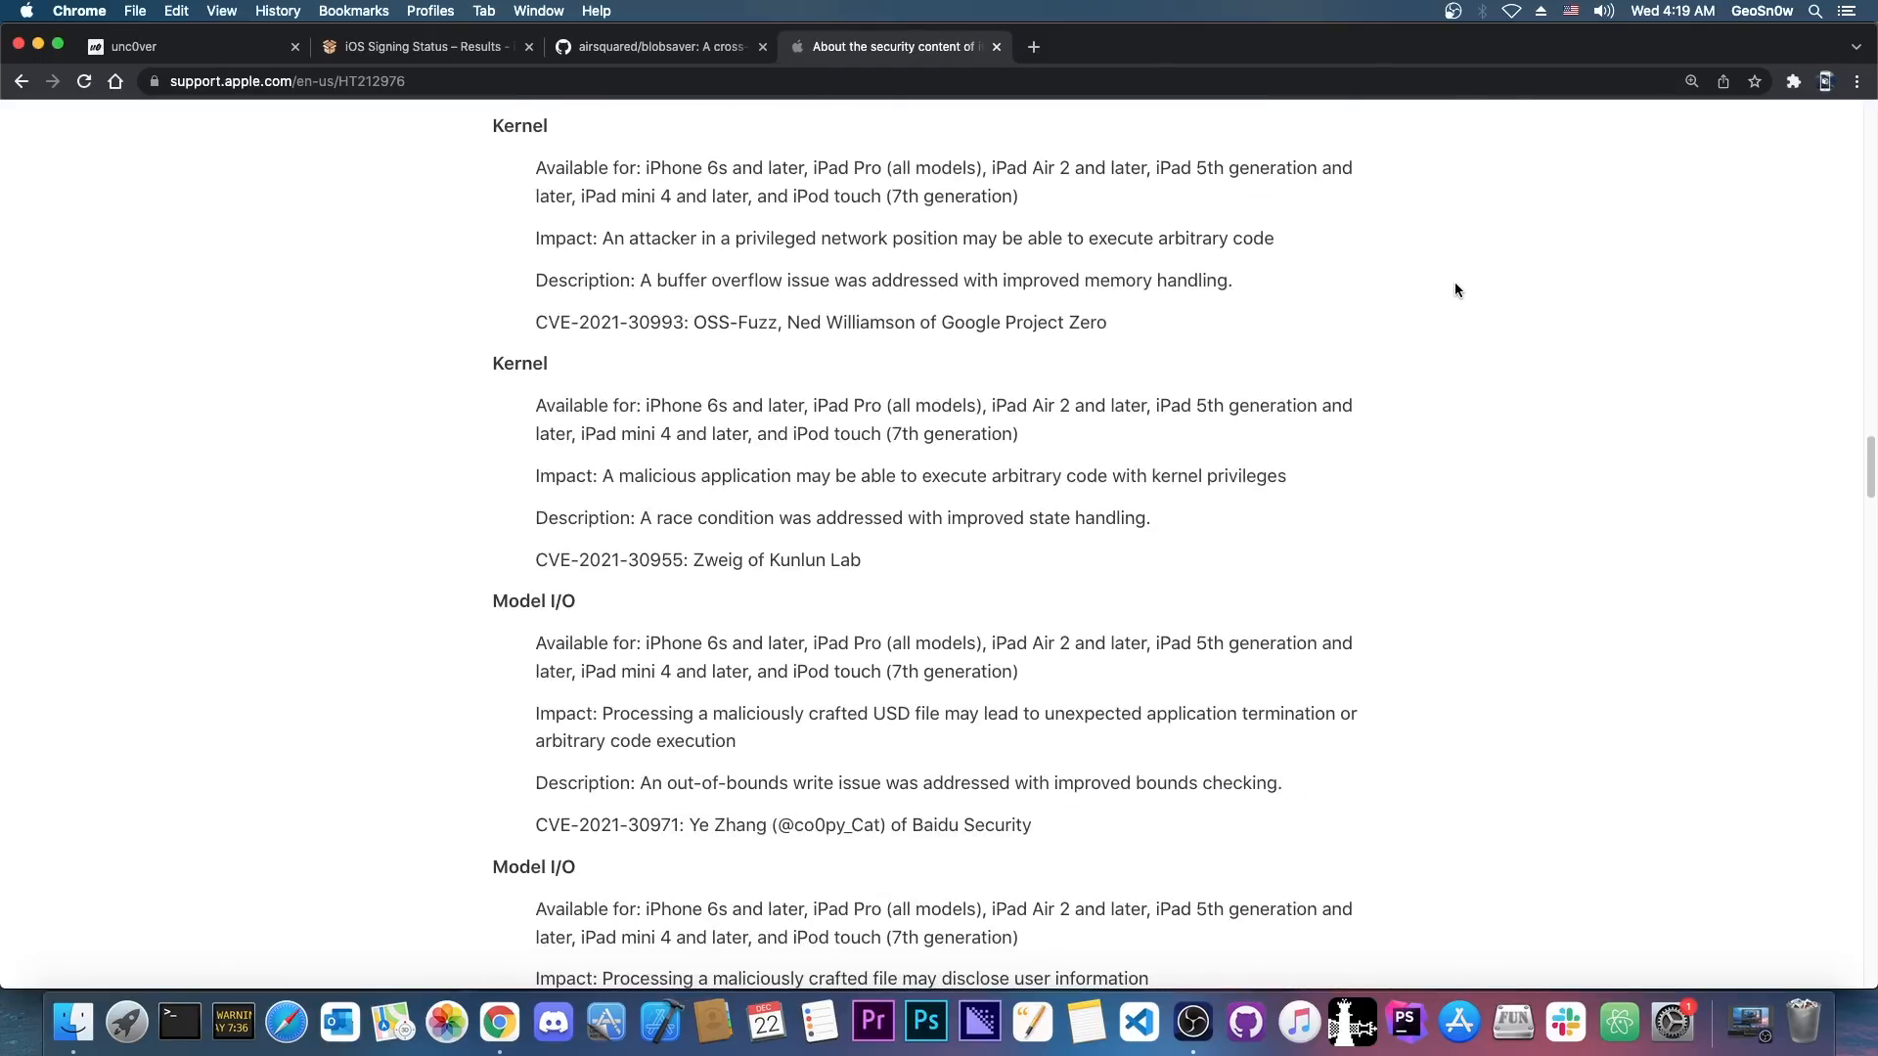
{"action": "scroll", "scroll_direction": "down", "scroll_amount": 3}
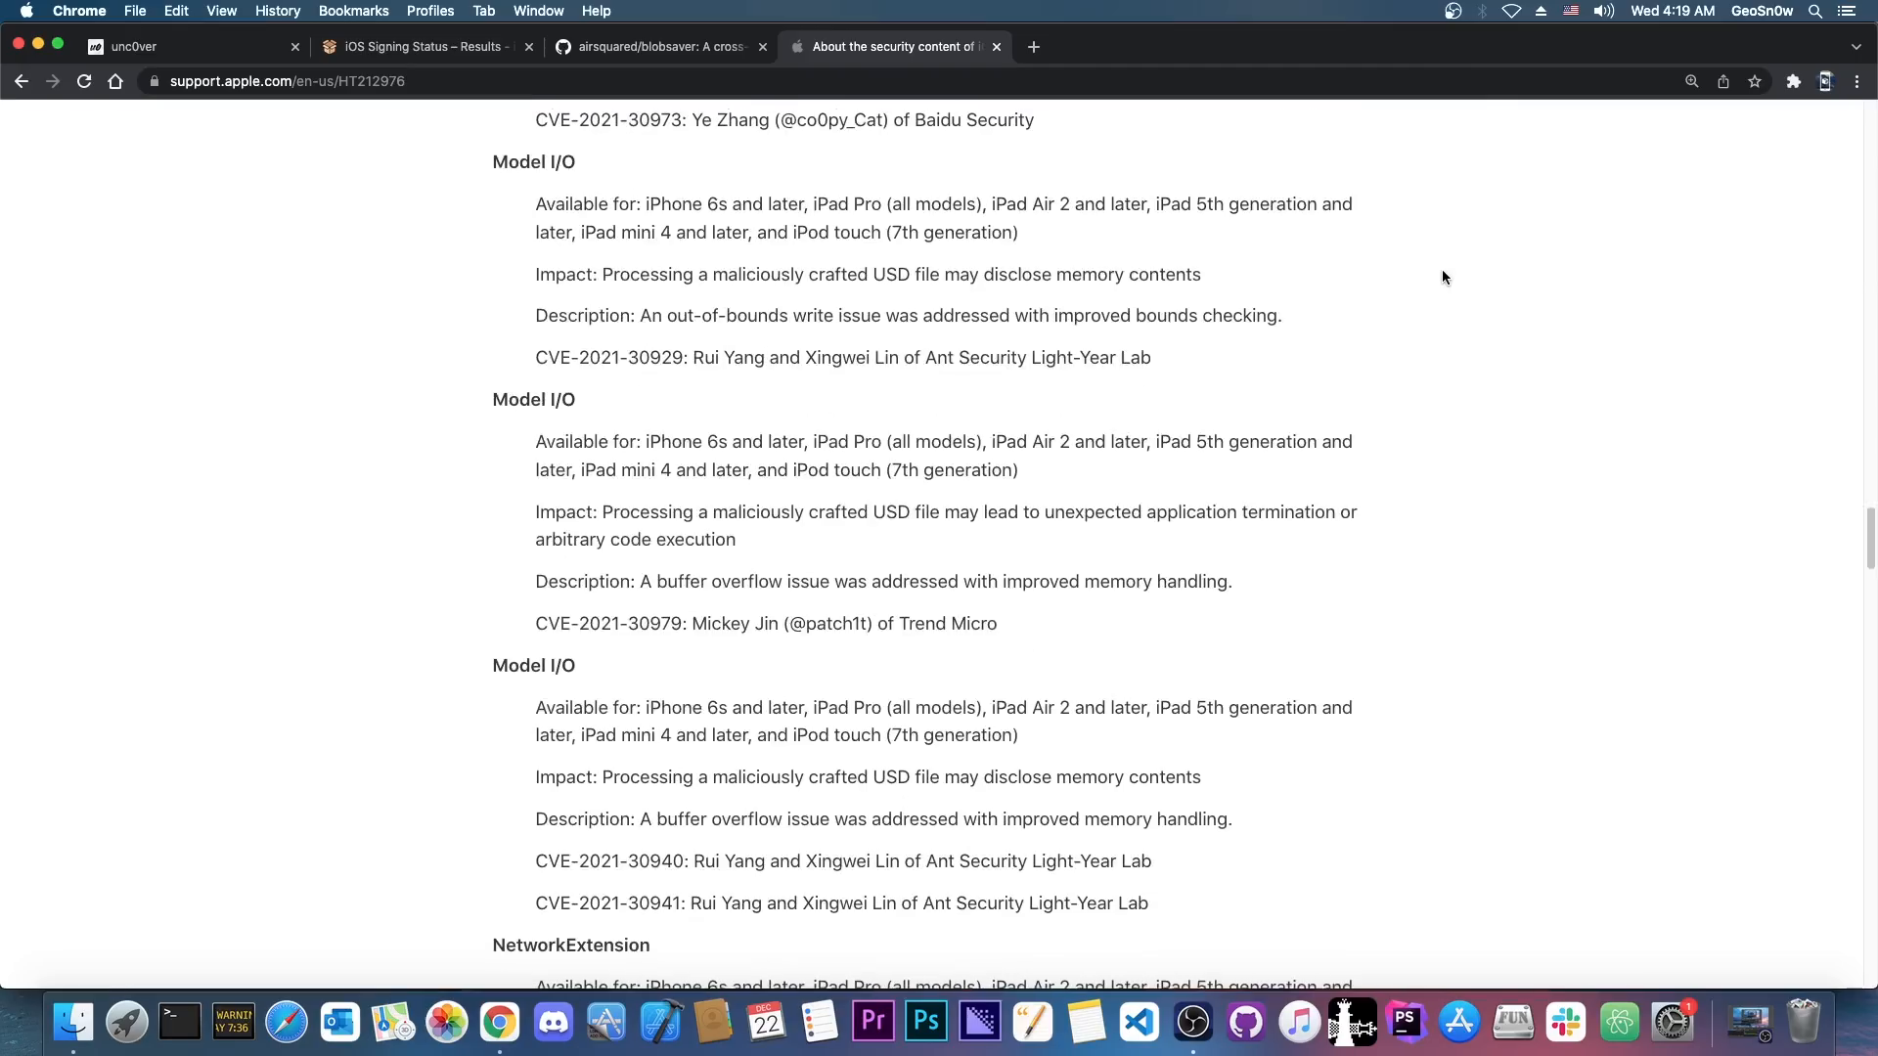
{"action": "scroll", "scroll_direction": "down", "scroll_amount": 3}
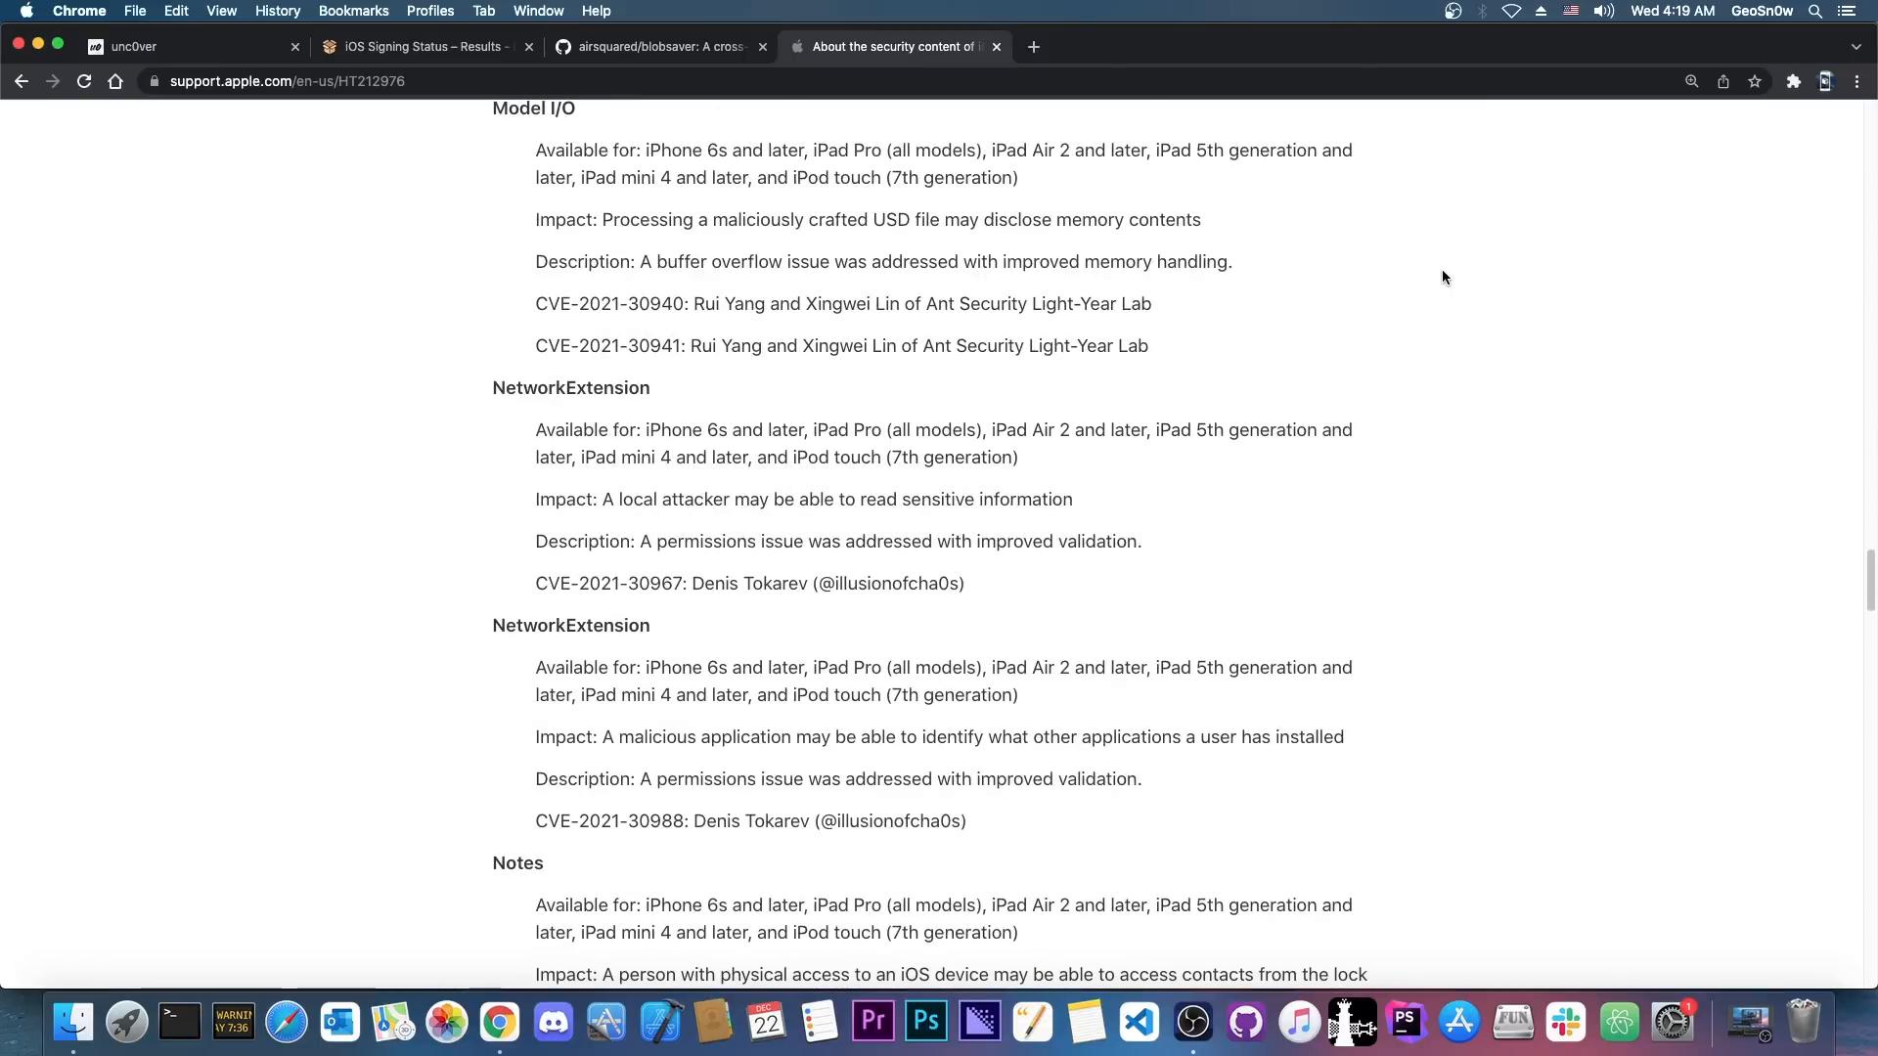
{"action": "left_click", "coordinate": [419, 45]}
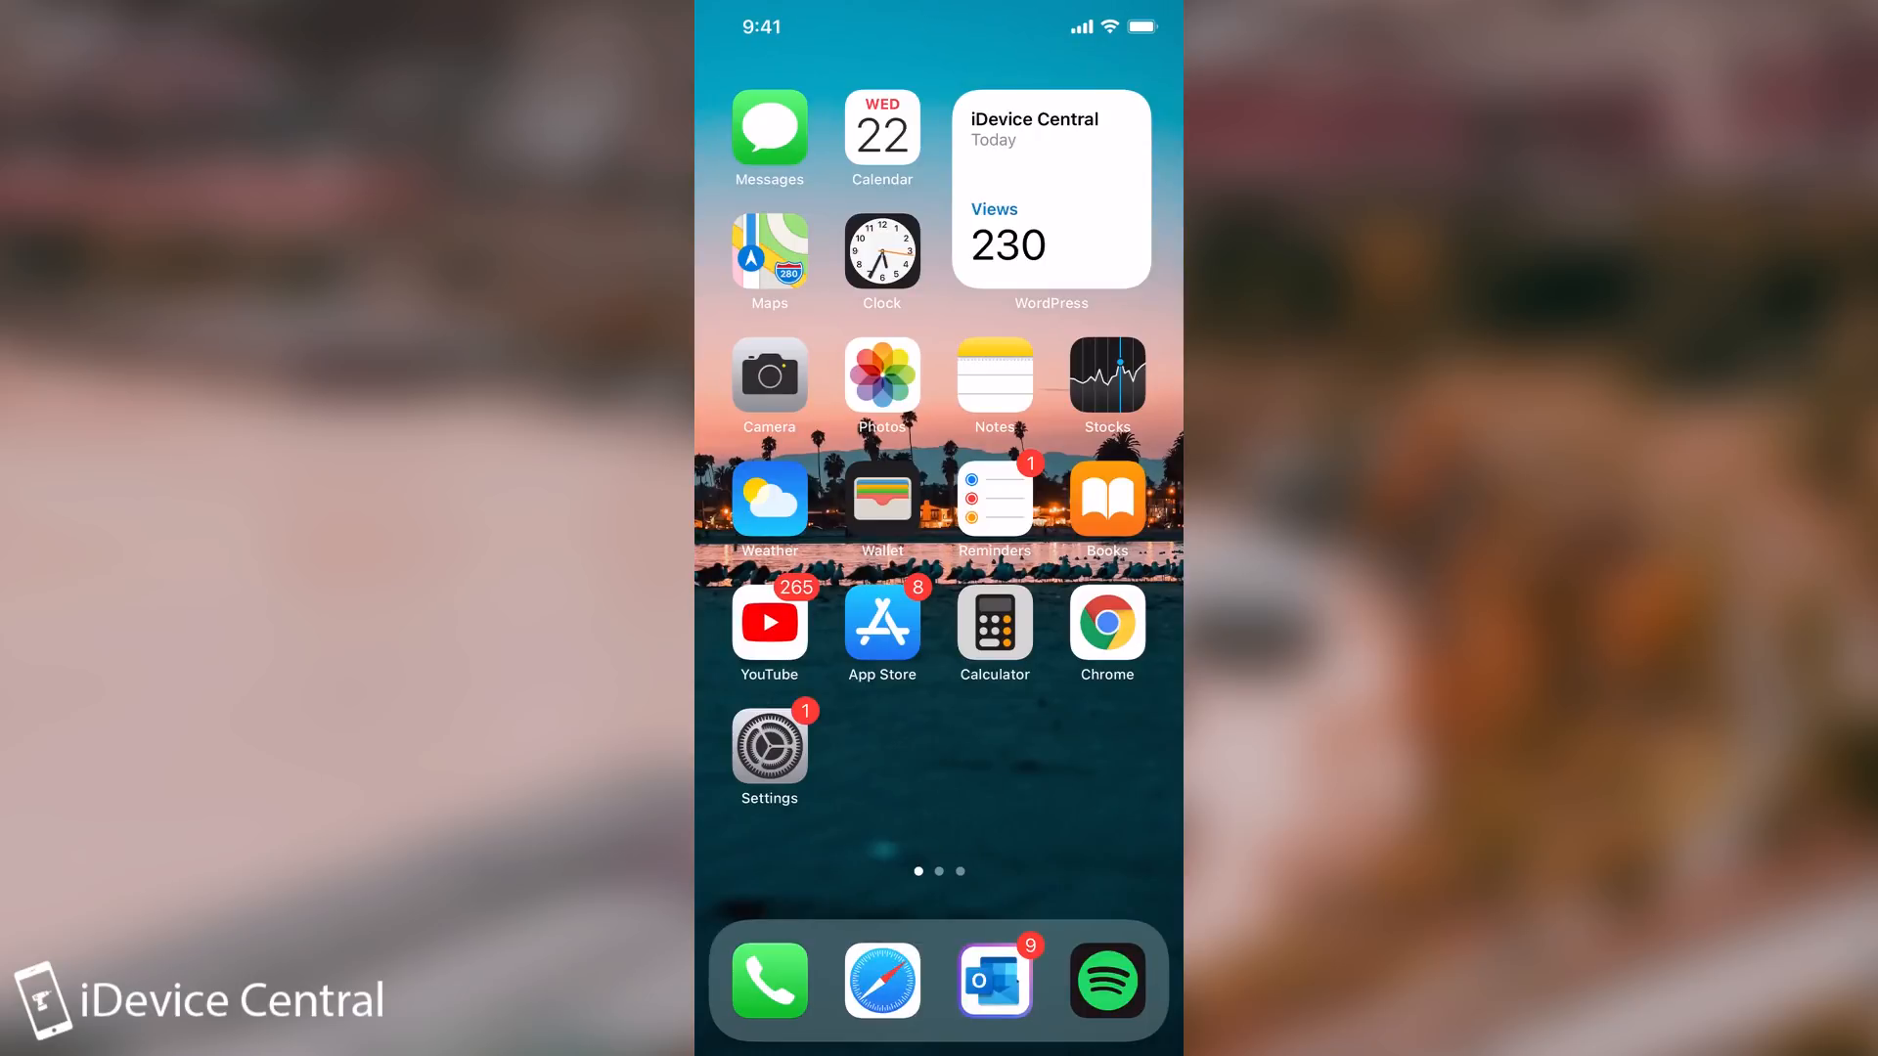
Turn off Download iOS Updates under General > Software Update > Automatic Updates, then go back.
{"action": "left_click", "coordinate": [769, 751]}
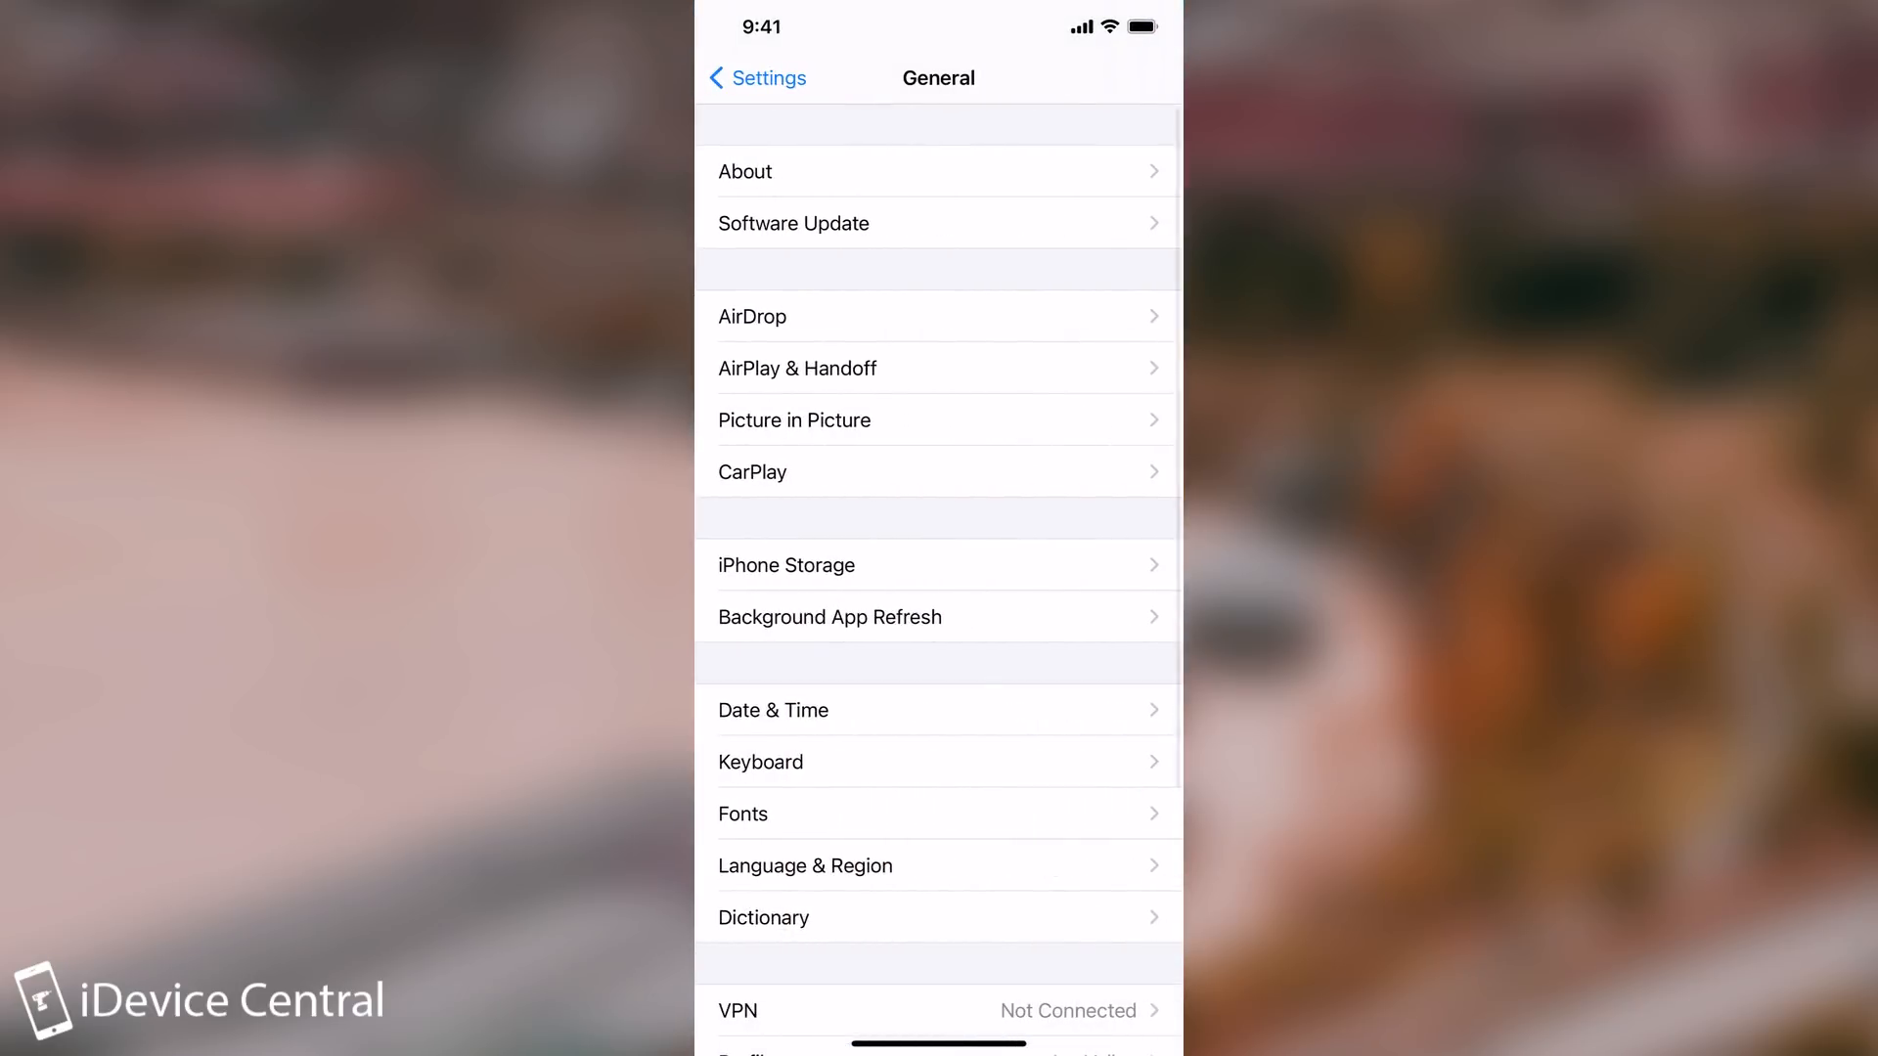
{"action": "left_click", "coordinate": [937, 223]}
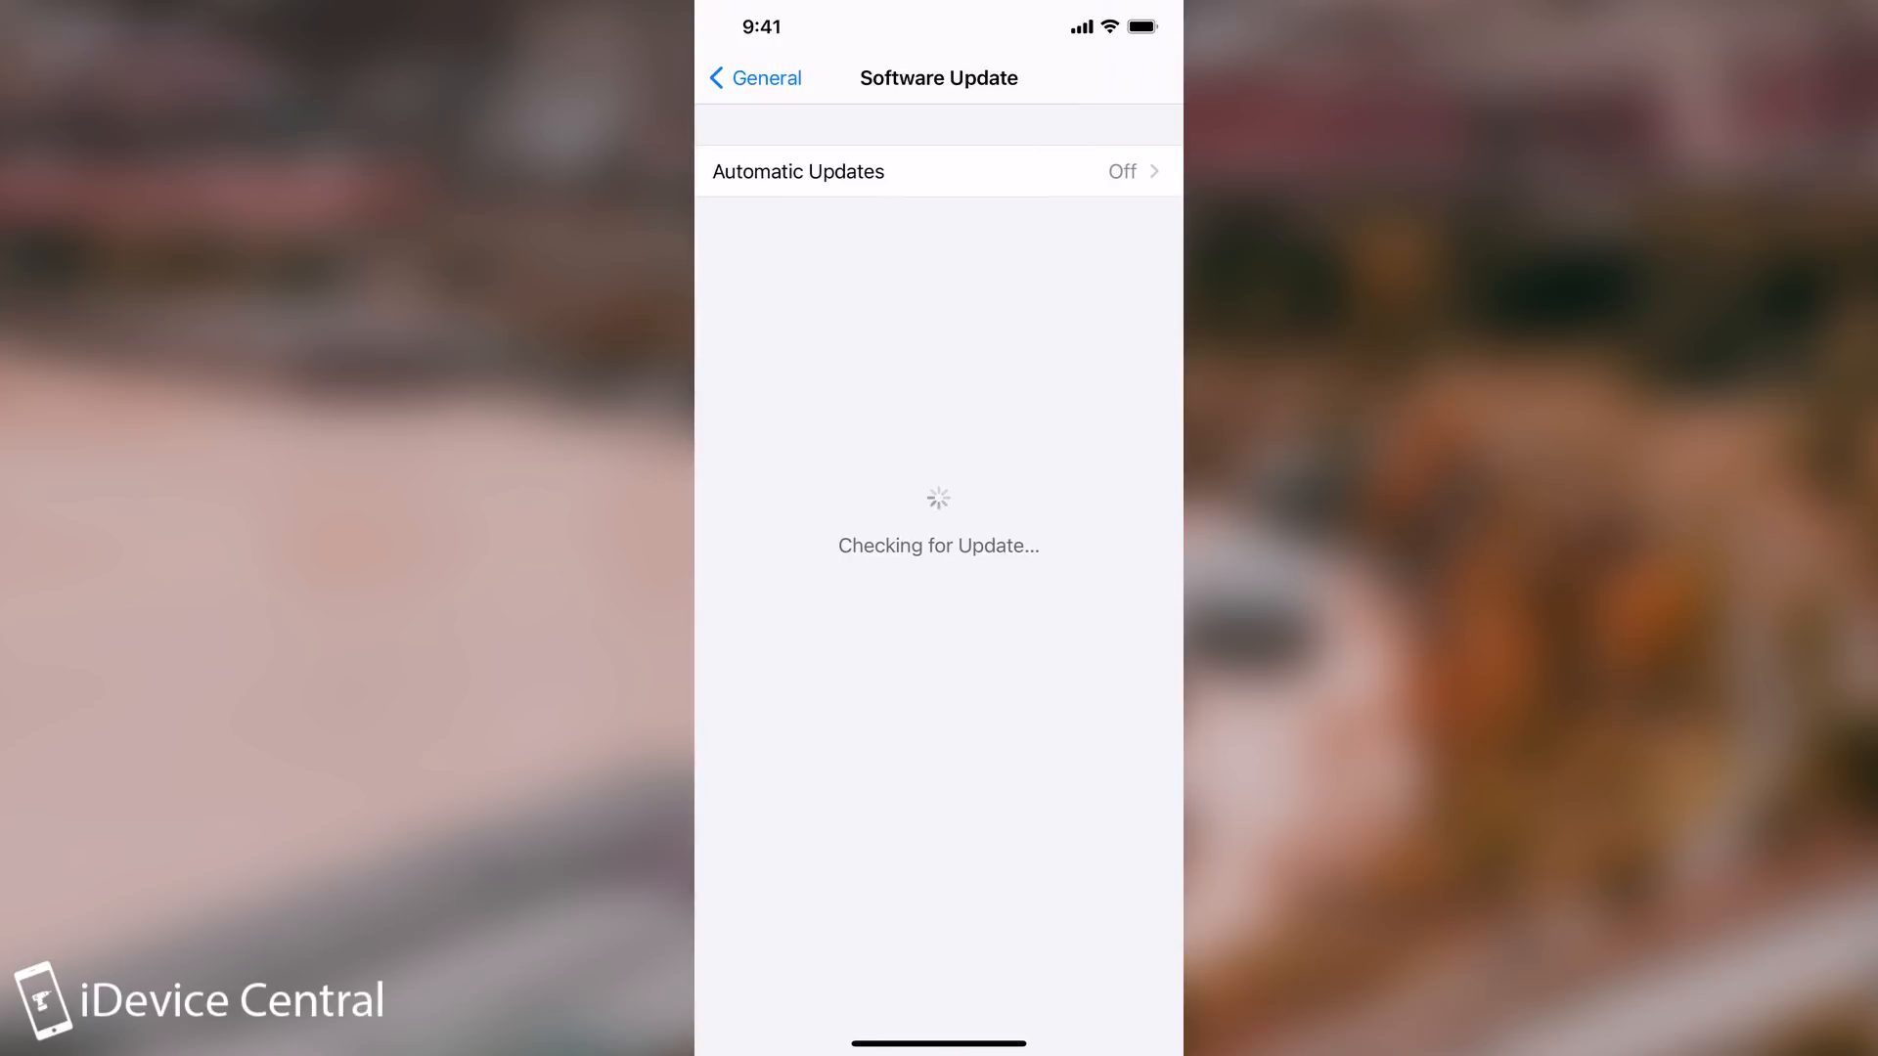
{"action": "left_click", "coordinate": [937, 170]}
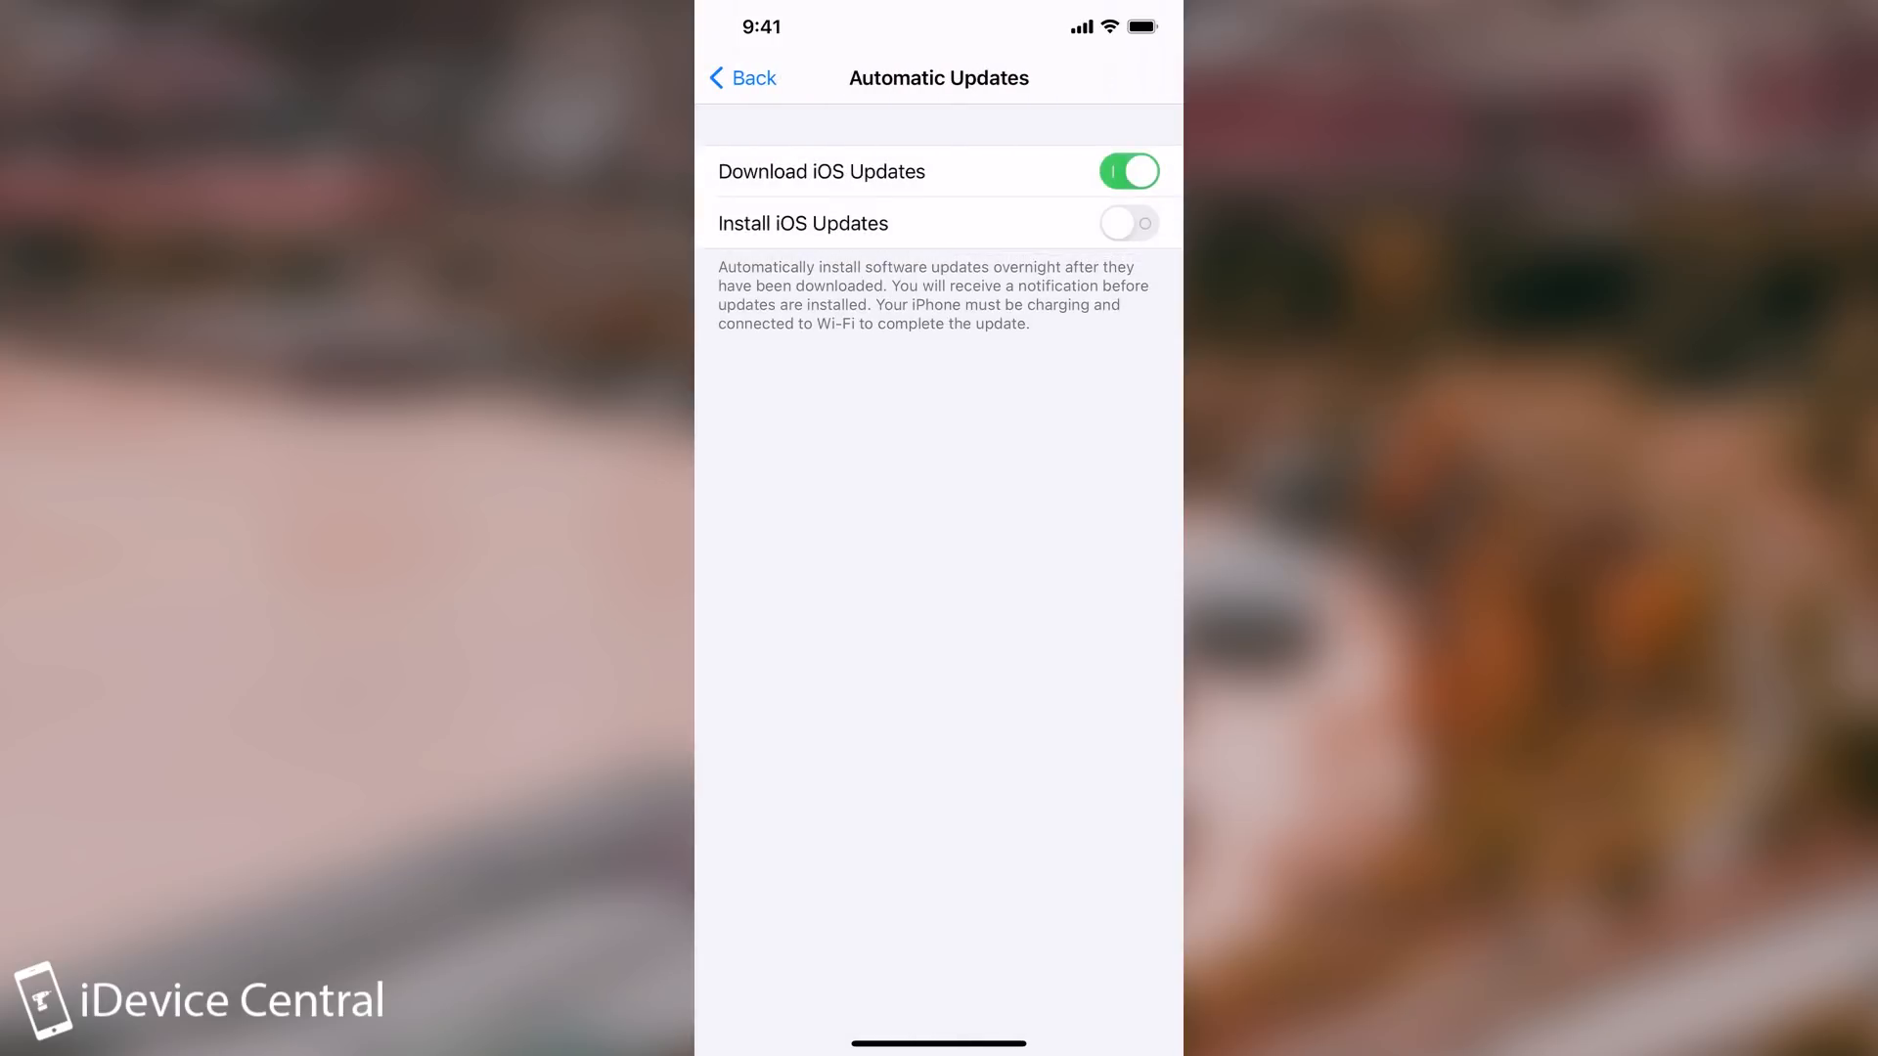
{"action": "left_click", "coordinate": [1126, 172]}
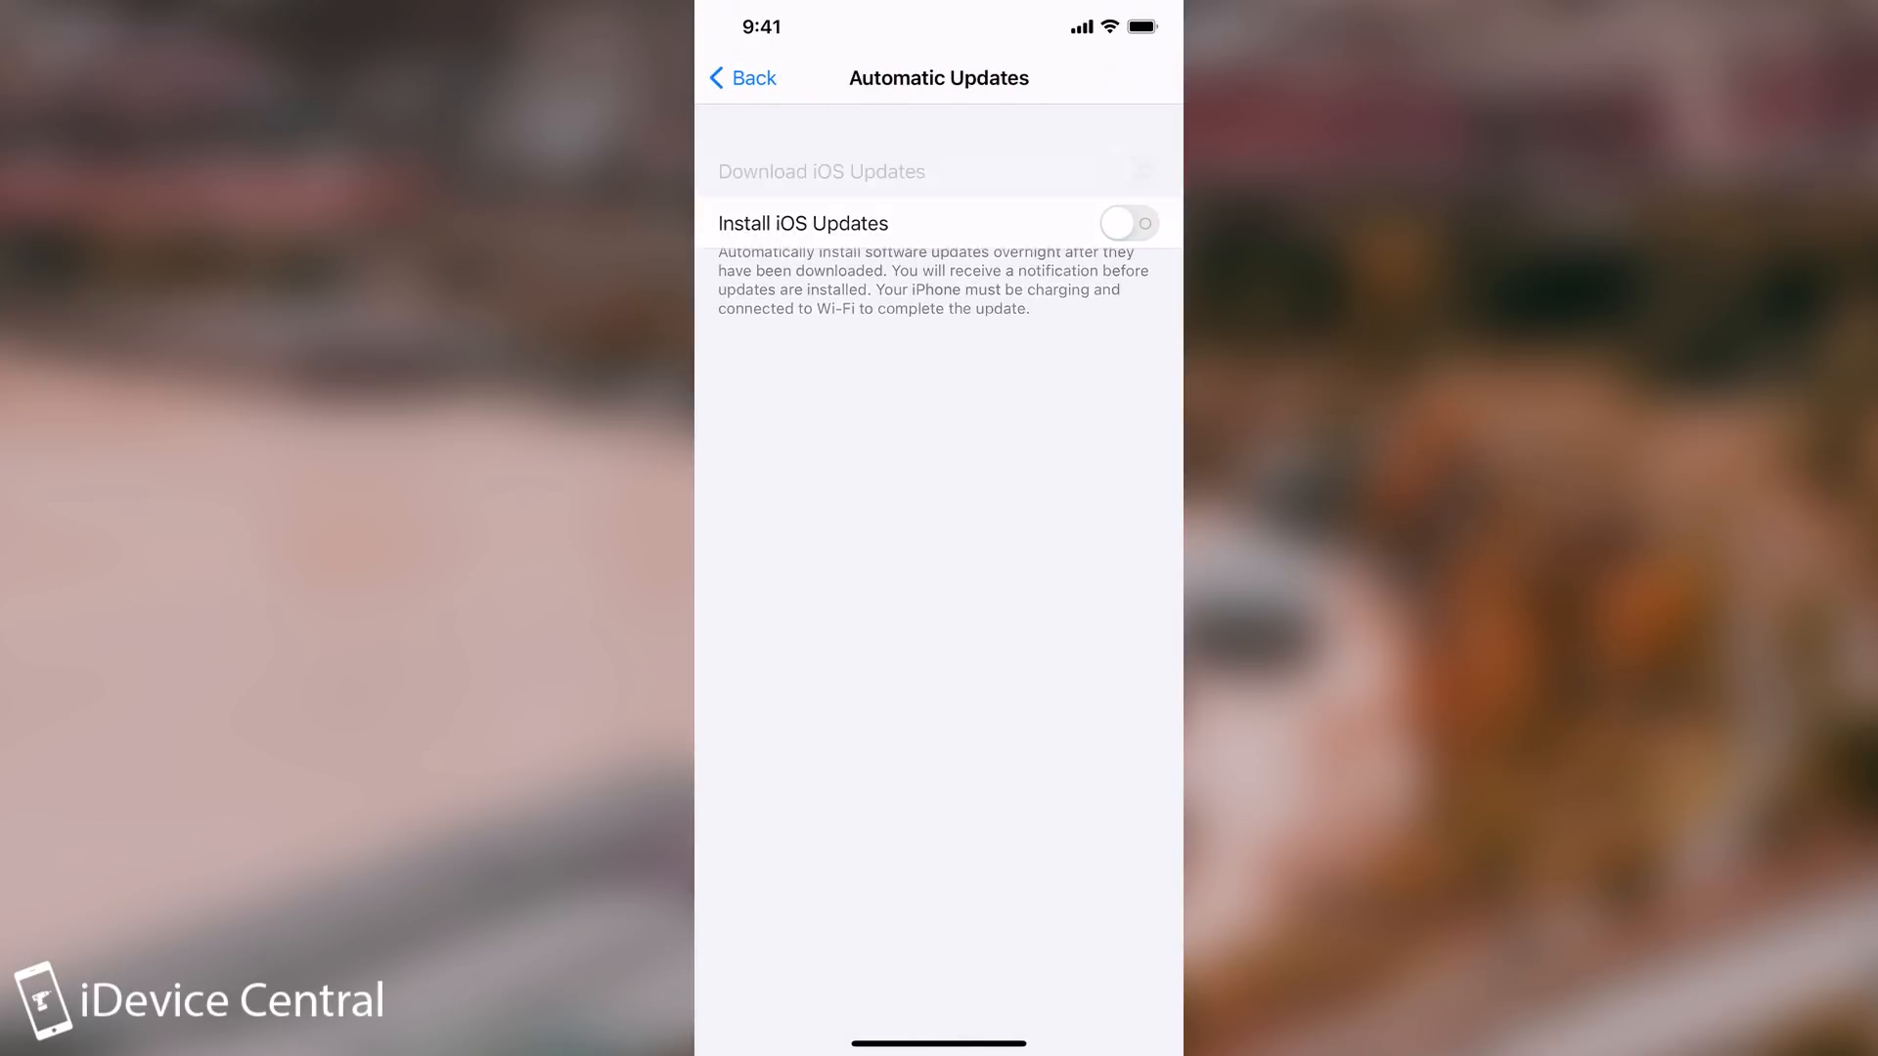
{"action": "left_click", "coordinate": [740, 78]}
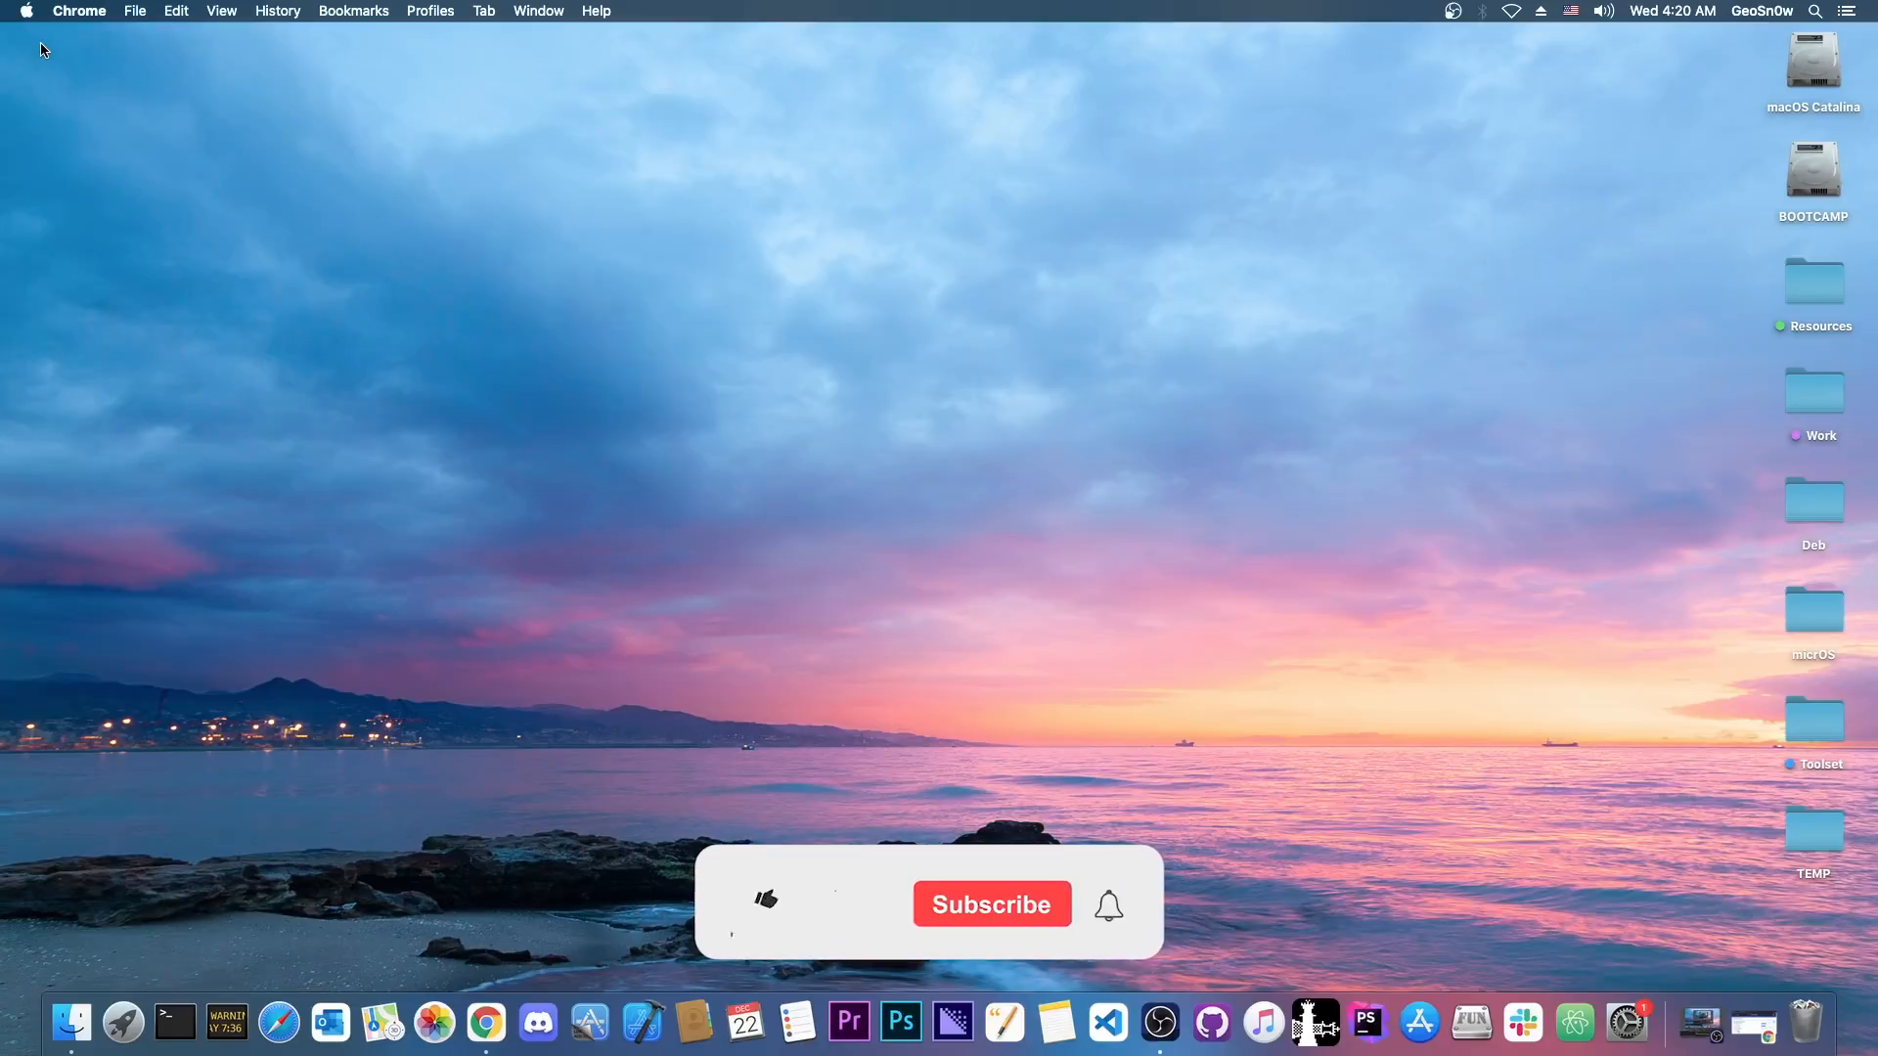
{"action": "left_click", "coordinate": [765, 900]}
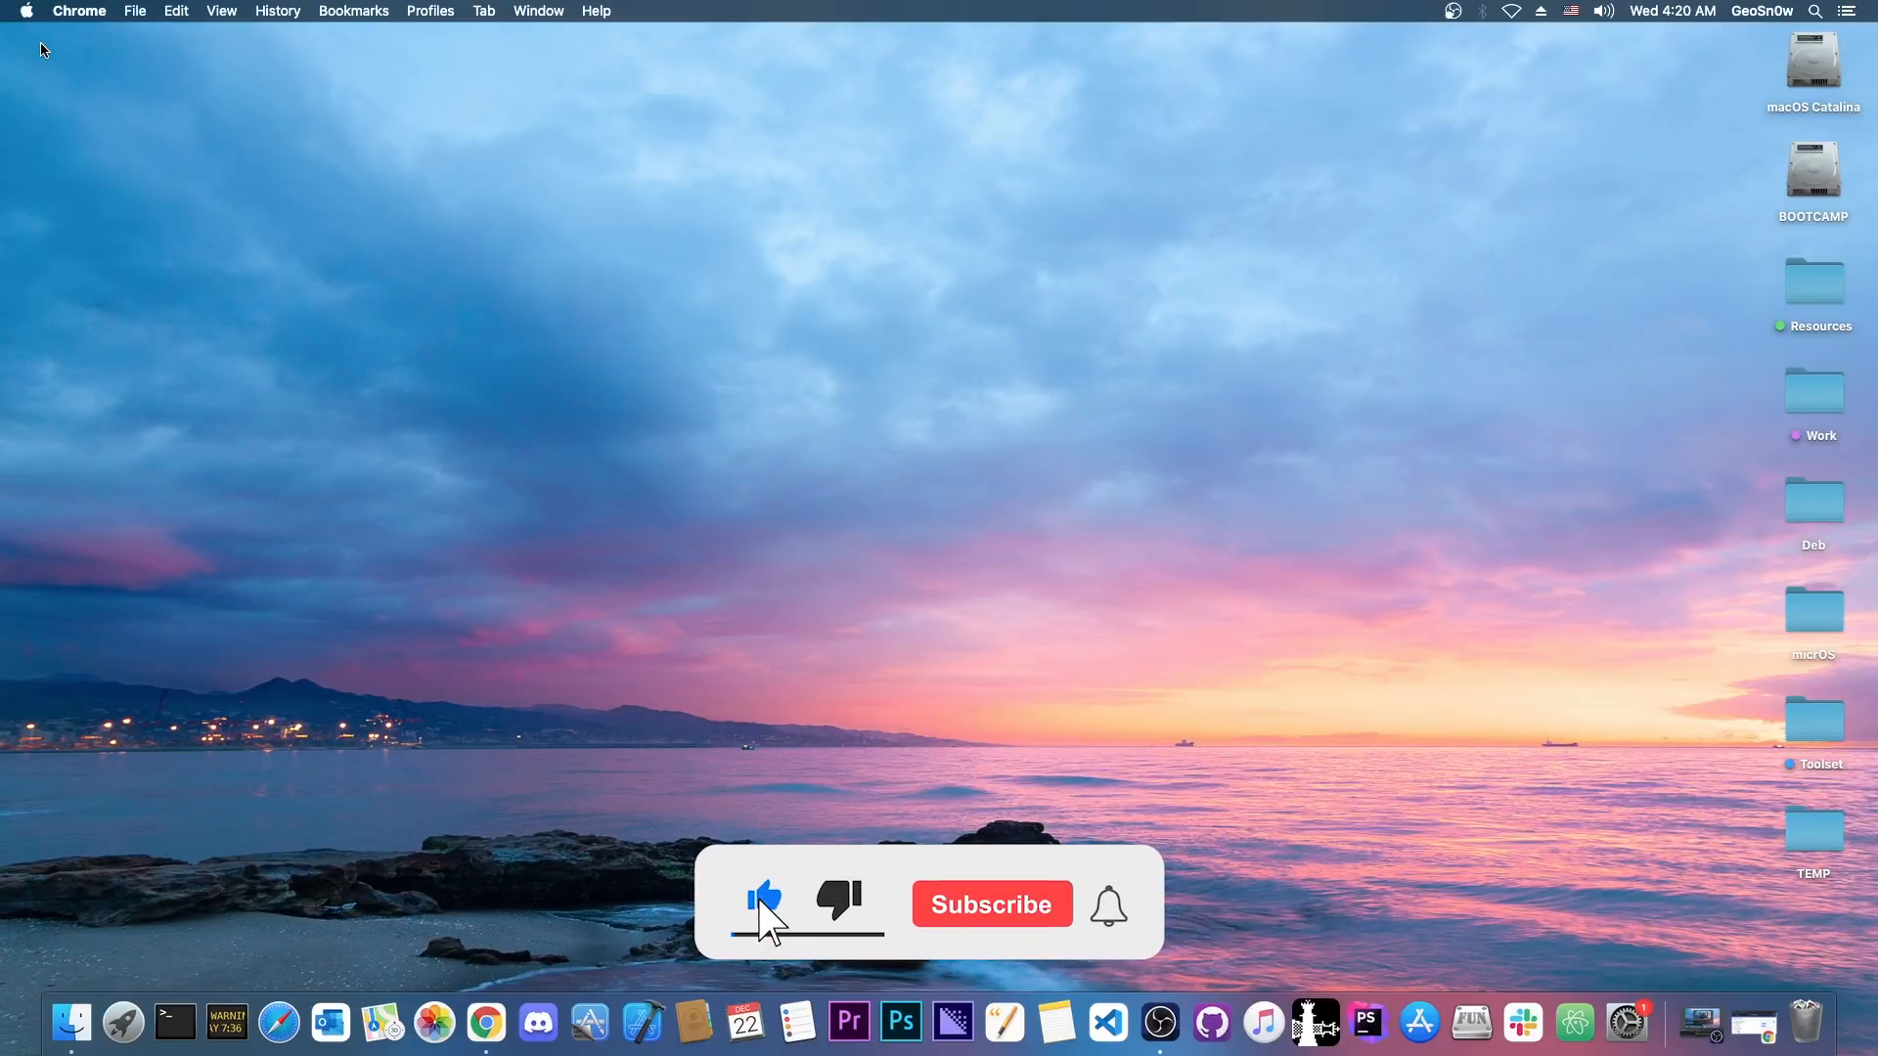
{"action": "left_click", "coordinate": [990, 904]}
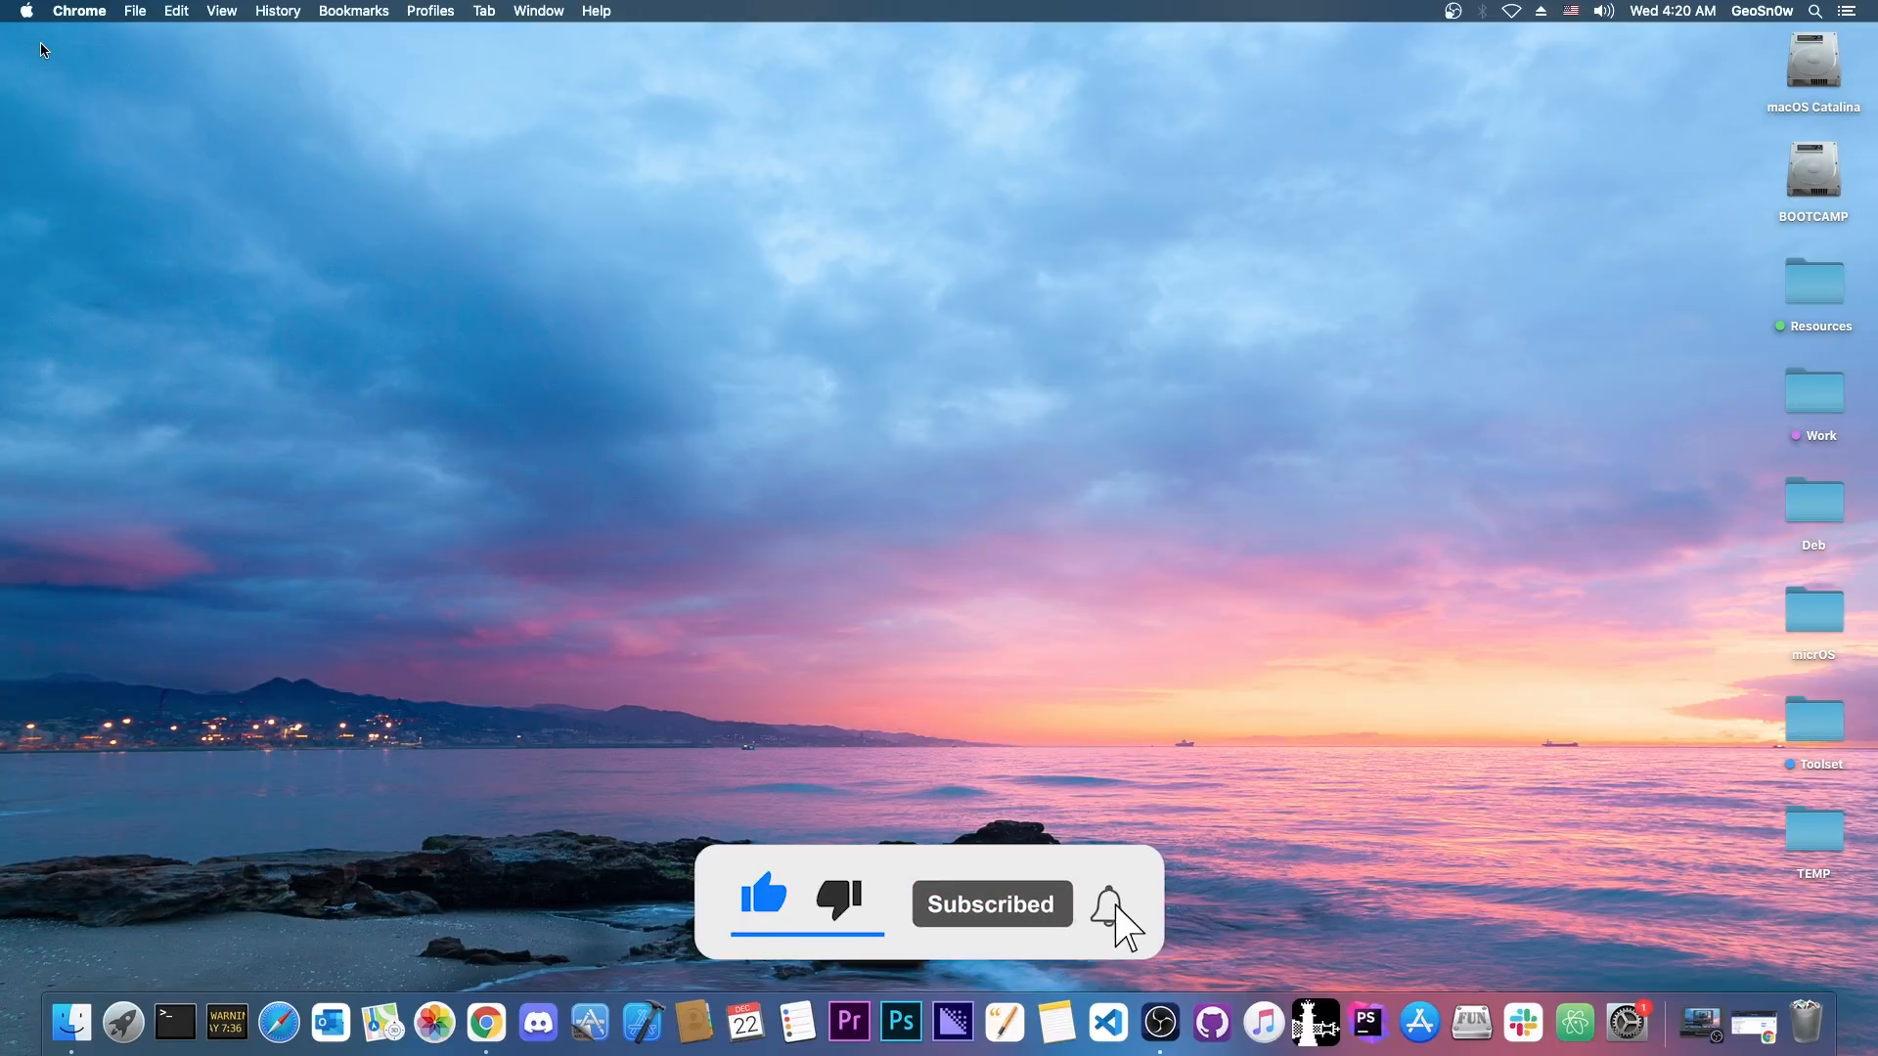